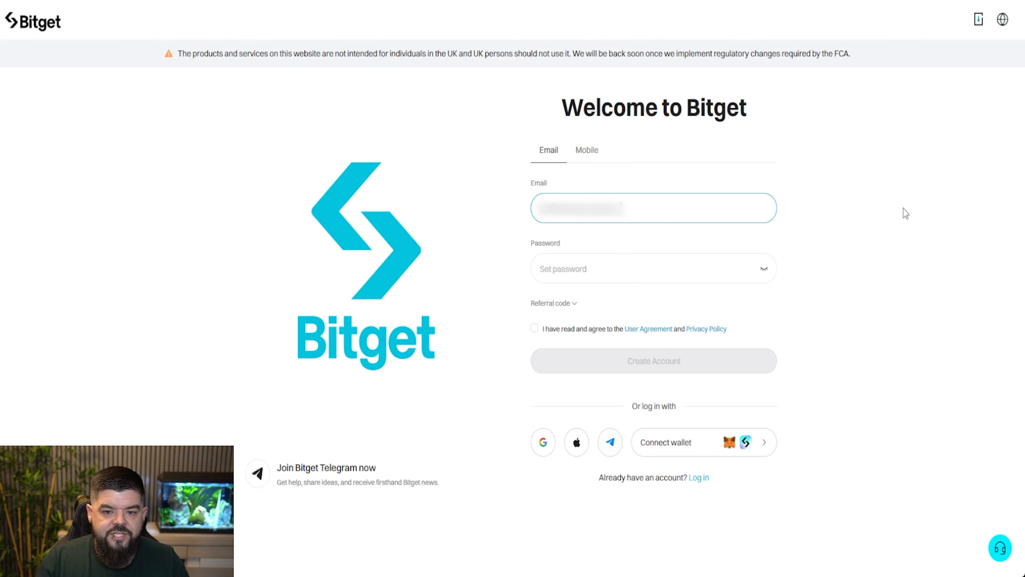
# Step: Enter the account password and tick the User Agreement and Privacy Policy checkbox
pyautogui.click(621, 268)
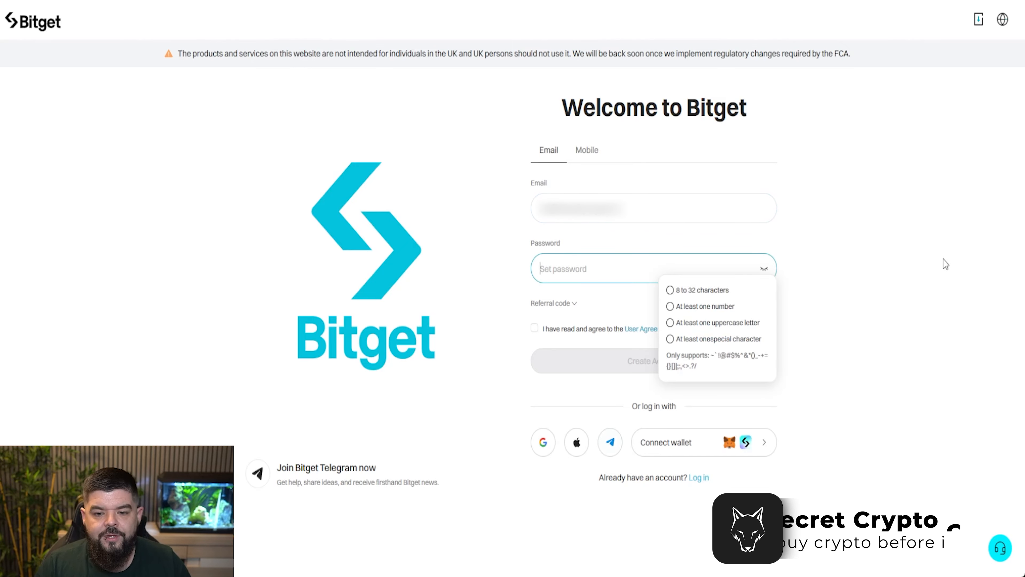
pyautogui.moveTo(857, 267)
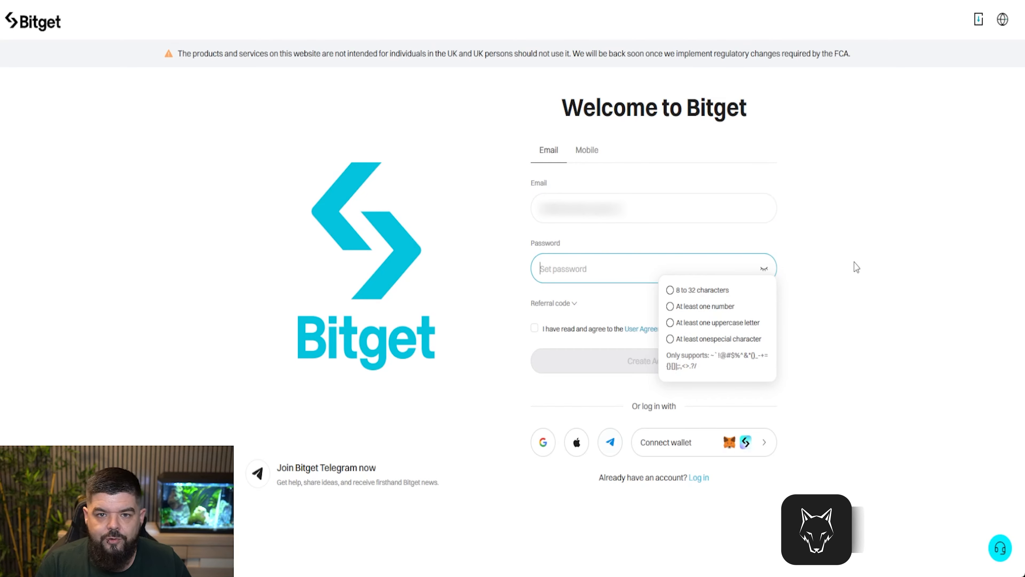
pyautogui.write('password')
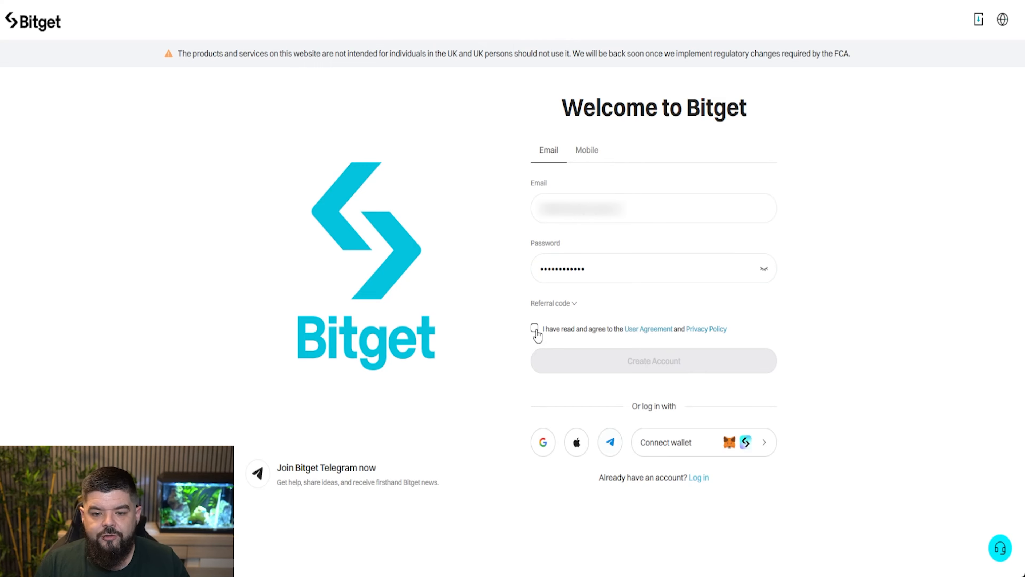
pyautogui.click(534, 328)
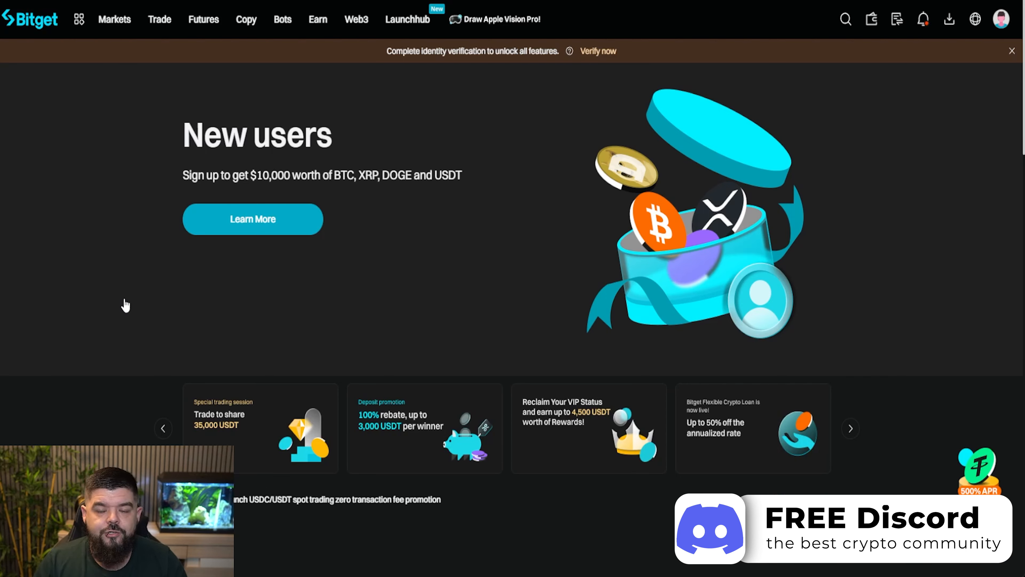
# Step: Submit Create Account and land on the signed-in Bitget homepage
pyautogui.click(850, 428)
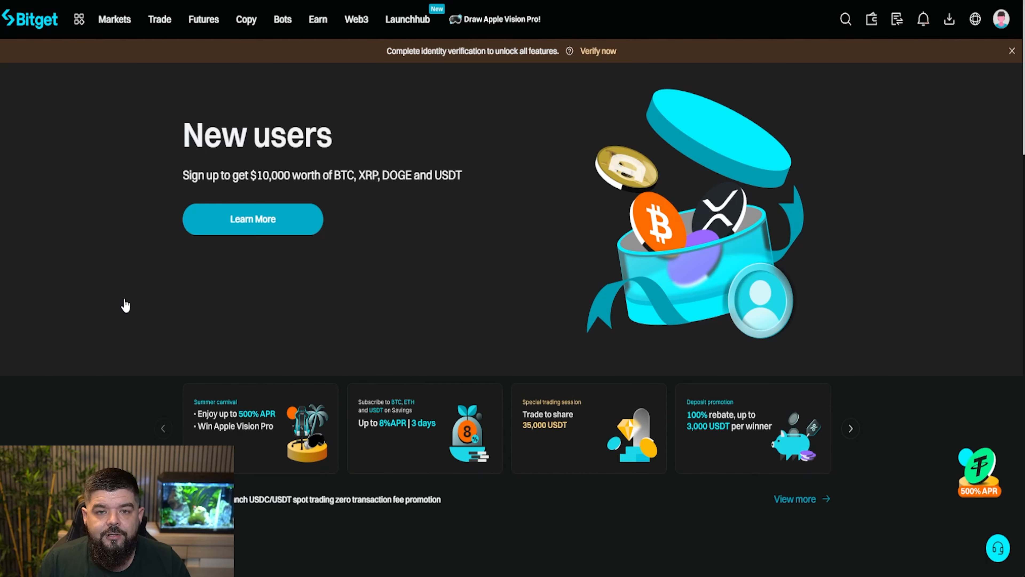
# Step: Go to the account's Security page and review two-factor and advanced security options
pyautogui.click(1002, 19)
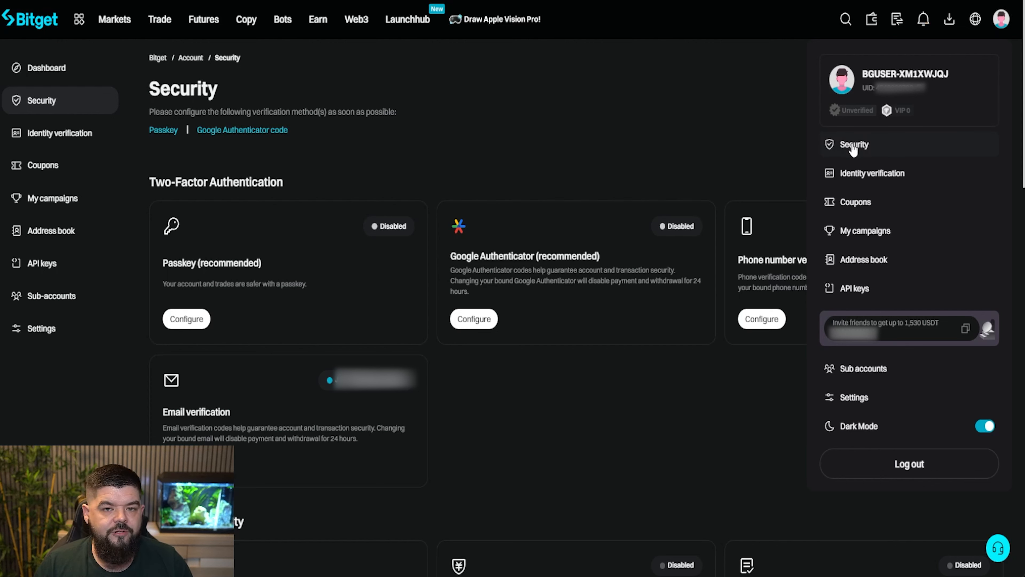
pyautogui.click(542, 147)
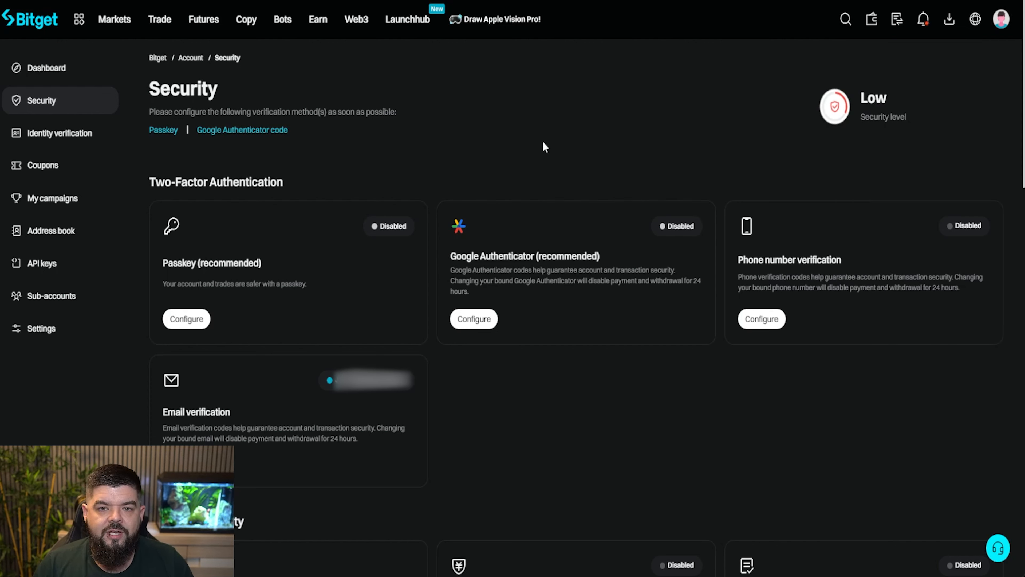
pyautogui.moveTo(357, 195)
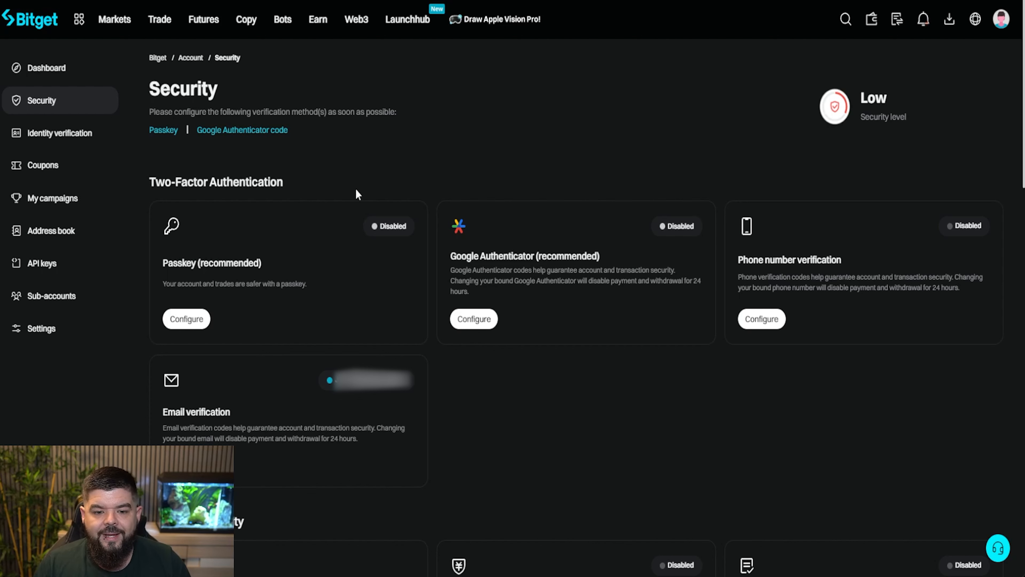
pyautogui.moveTo(335, 200)
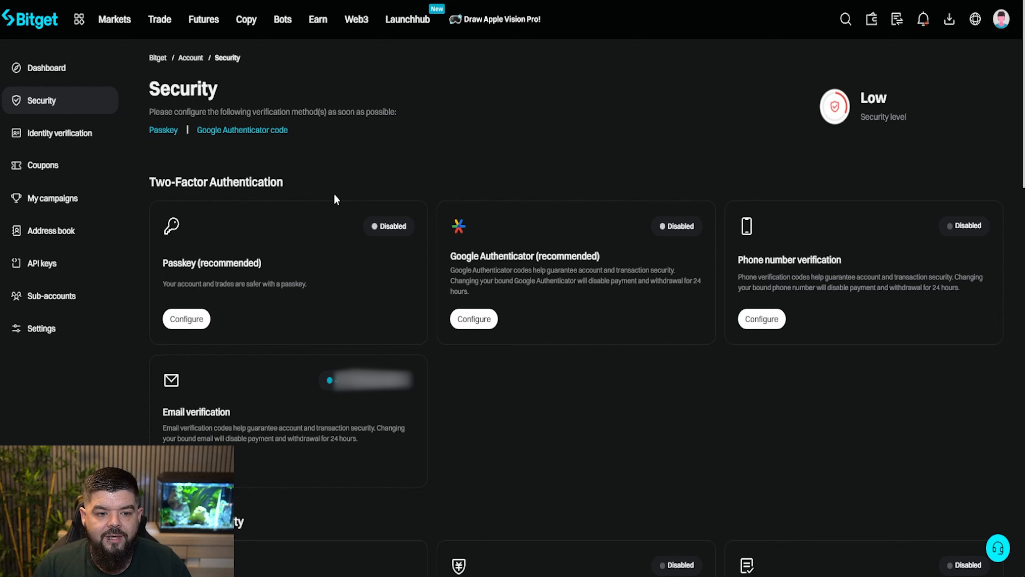
pyautogui.moveTo(582, 291)
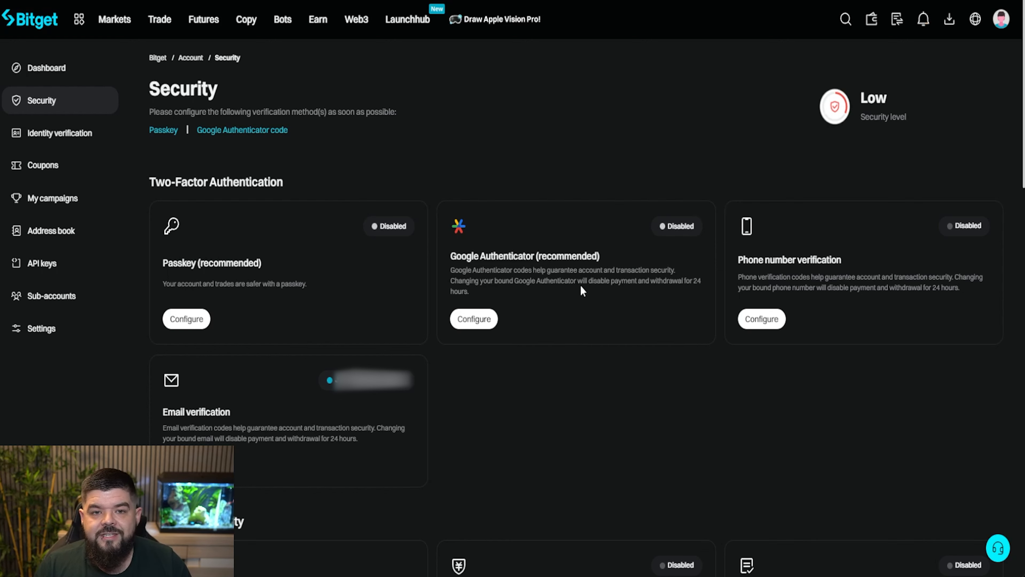
pyautogui.moveTo(572, 293)
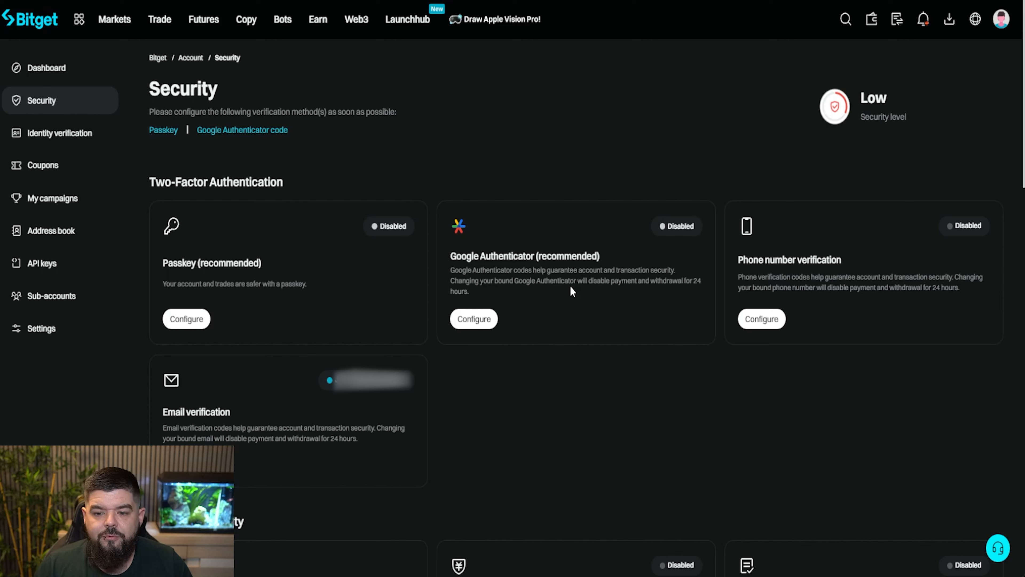
pyautogui.moveTo(798, 299)
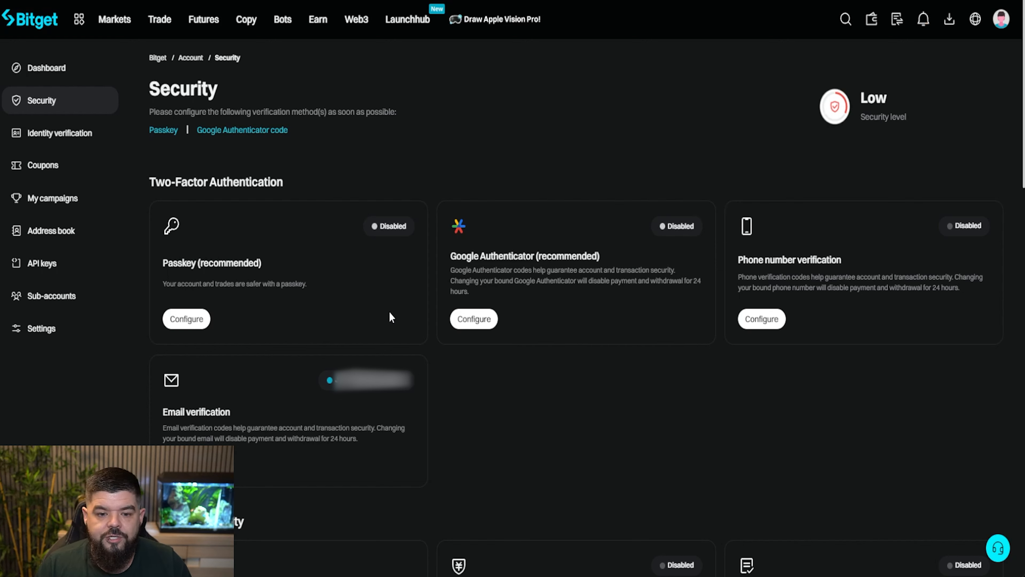
pyautogui.moveTo(501, 314)
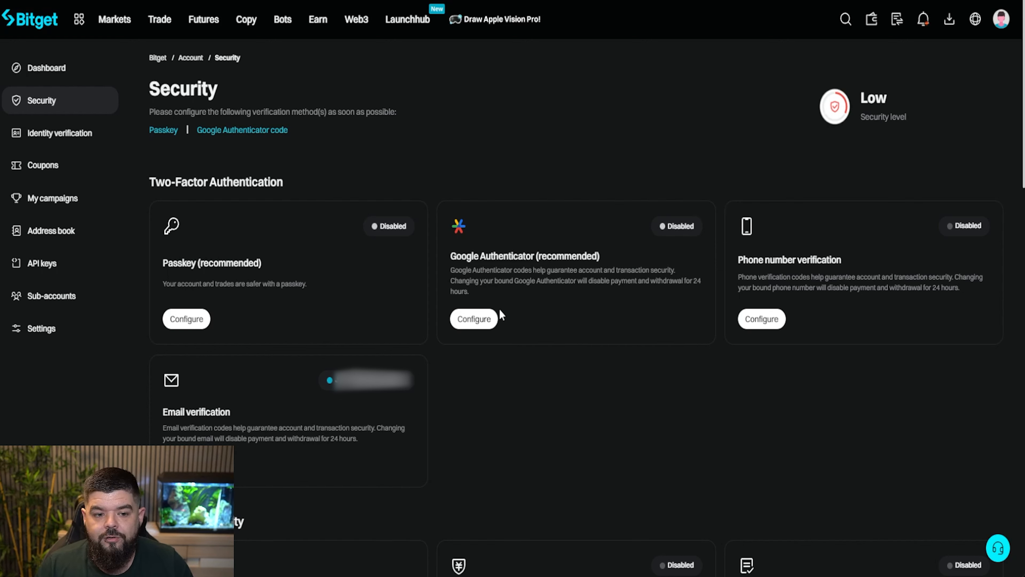
pyautogui.moveTo(224, 301)
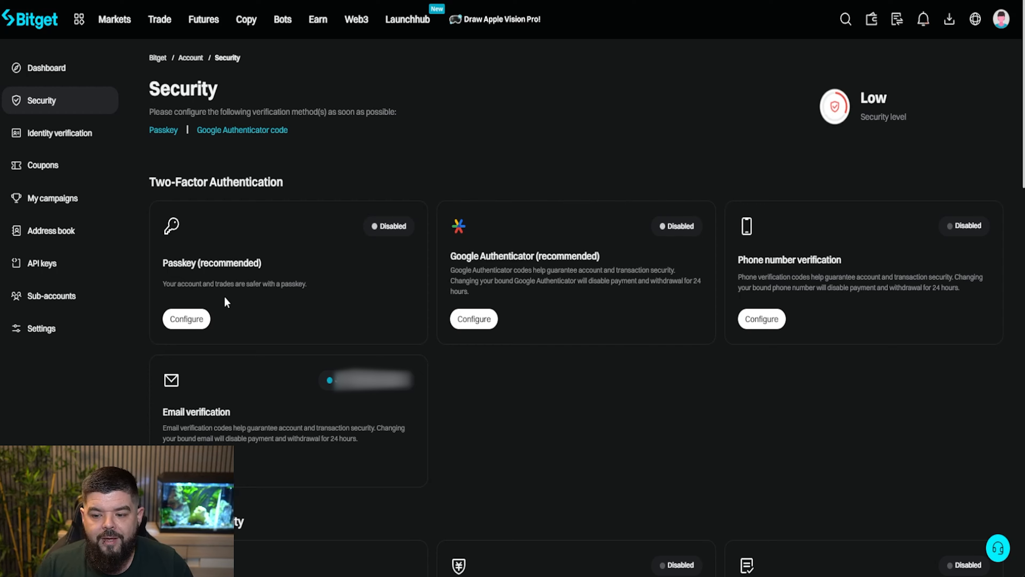
pyautogui.scroll(-3)
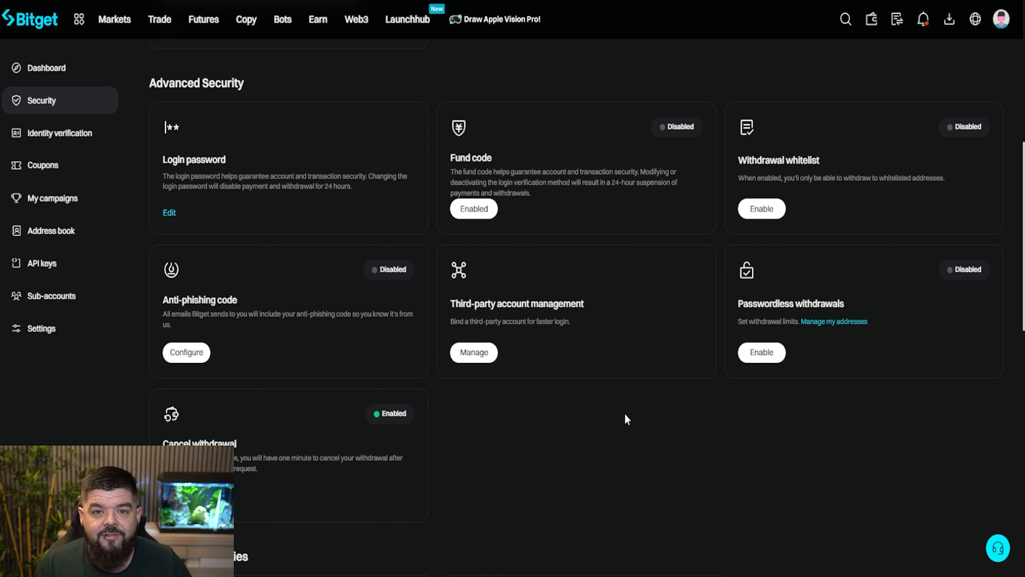
pyautogui.moveTo(657, 391)
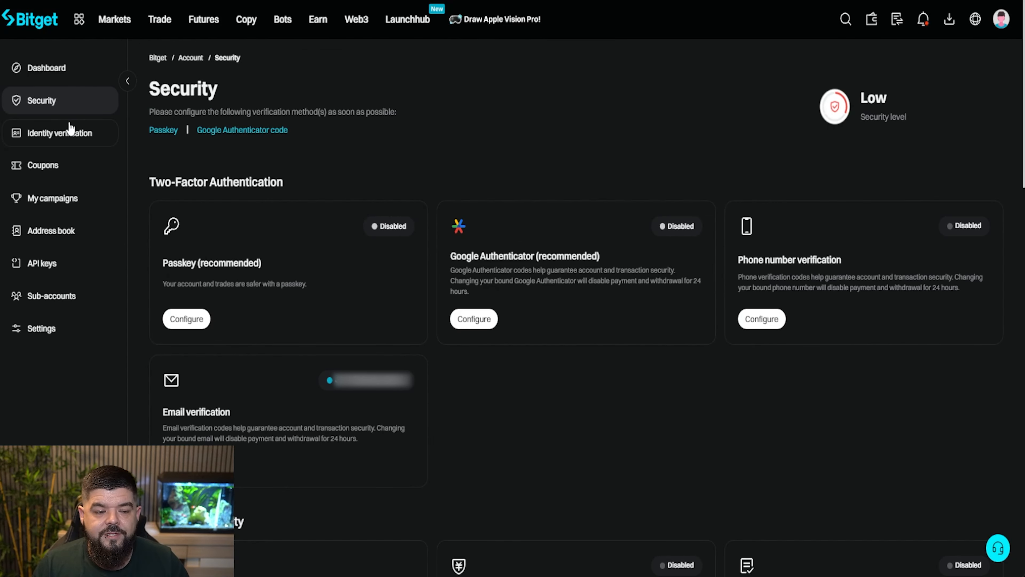
pyautogui.moveTo(76, 141)
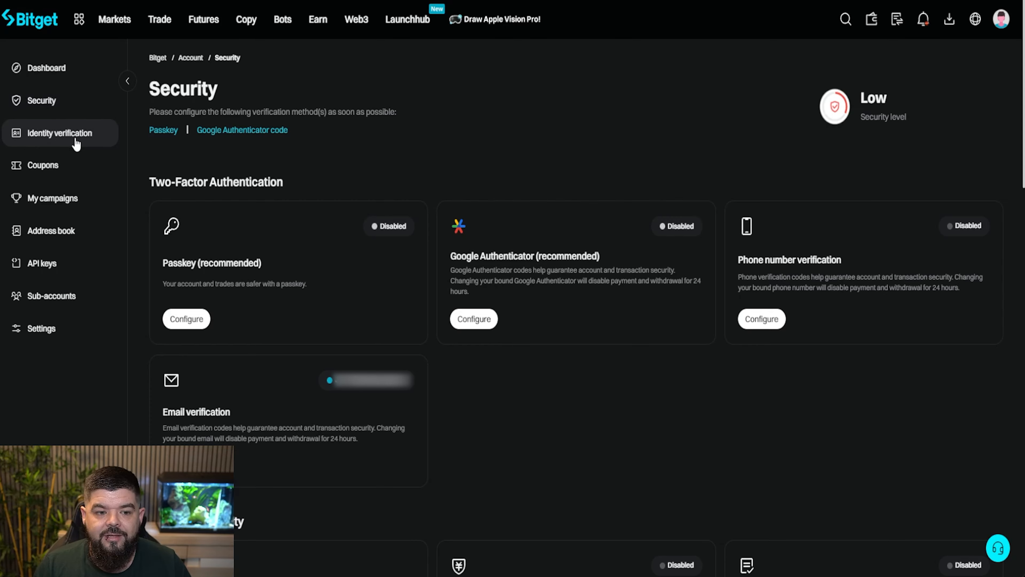
# Step: Show the Individual identity verification page with Level 1 perks and requirements
pyautogui.click(60, 133)
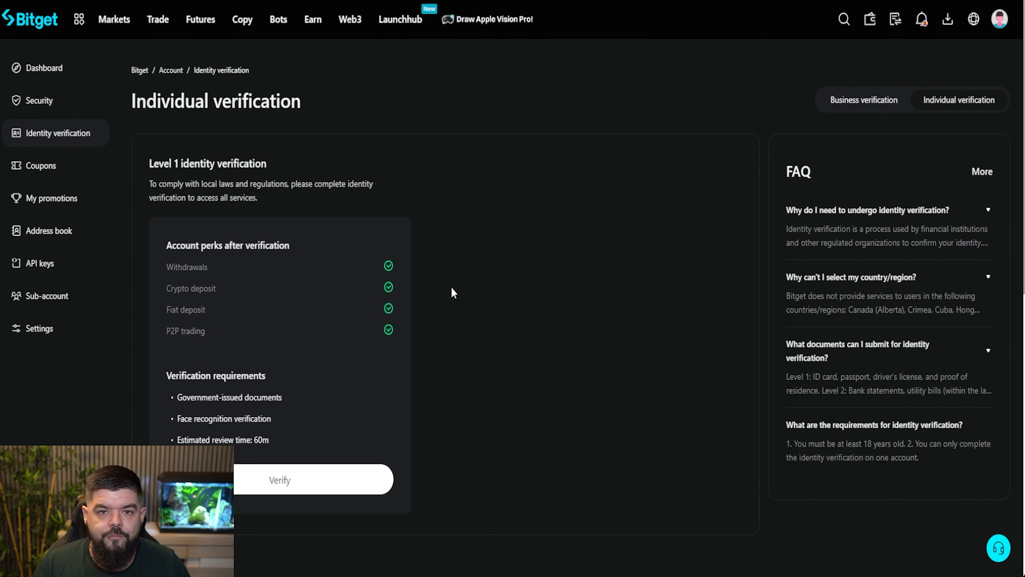
pyautogui.moveTo(320, 245)
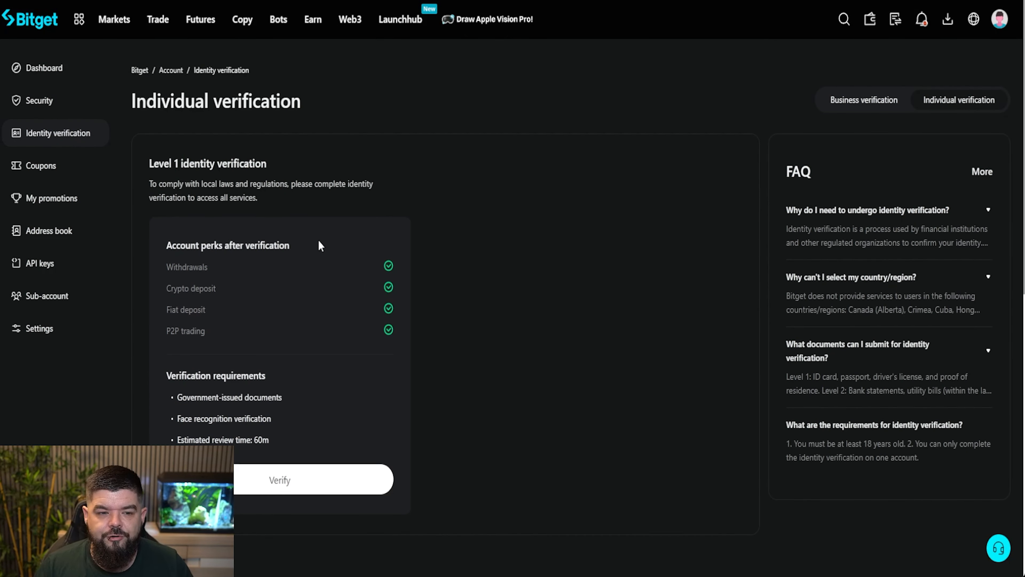
pyautogui.moveTo(314, 236)
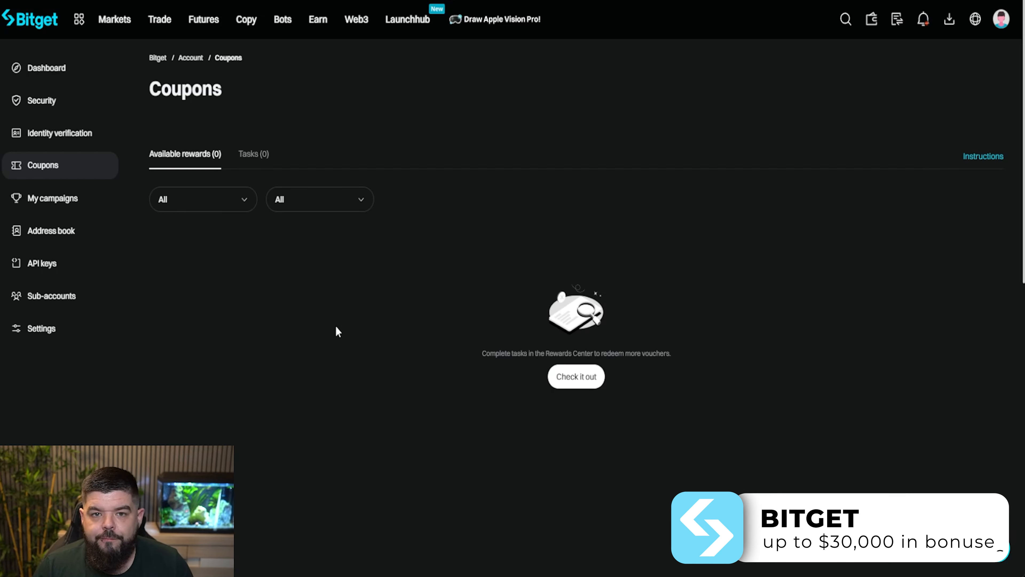
pyautogui.moveTo(77, 173)
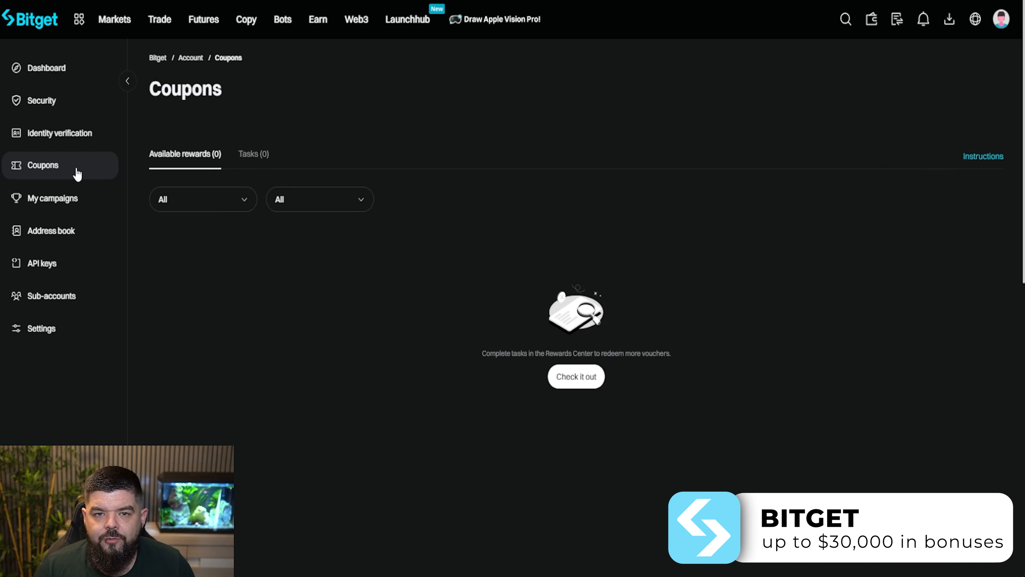
pyautogui.moveTo(553, 388)
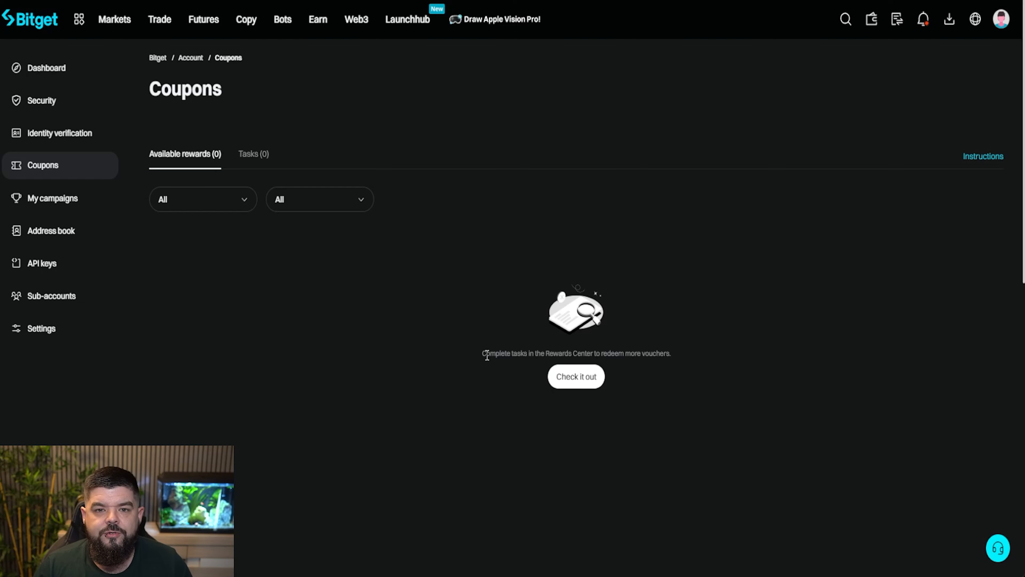
# Step: Jump from the empty Coupons page to the Rewards Center via Check it out
pyautogui.click(575, 376)
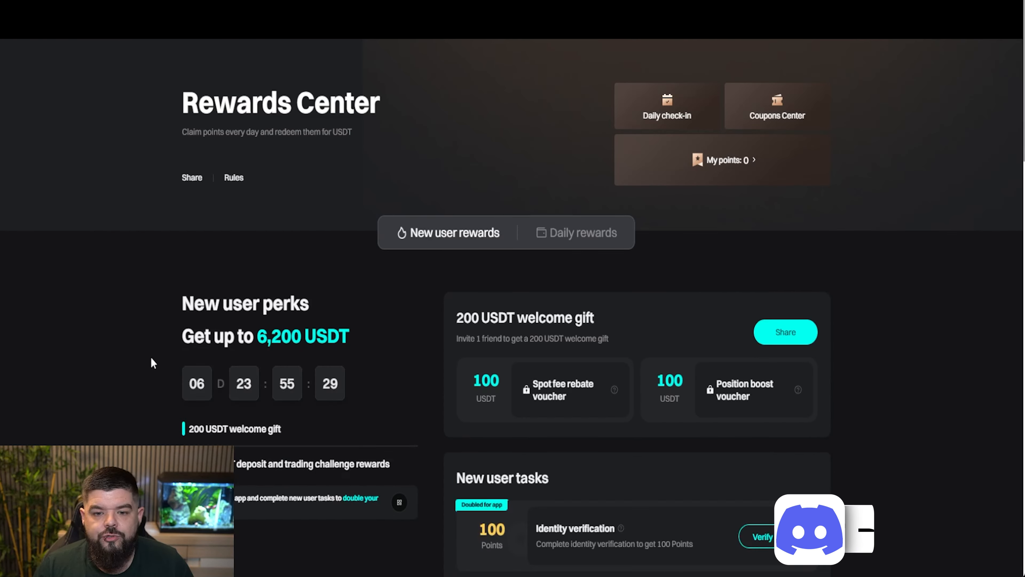
# Step: Scroll the Rewards Center down to the 6,000 USDT deposit and trading challenge
pyautogui.scroll(3)
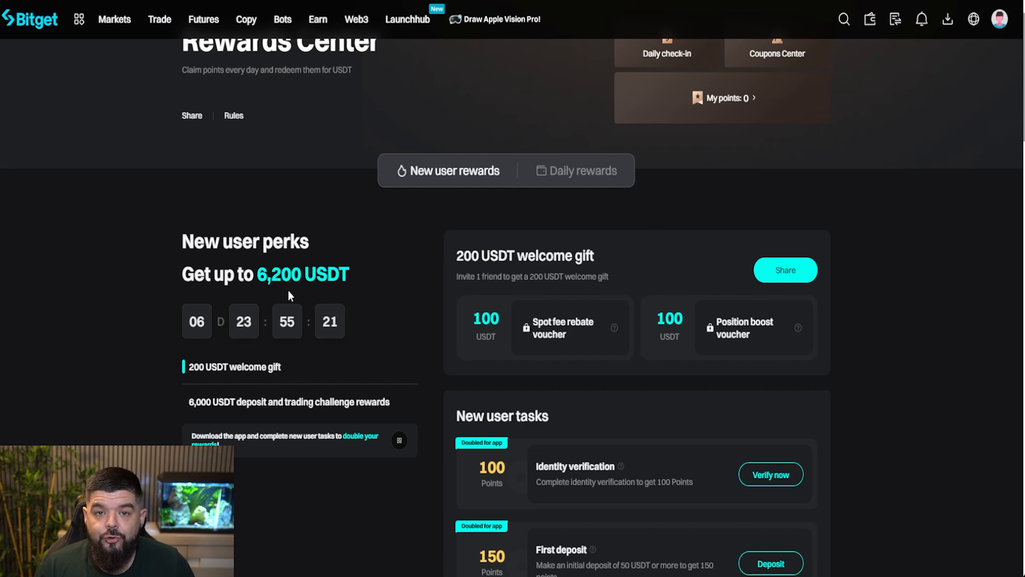
pyautogui.moveTo(423, 291)
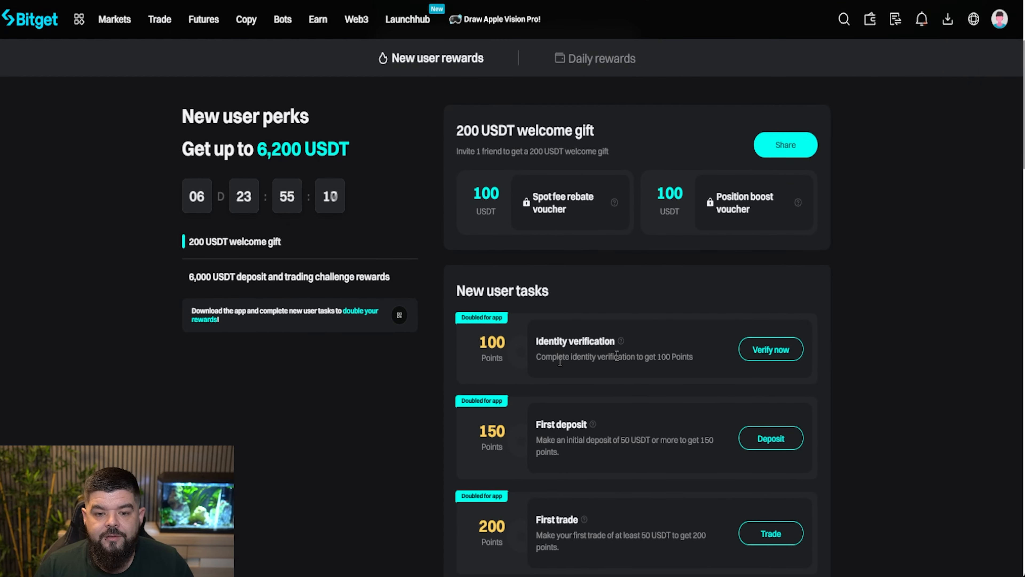
pyautogui.scroll(-3)
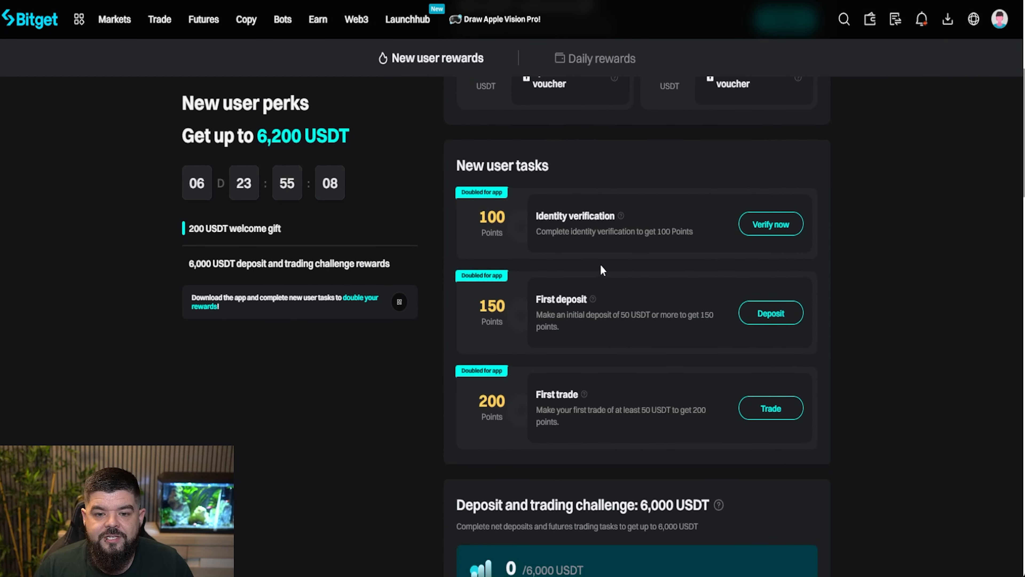
pyautogui.moveTo(586, 295)
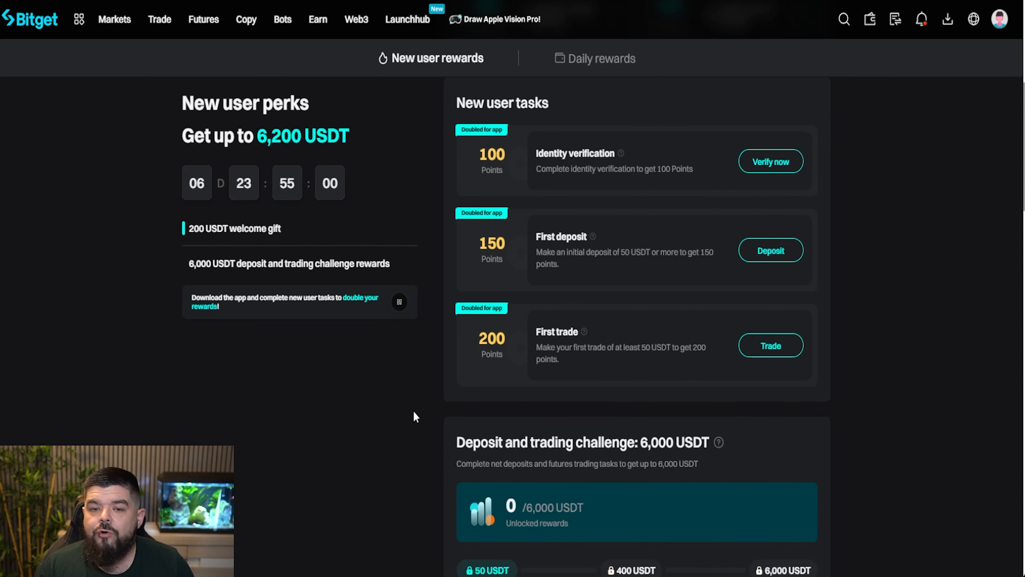
pyautogui.scroll(-3)
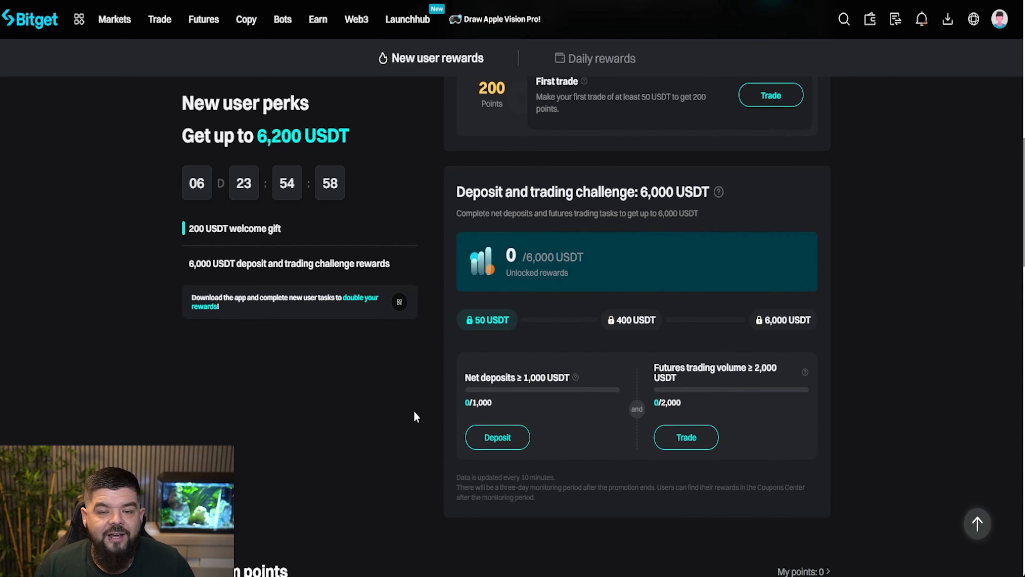
pyautogui.moveTo(437, 393)
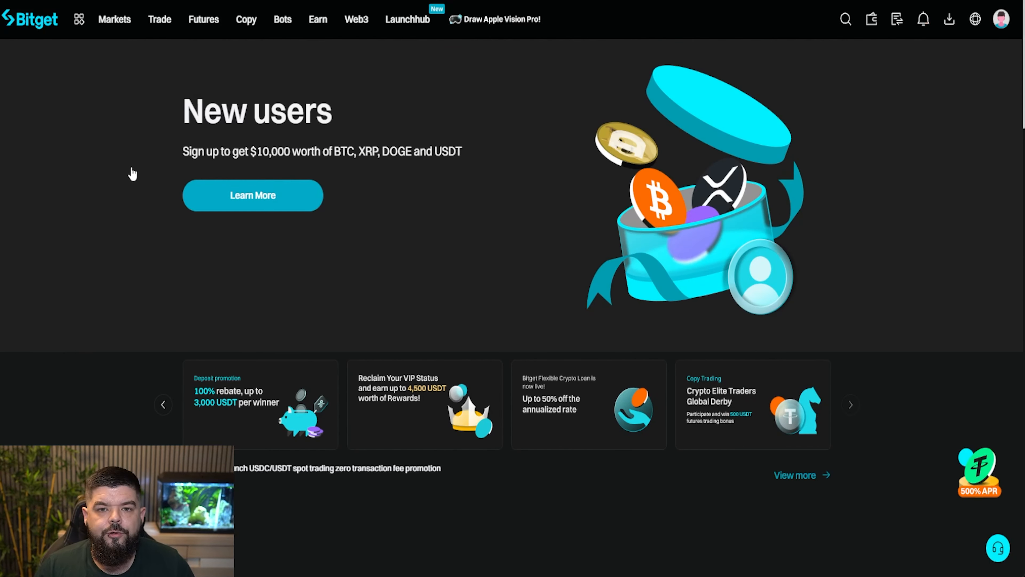
# Step: Return to the homepage showing the Launchhub menu with Pre-Market, Launchpad, Launchpool and PoolX
pyautogui.click(79, 19)
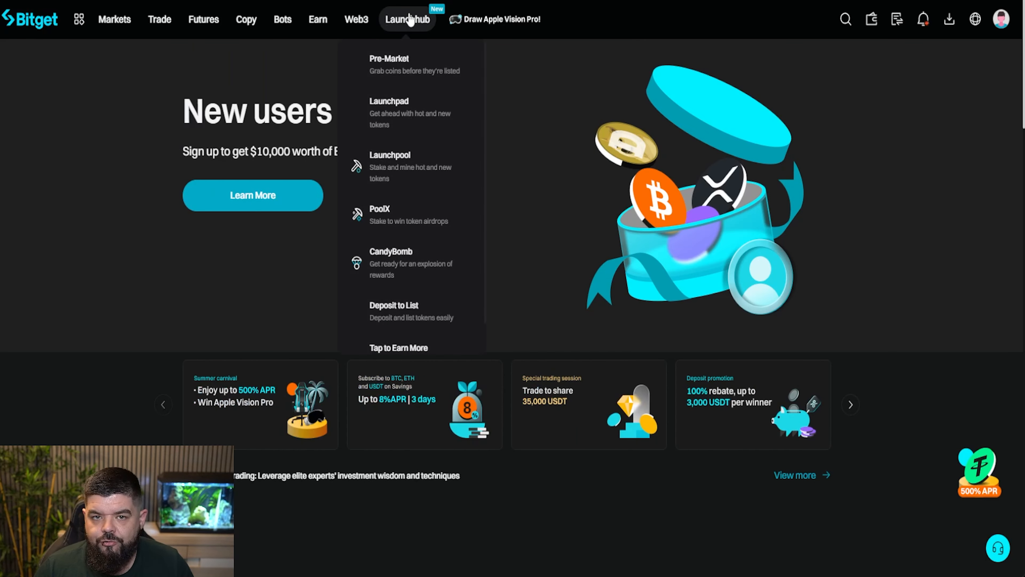
pyautogui.moveTo(111, 90)
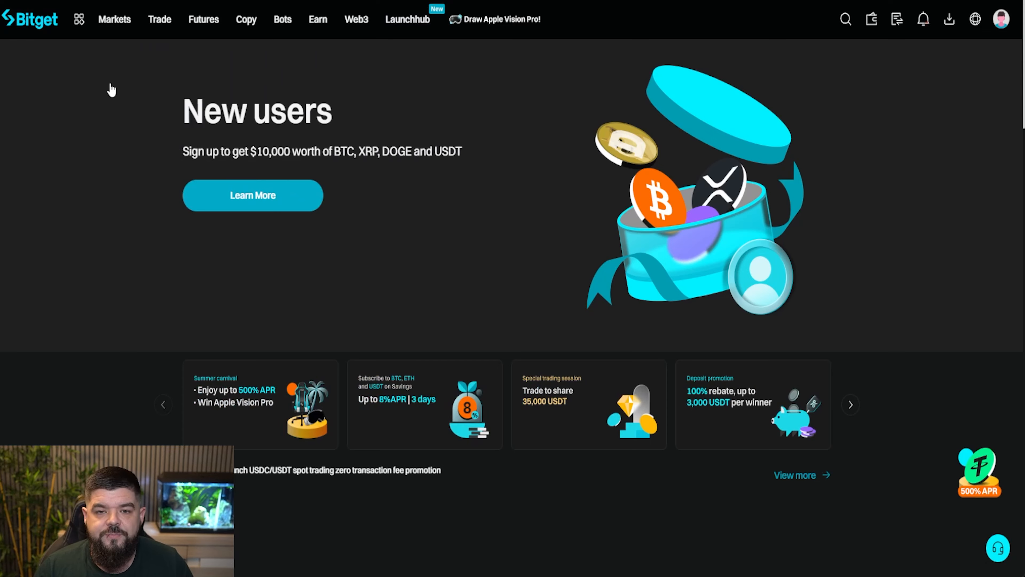
pyautogui.moveTo(126, 82)
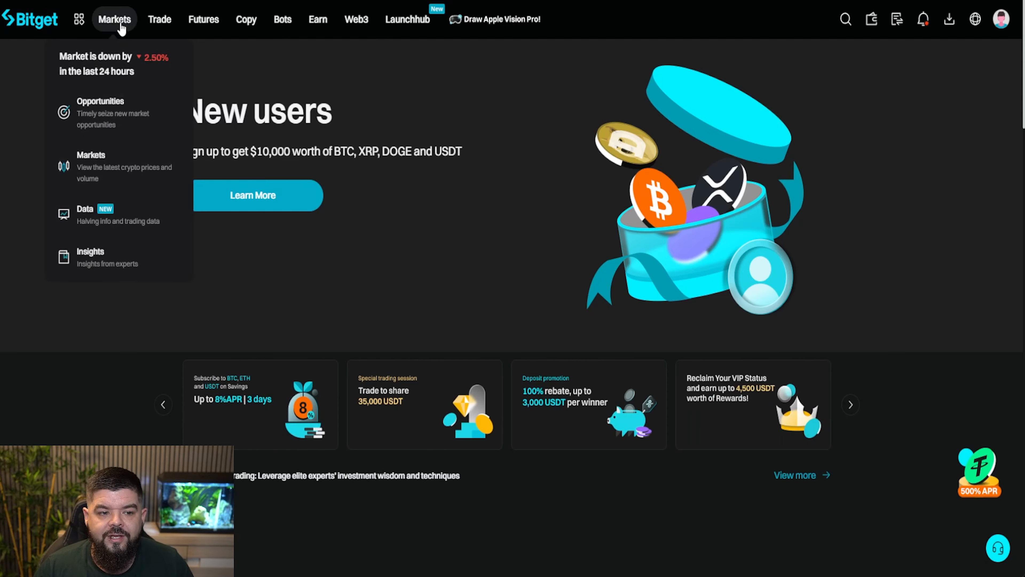
pyautogui.moveTo(124, 167)
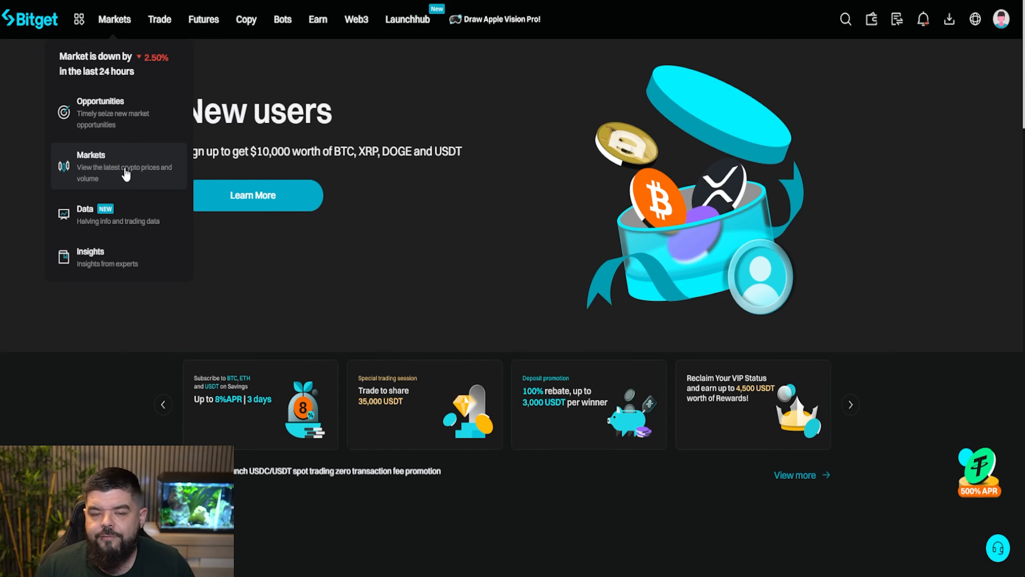
# Step: Show the Markets page of spot USDT pairs and scroll through the list
pyautogui.click(850, 404)
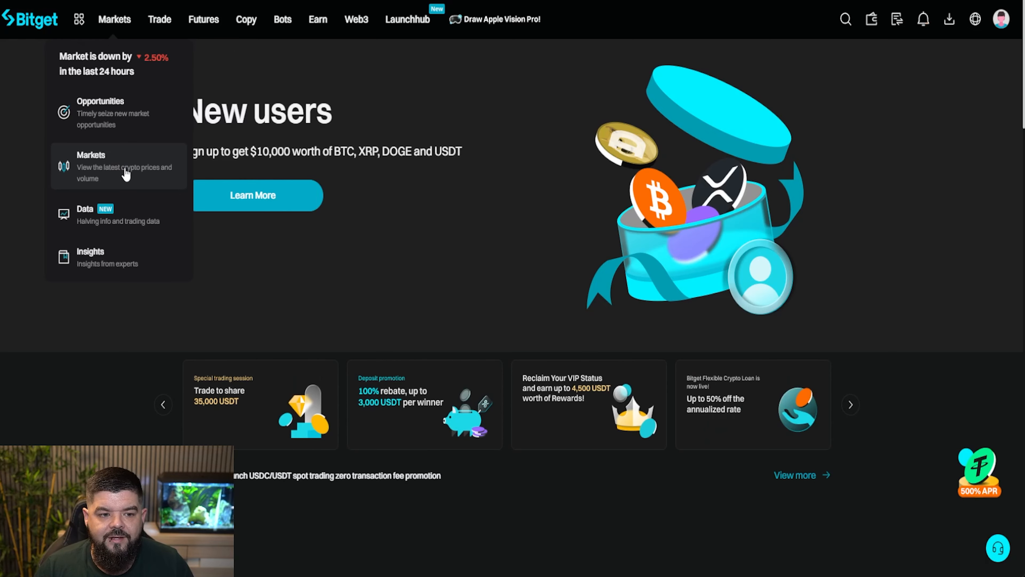
pyautogui.click(91, 161)
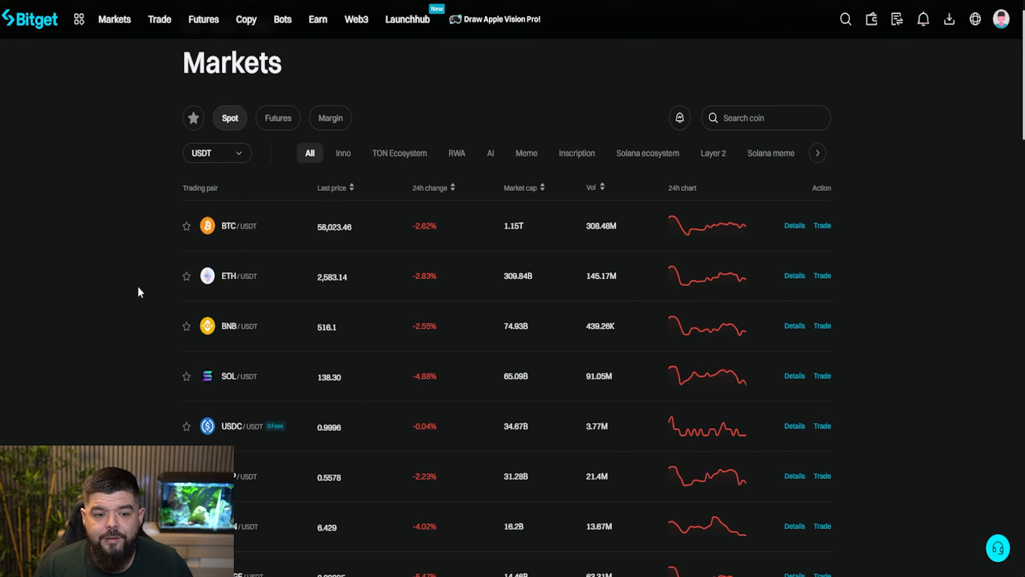
pyautogui.moveTo(155, 430)
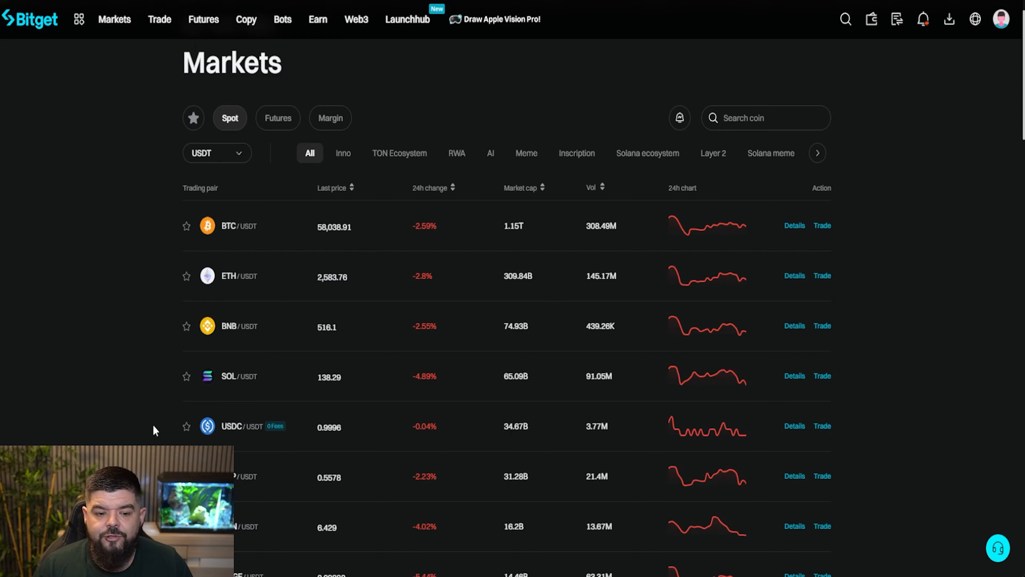
pyautogui.scroll(-3)
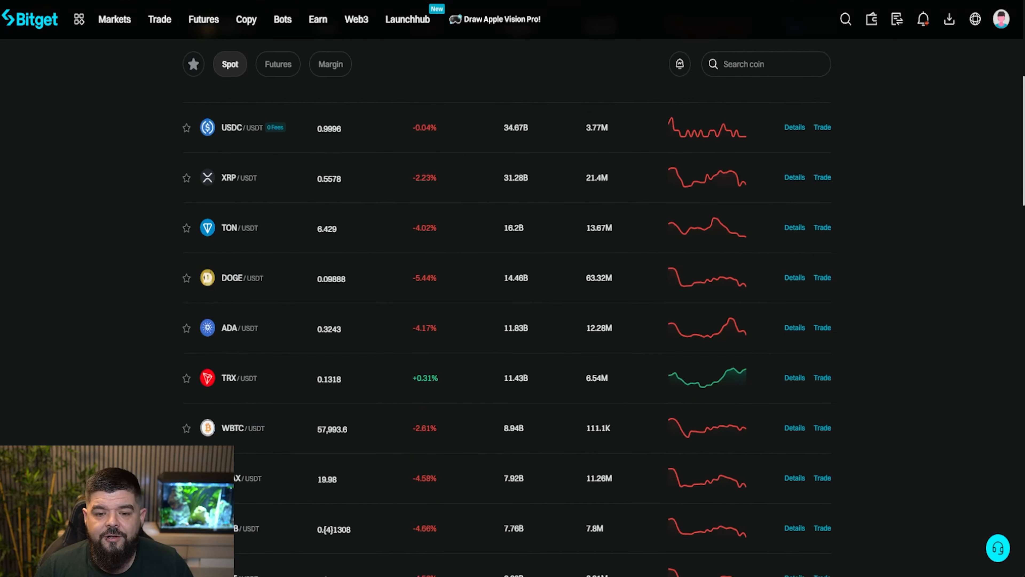
pyautogui.scroll(-3)
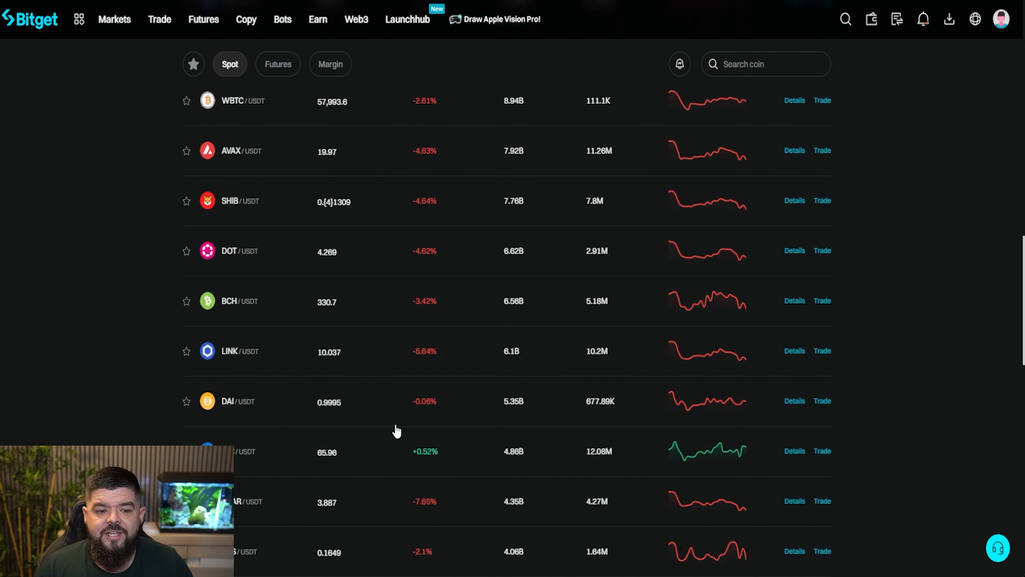
pyautogui.scroll(3)
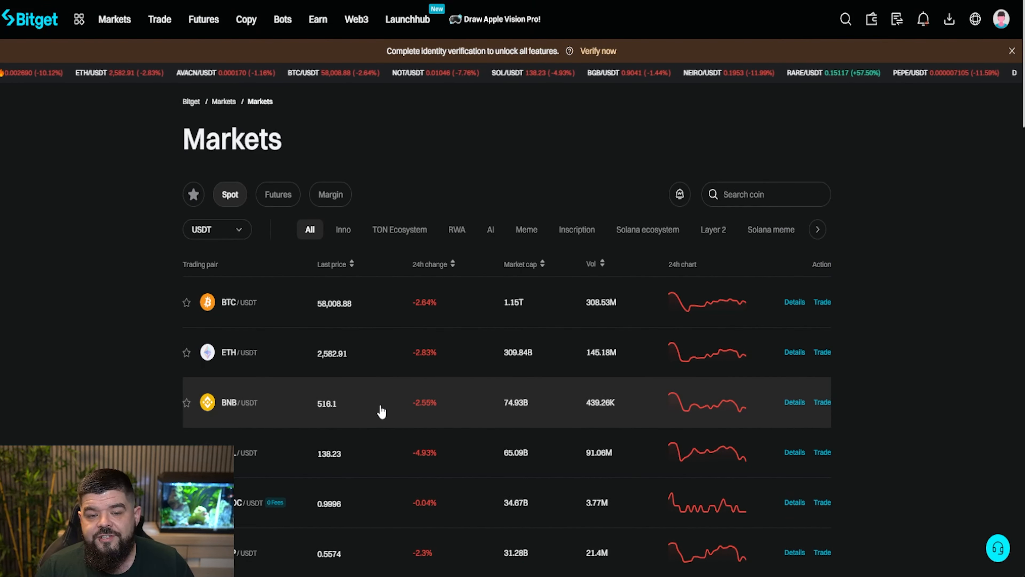
pyautogui.moveTo(422, 257)
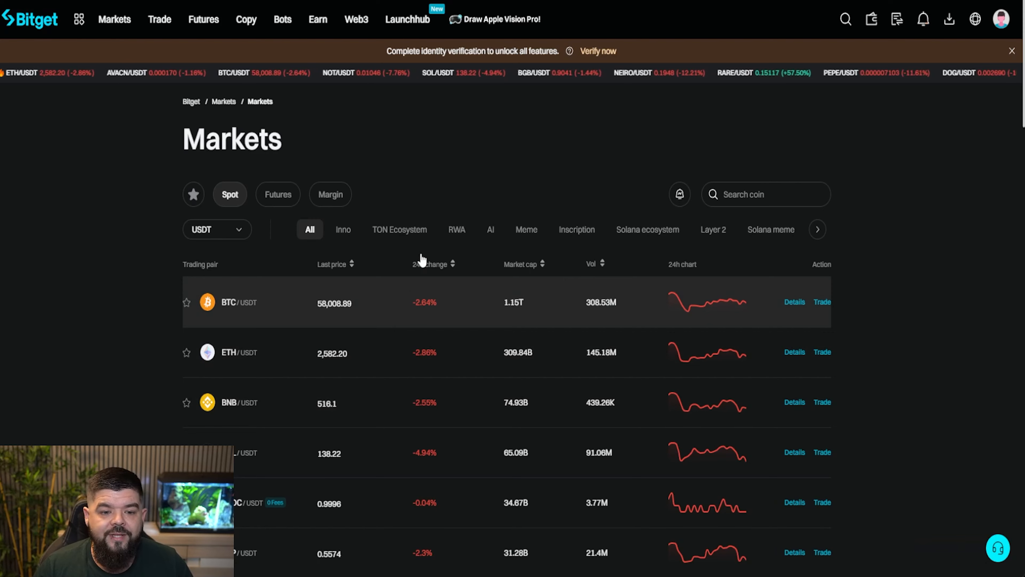
pyautogui.moveTo(394, 188)
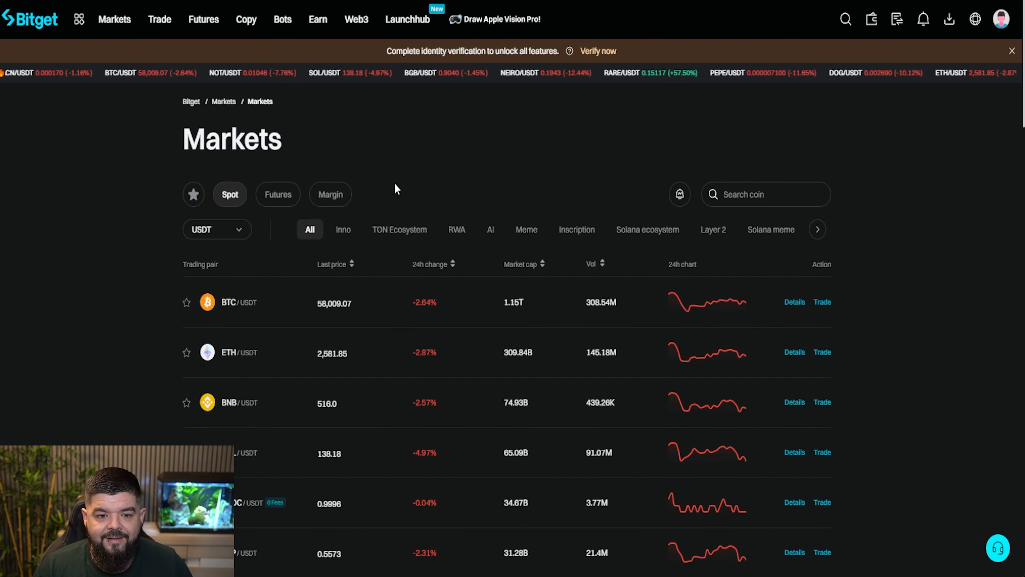
pyautogui.moveTo(356, 219)
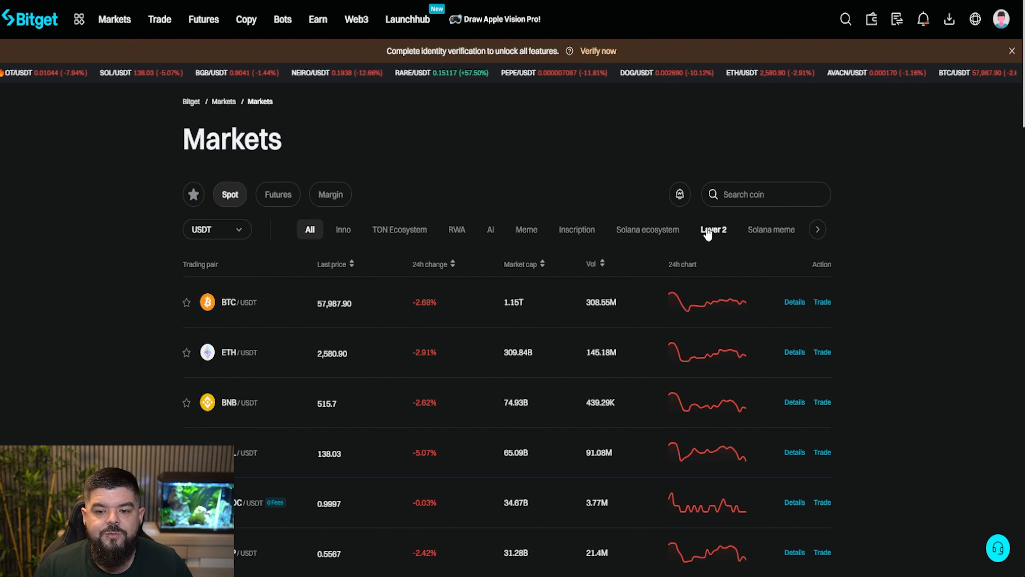
# Step: Browse the Layer 2, Solana ecosystem and Meme spot categories, then list USDT-M futures pairs
pyautogui.click(713, 229)
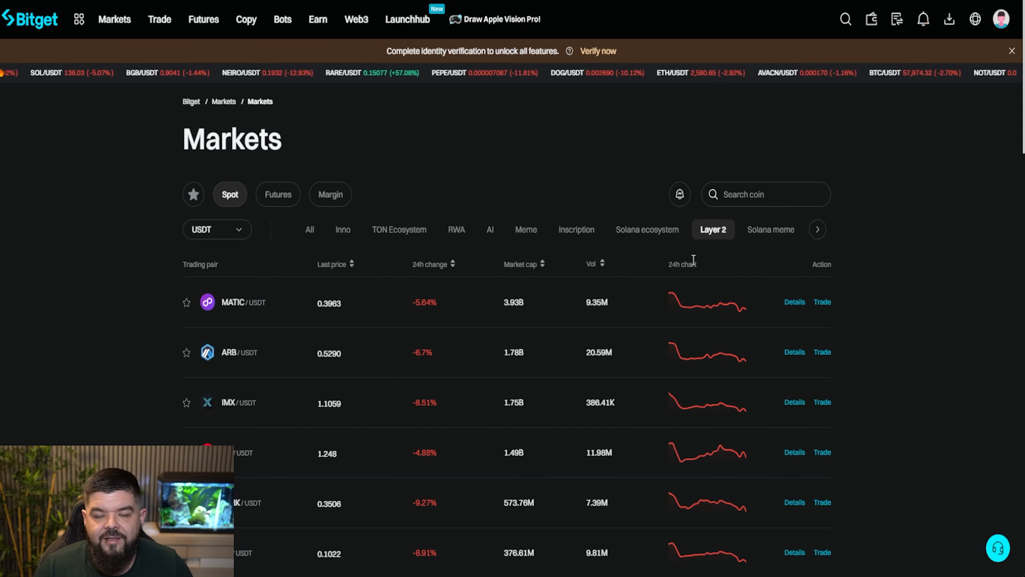
pyautogui.moveTo(144, 304)
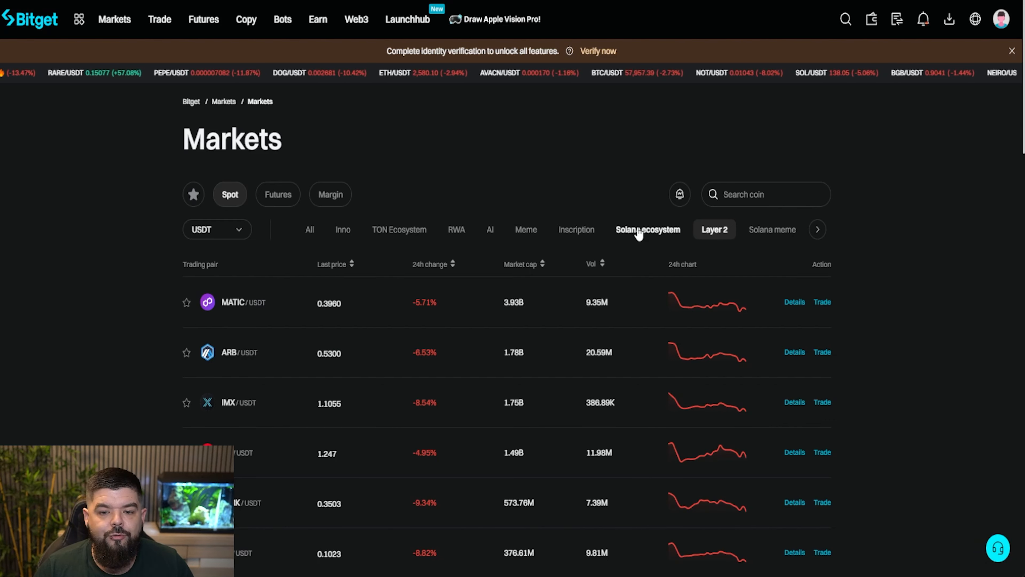
pyautogui.click(647, 230)
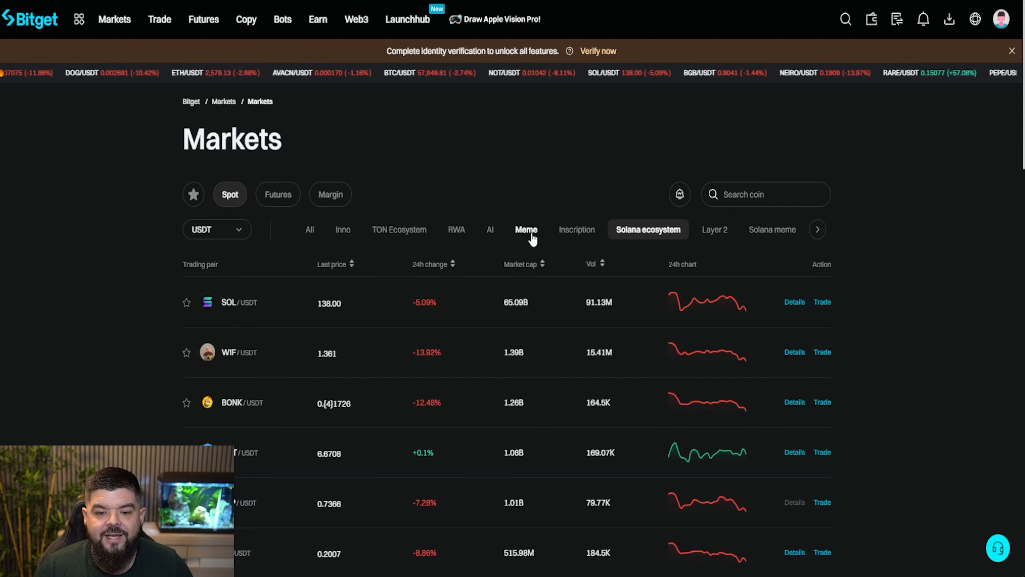
pyautogui.click(525, 230)
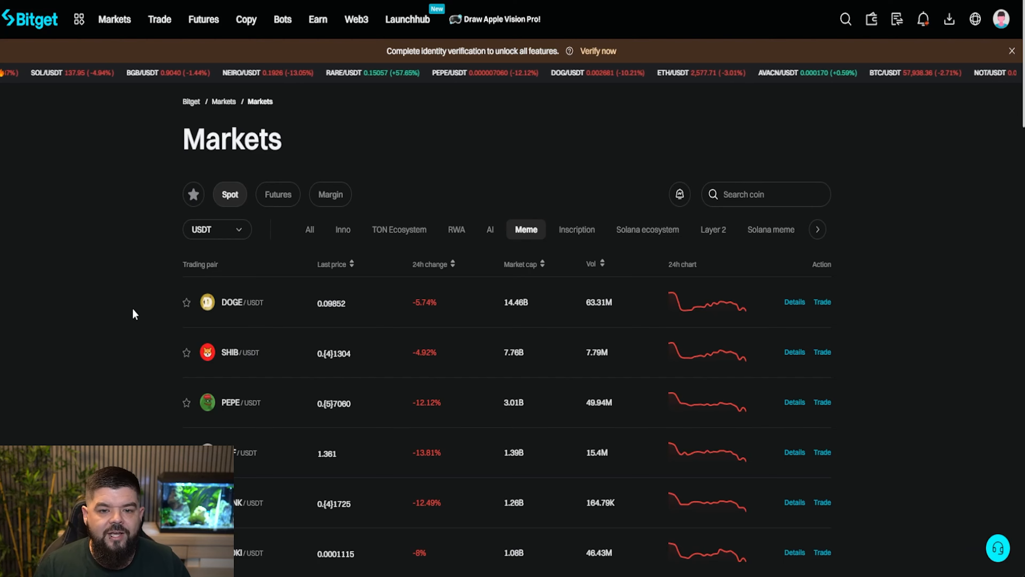
pyautogui.moveTo(671, 295)
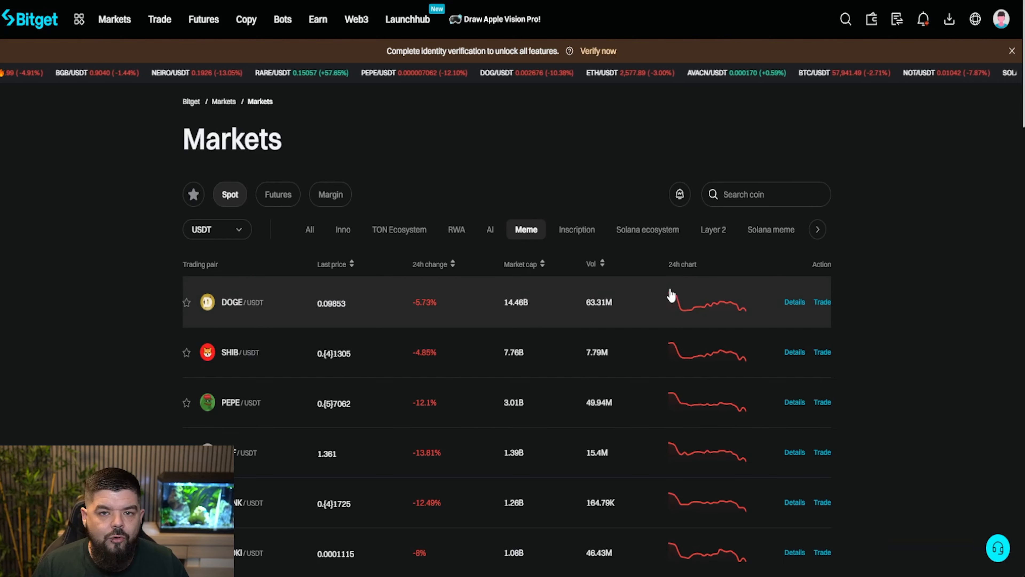
pyautogui.click(277, 193)
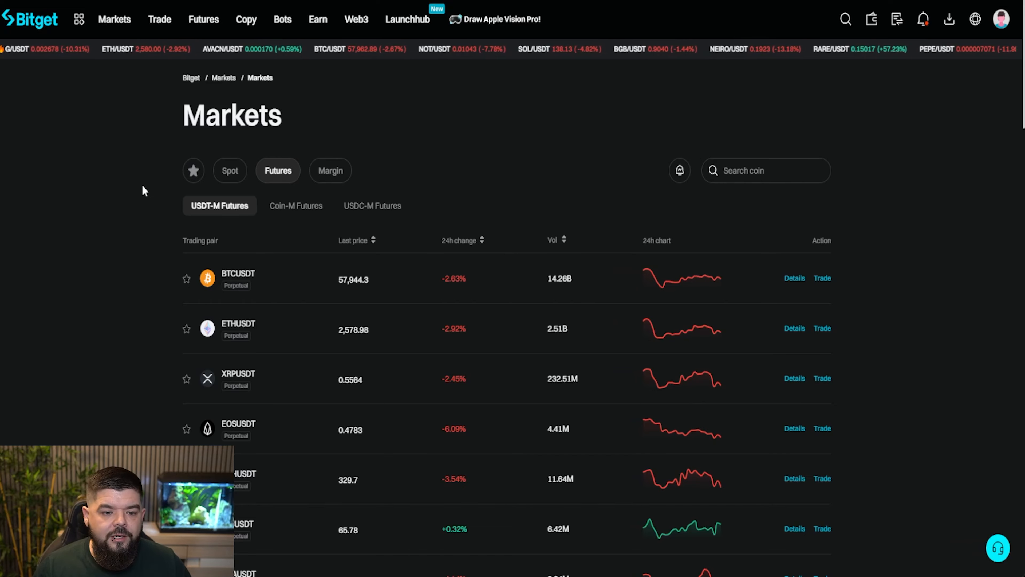
# Step: Scroll through the USDT-M futures list and return to the Bitget homepage via the logo
pyautogui.scroll(-3)
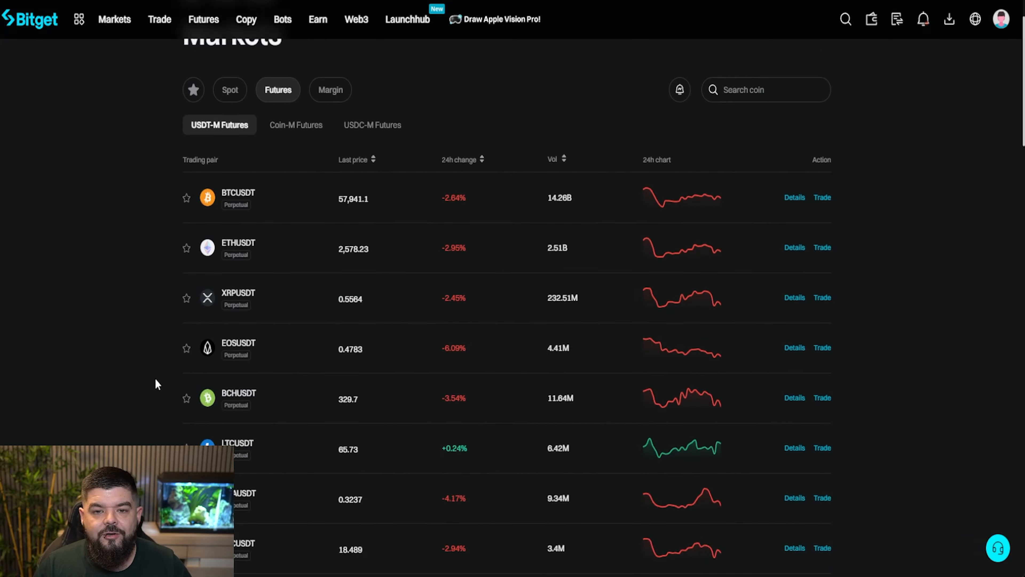
pyautogui.scroll(-3)
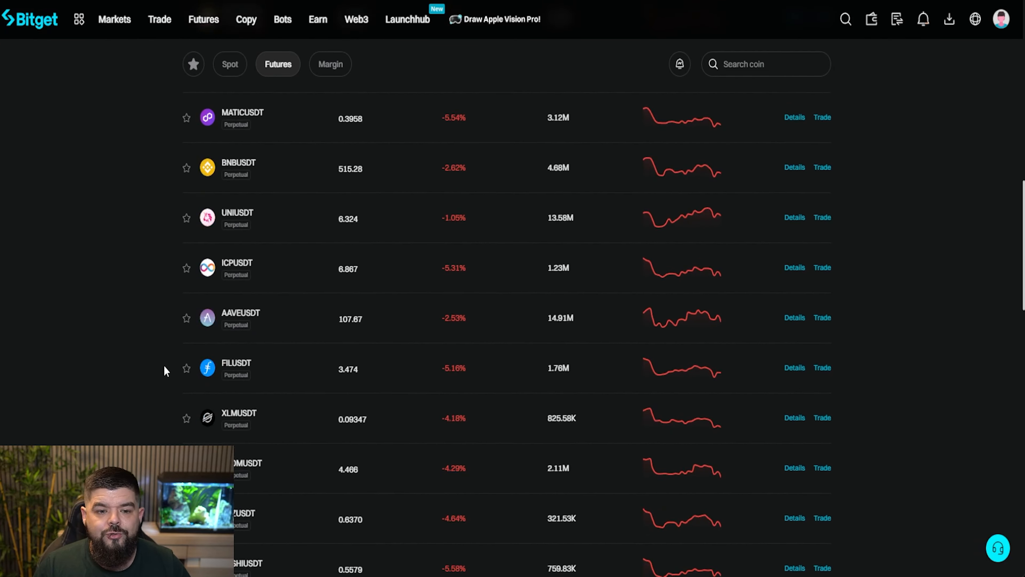
pyautogui.scroll(-3)
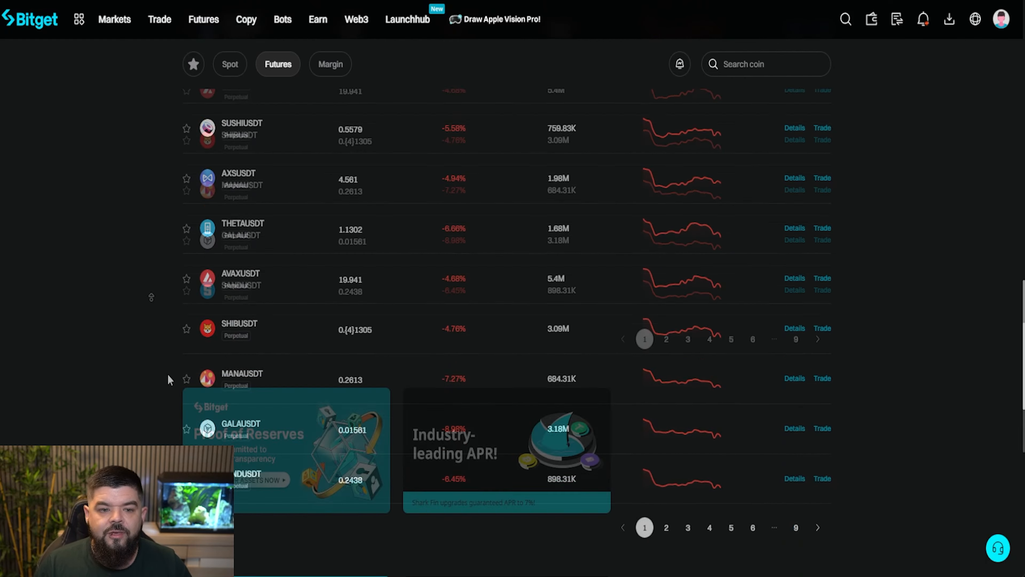
pyautogui.scroll(3)
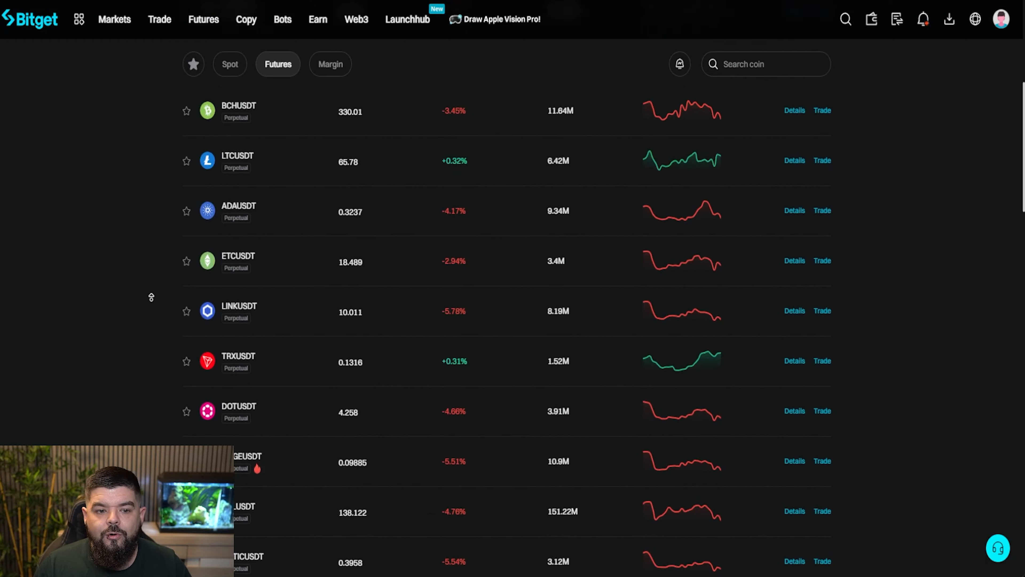
pyautogui.scroll(3)
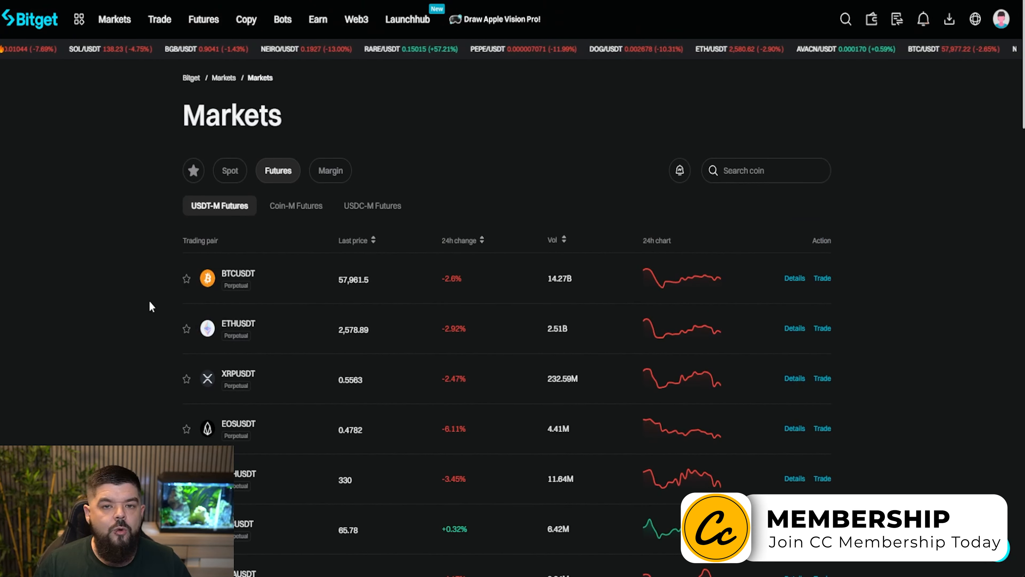
pyautogui.click(871, 19)
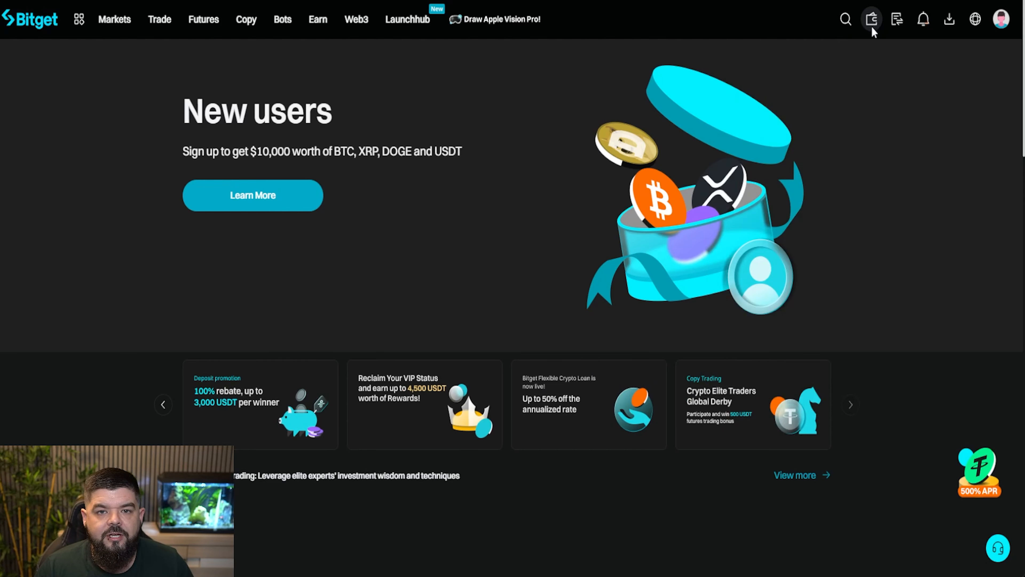
# Step: Go to the Assets overview showing 0.00 BTC total and zero-balance accounts
pyautogui.click(871, 20)
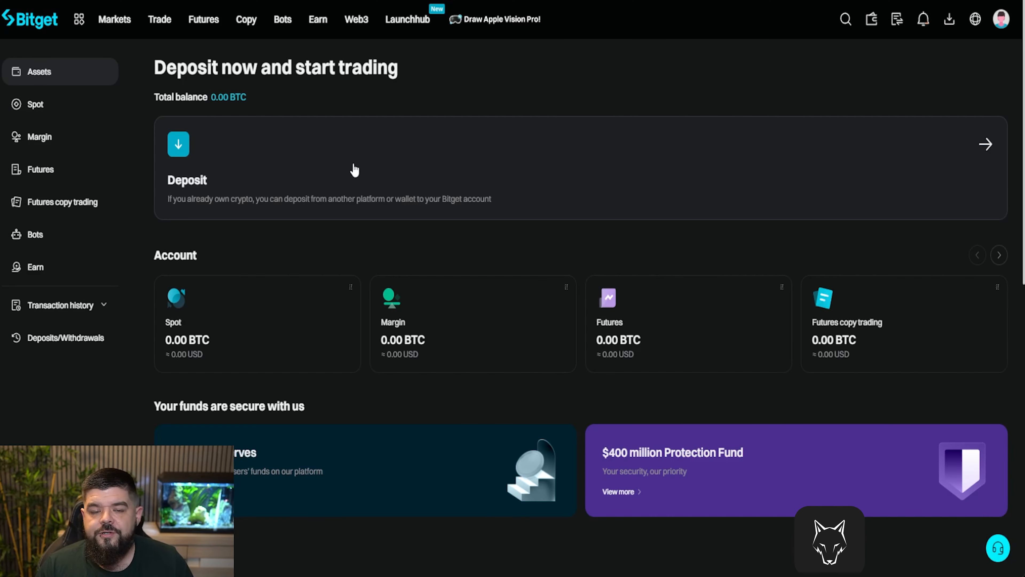
pyautogui.moveTo(552, 155)
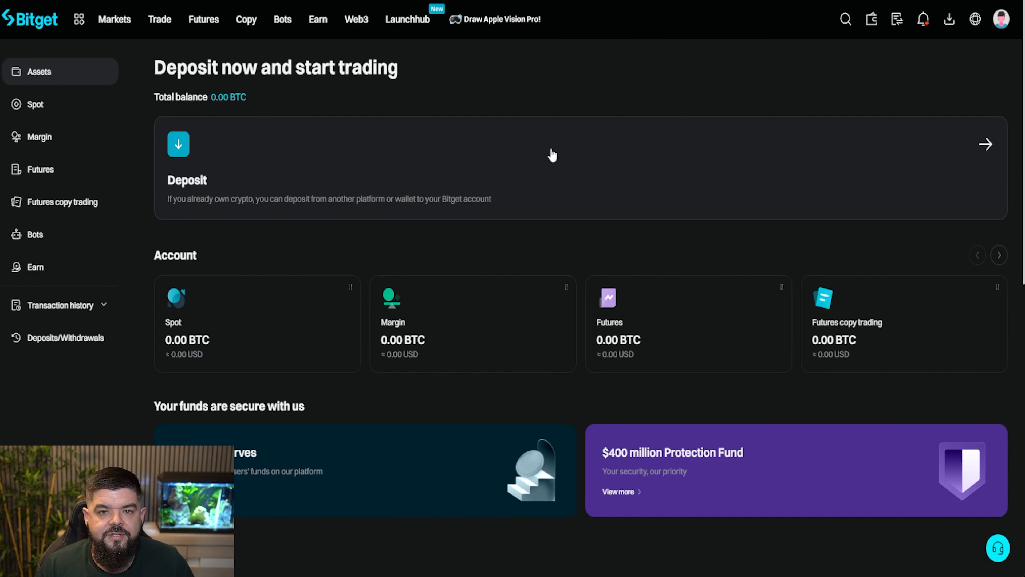
pyautogui.moveTo(280, 322)
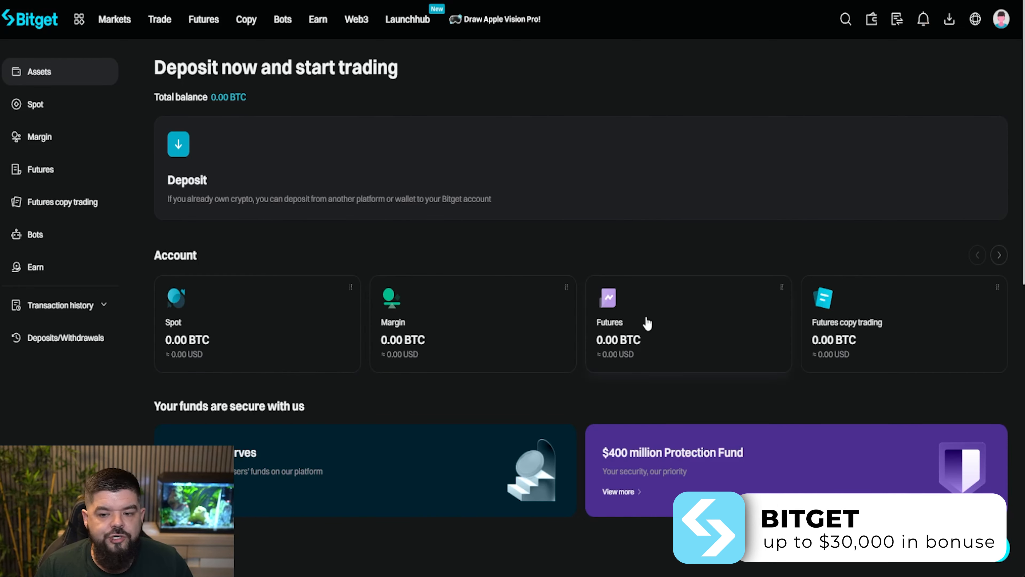
pyautogui.moveTo(536, 301)
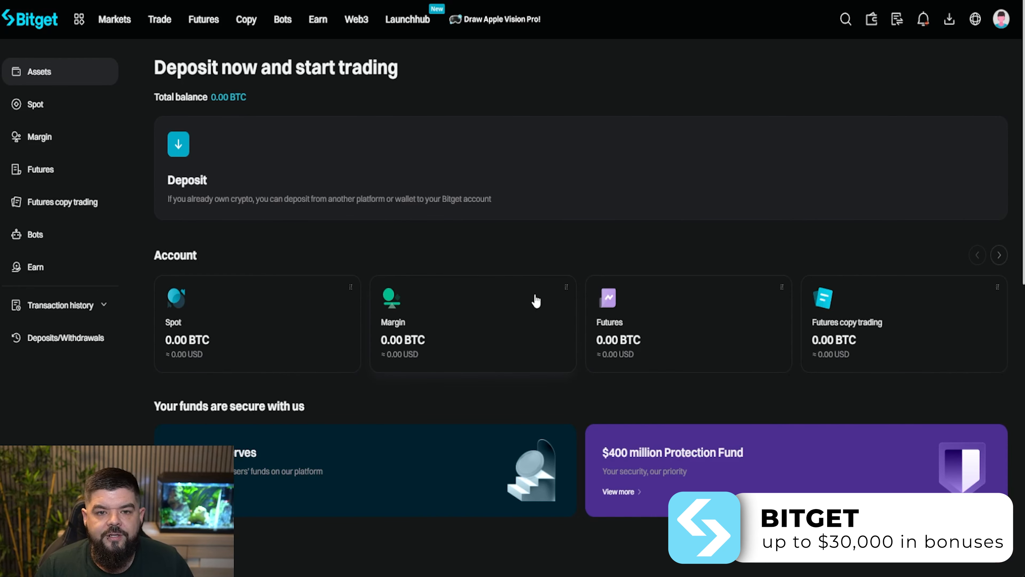
pyautogui.moveTo(463, 359)
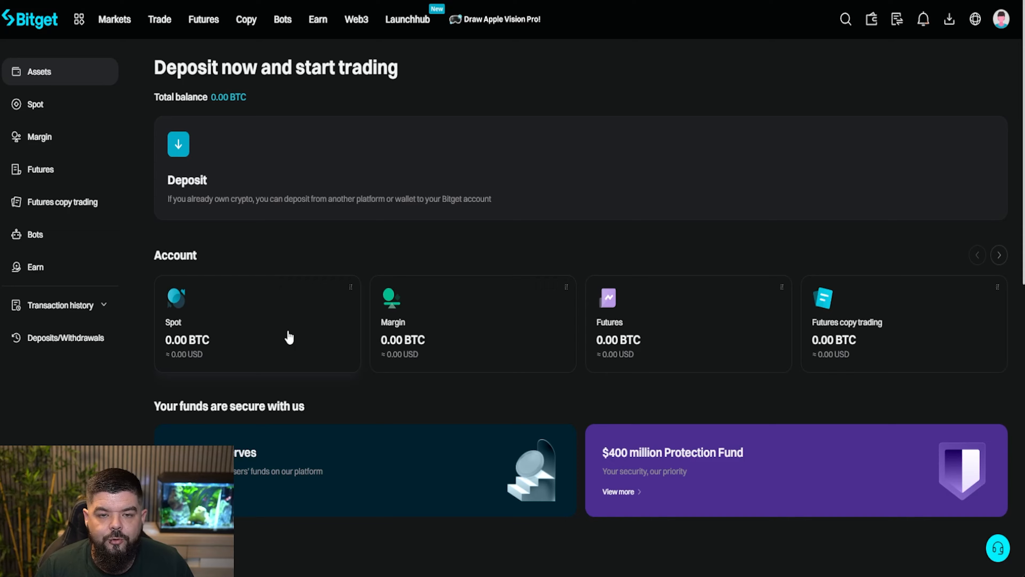
# Step: View the Spot account's coin balance table (BTC, USDT, ETH, LTC all zero)
pyautogui.click(35, 104)
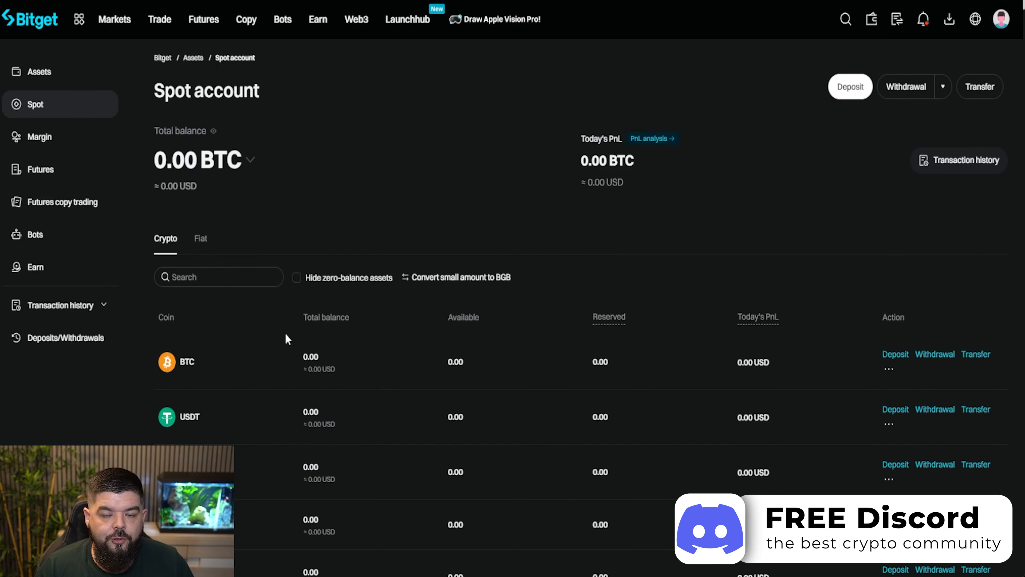
pyautogui.scroll(-3)
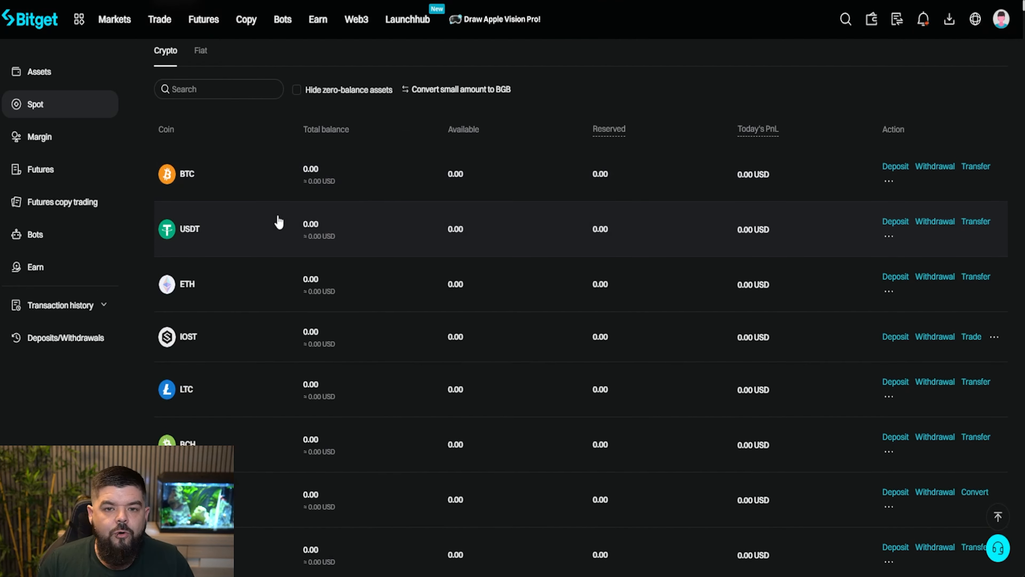
pyautogui.moveTo(246, 233)
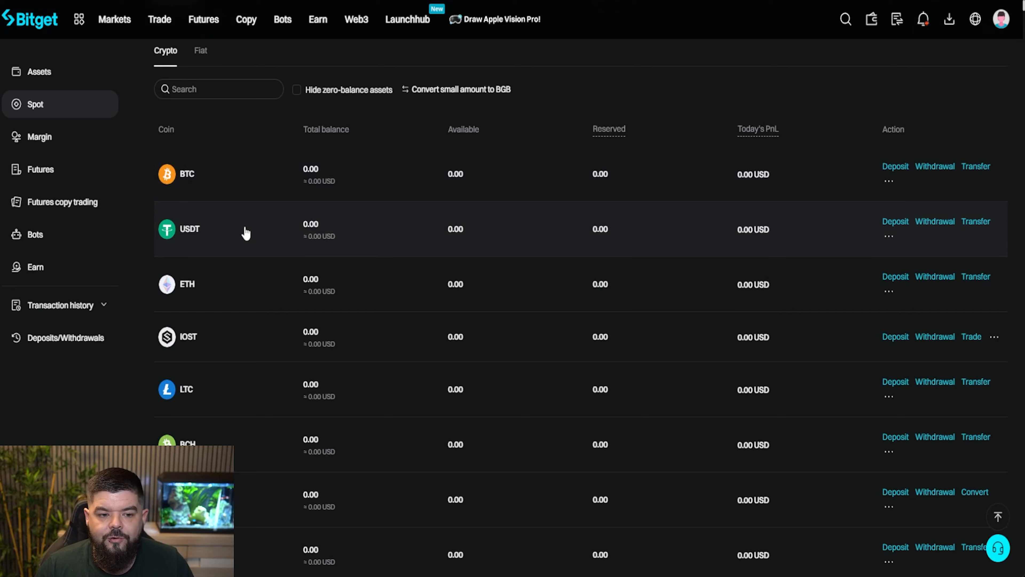
pyautogui.moveTo(242, 381)
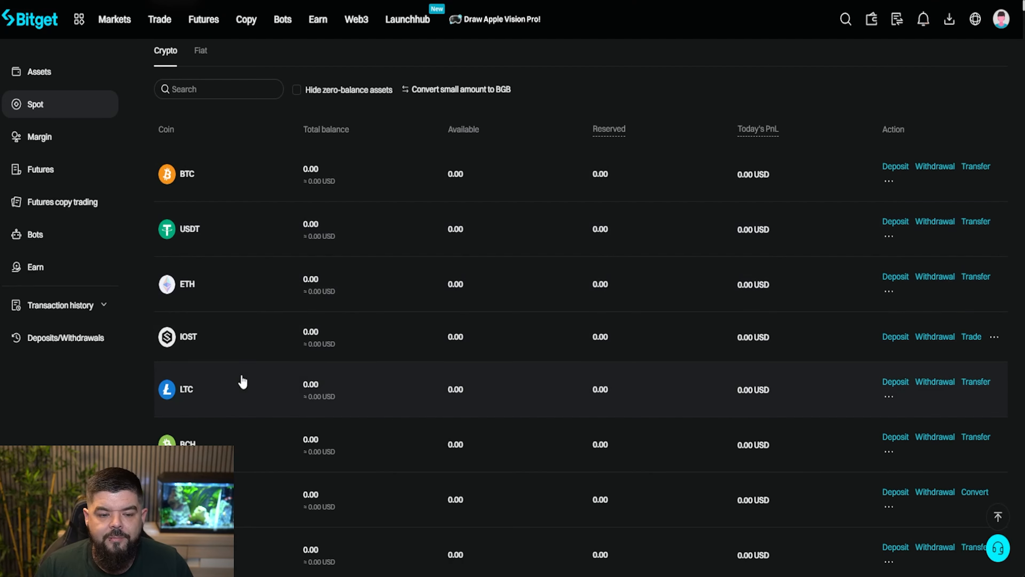
pyautogui.moveTo(256, 371)
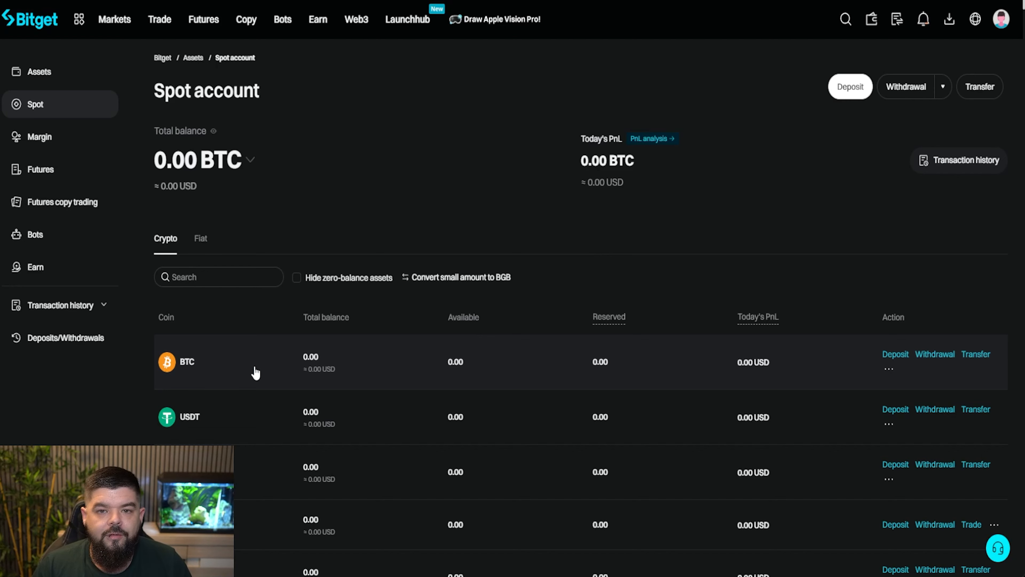
pyautogui.moveTo(419, 219)
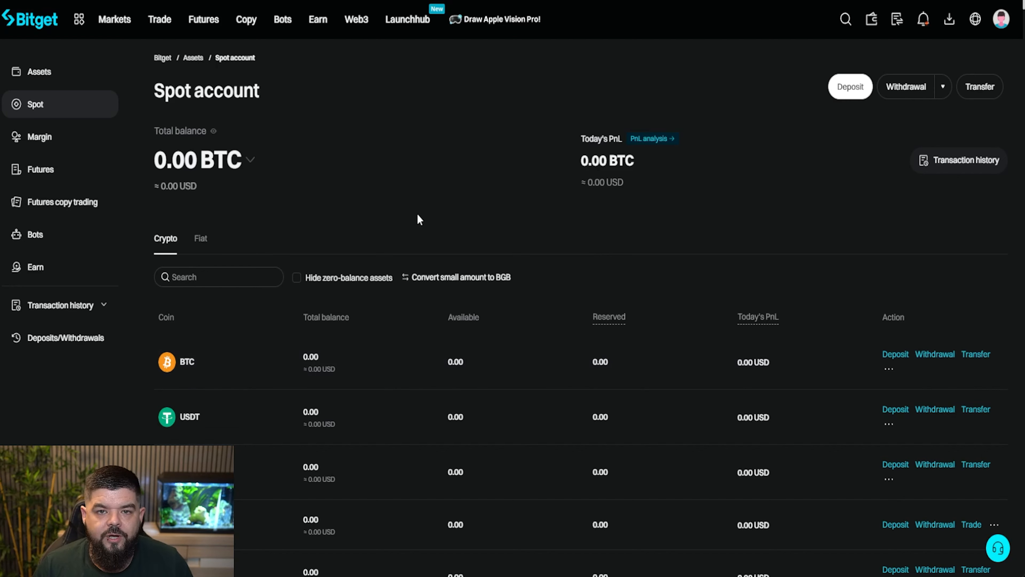
pyautogui.moveTo(719, 250)
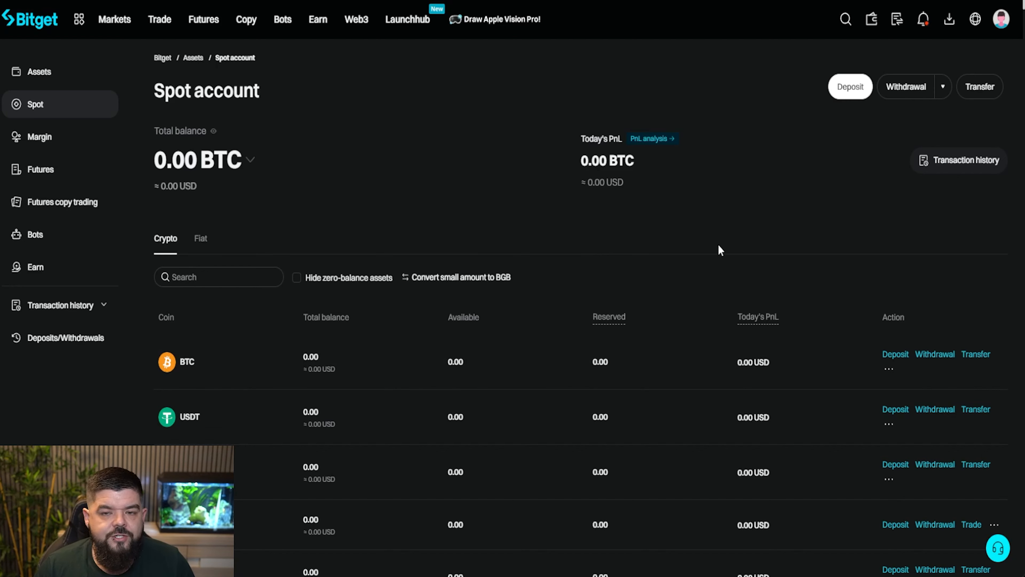
pyautogui.moveTo(774, 185)
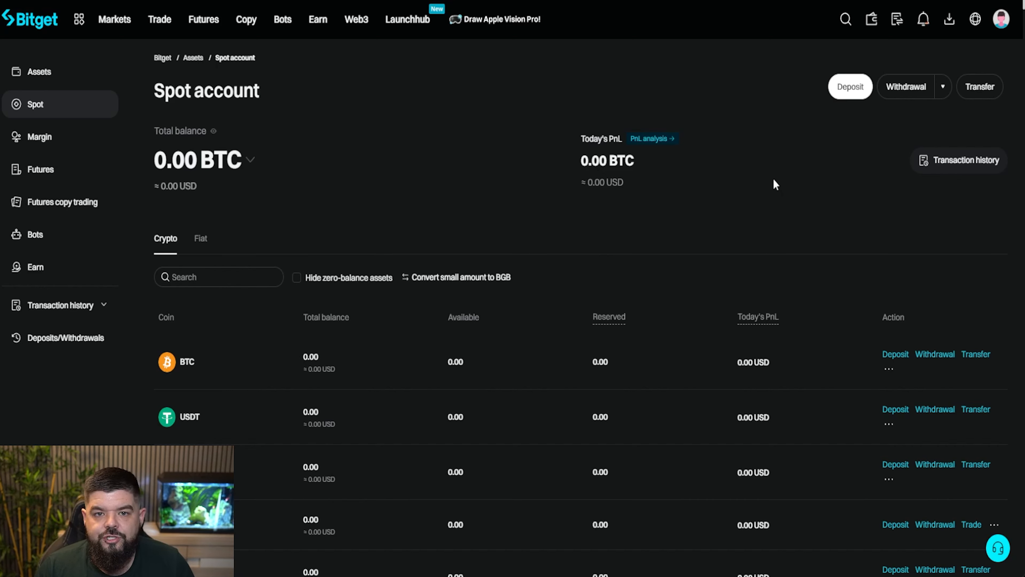
pyautogui.moveTo(850, 87)
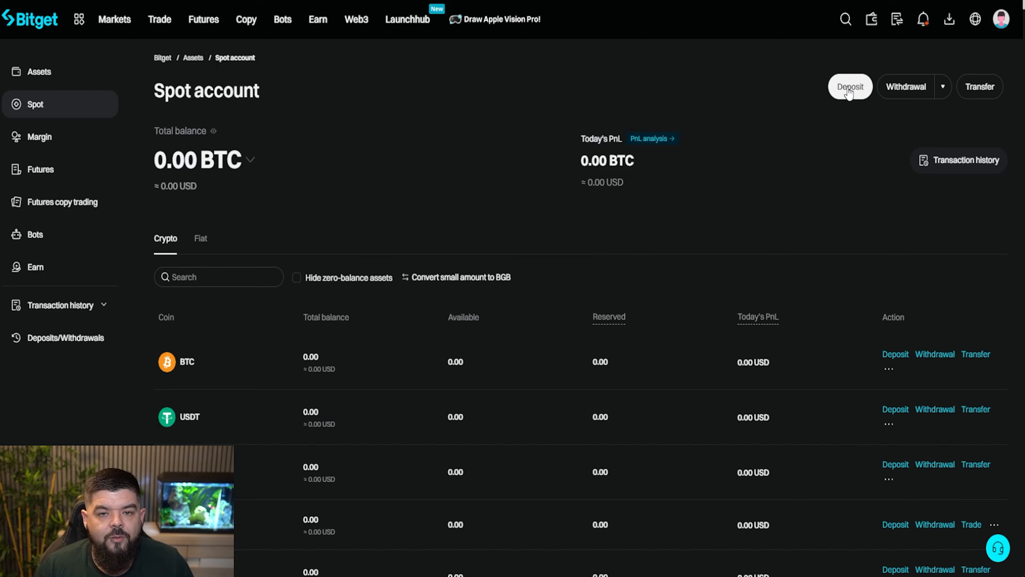
# Step: Begin a crypto deposit from the Spot account and browse the depositable coin list
pyautogui.click(850, 86)
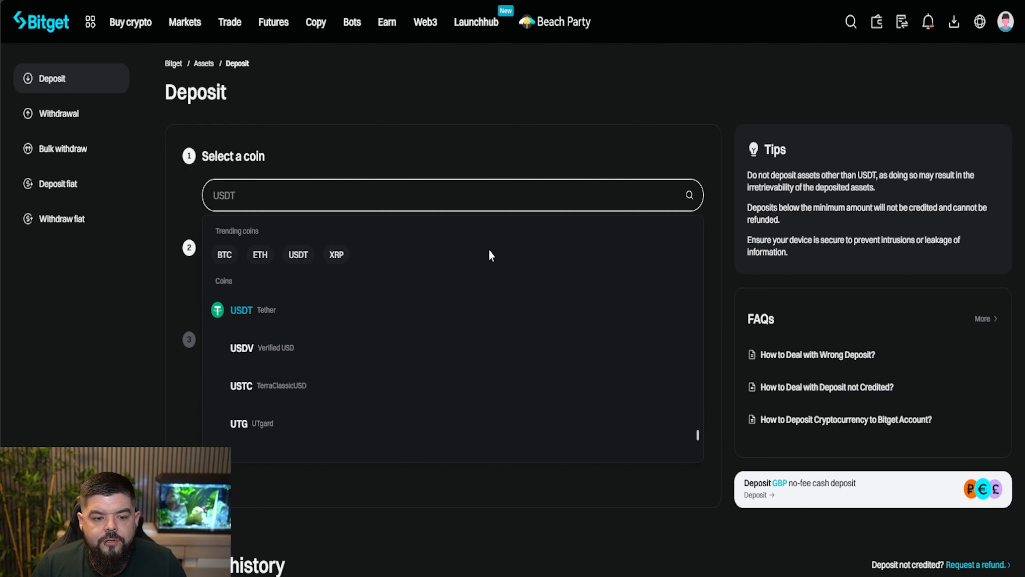
pyautogui.moveTo(409, 347)
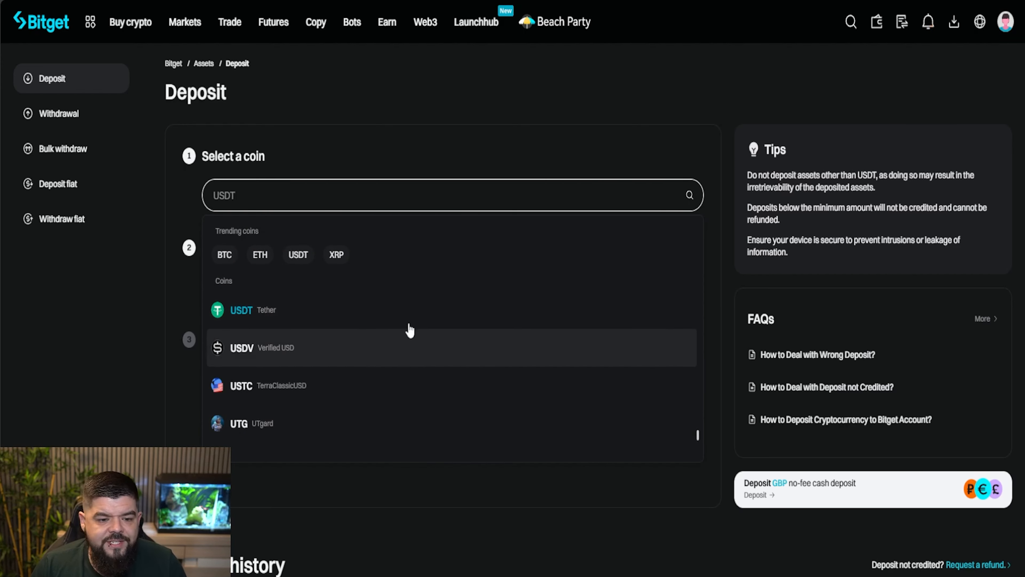
pyautogui.scroll(-3)
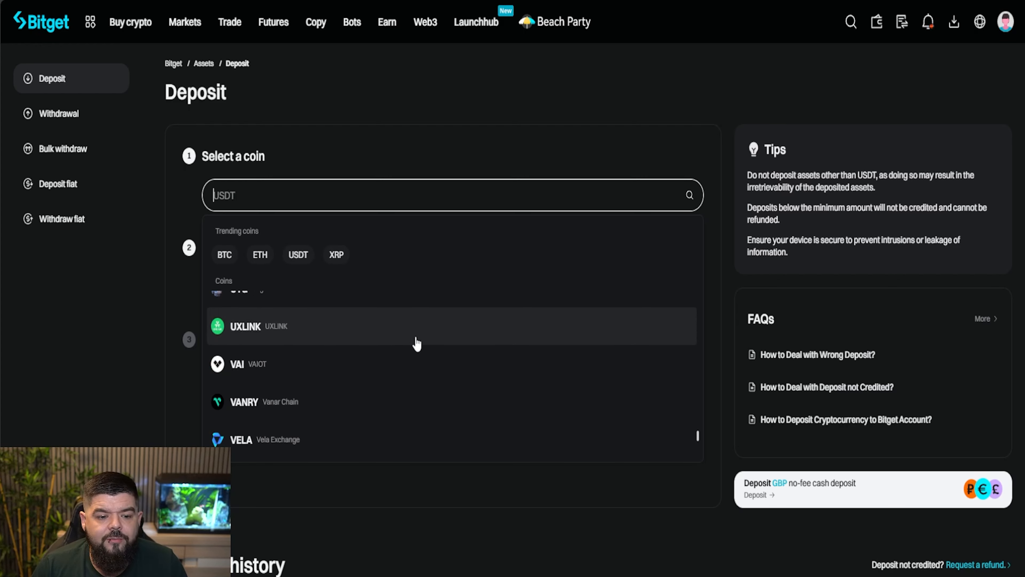
# Step: Keep USDT as the deposit coin, review its networks, then switch the coin to USDC
pyautogui.click(297, 254)
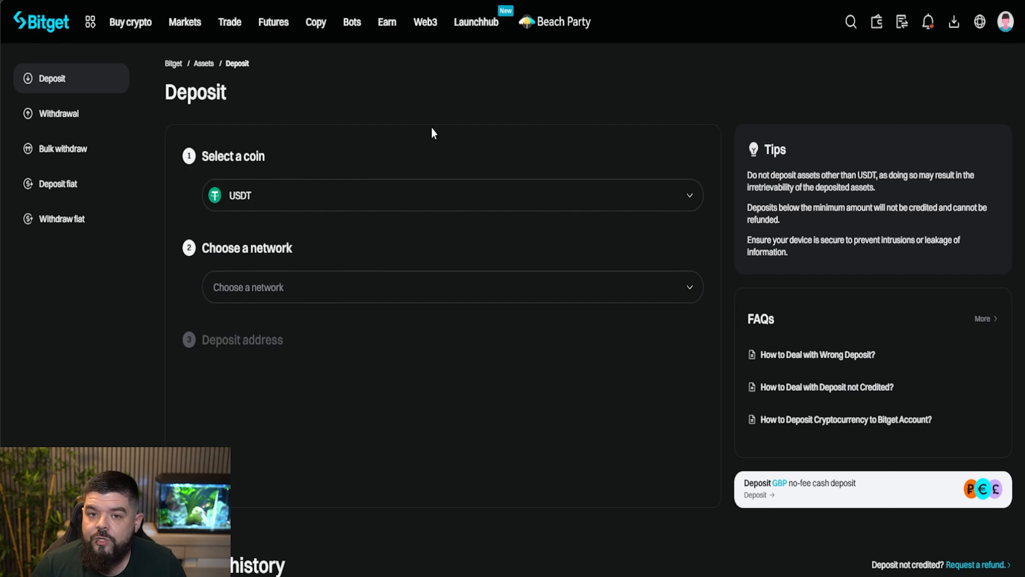
pyautogui.moveTo(414, 210)
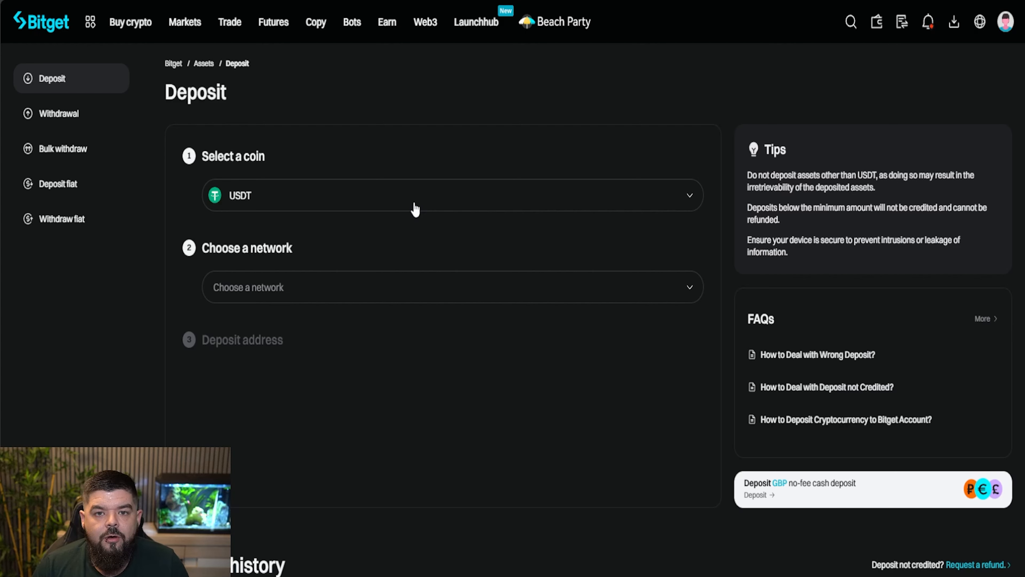
pyautogui.moveTo(289, 206)
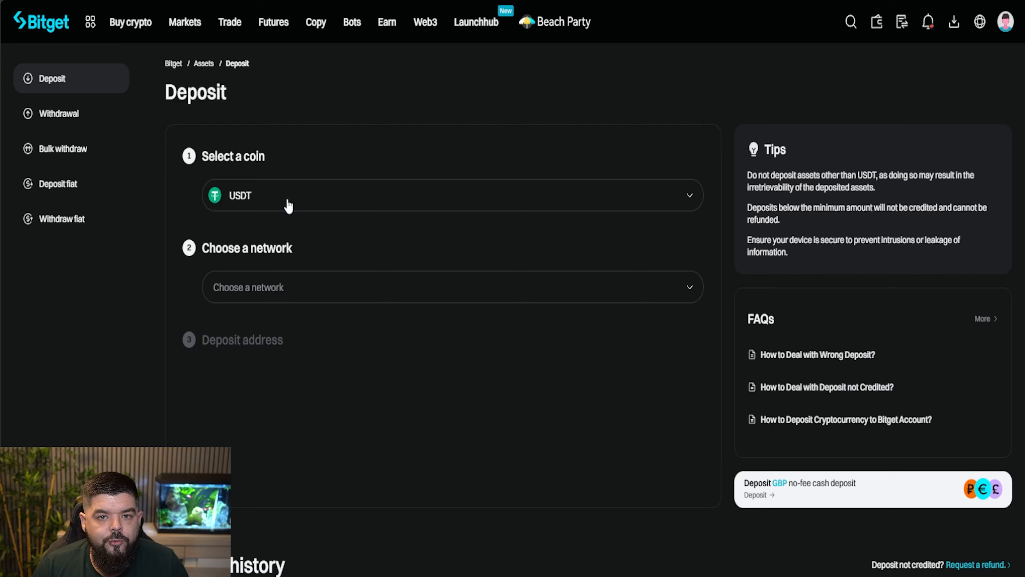
pyautogui.moveTo(345, 289)
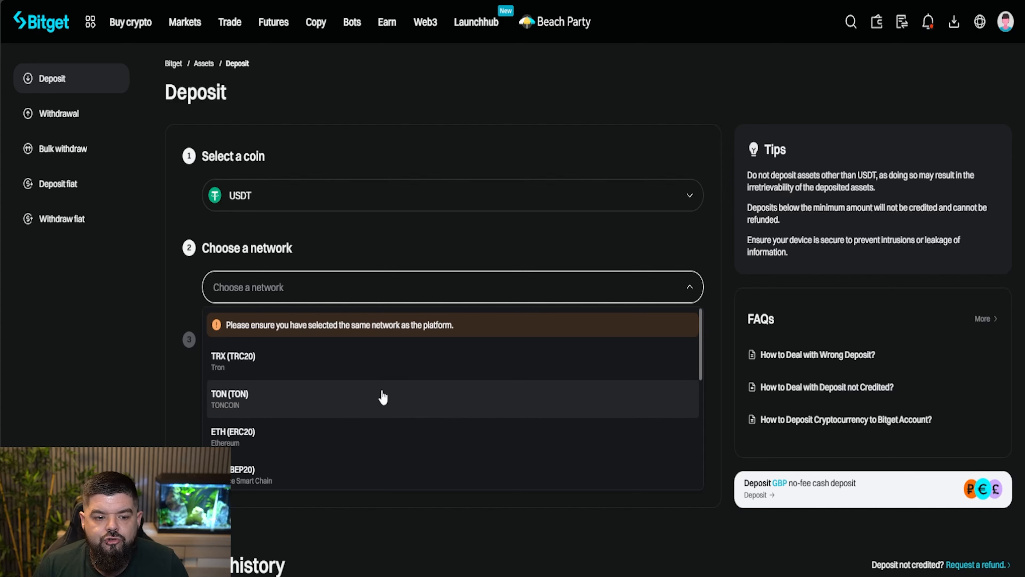
pyautogui.moveTo(391, 465)
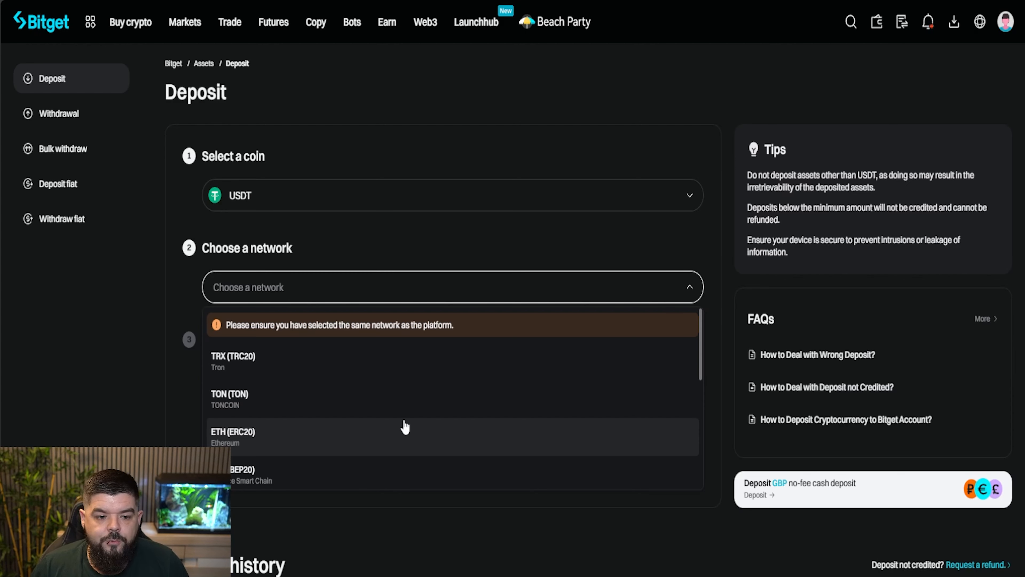
pyautogui.moveTo(399, 434)
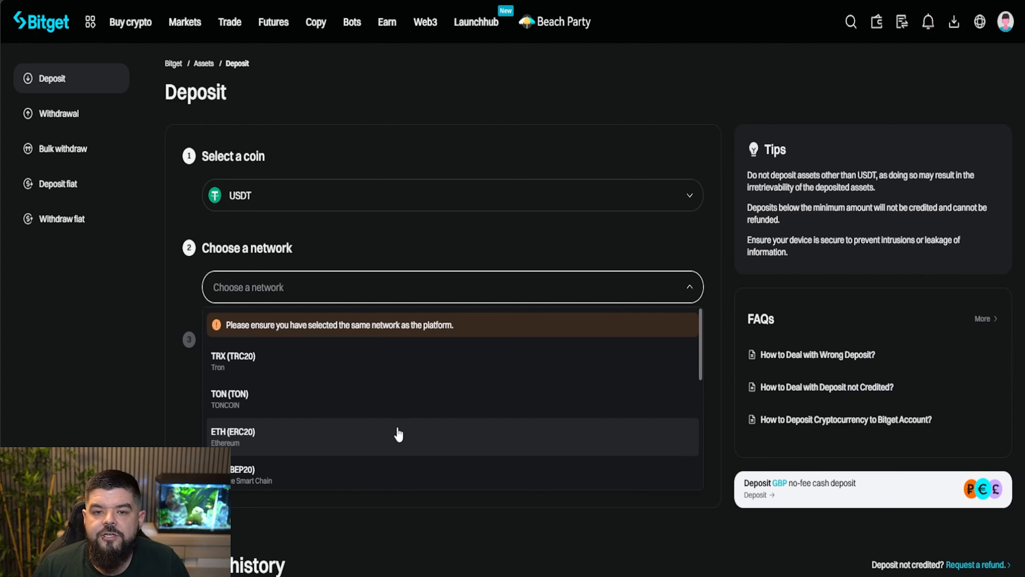
pyautogui.click(399, 436)
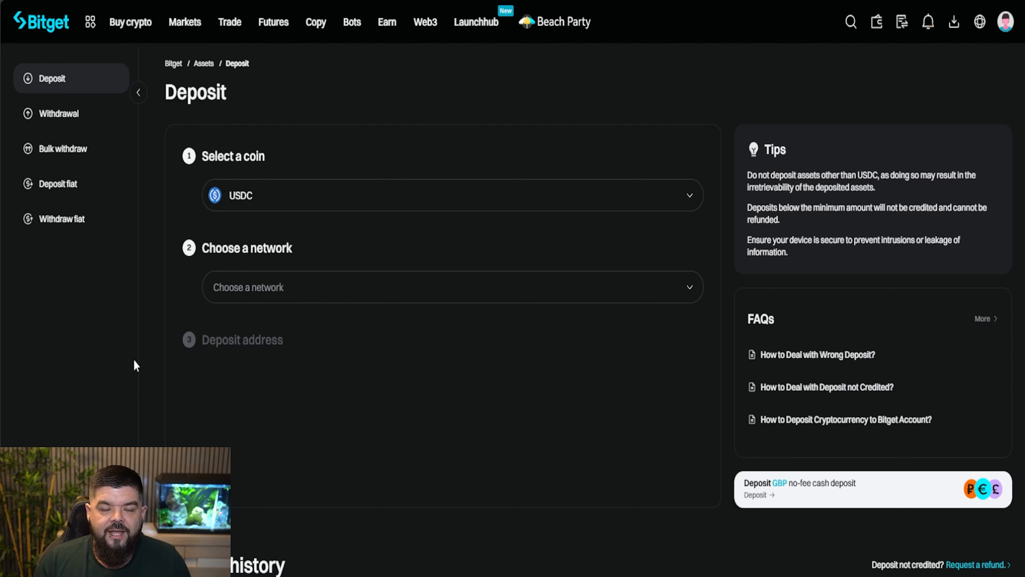
pyautogui.moveTo(138, 364)
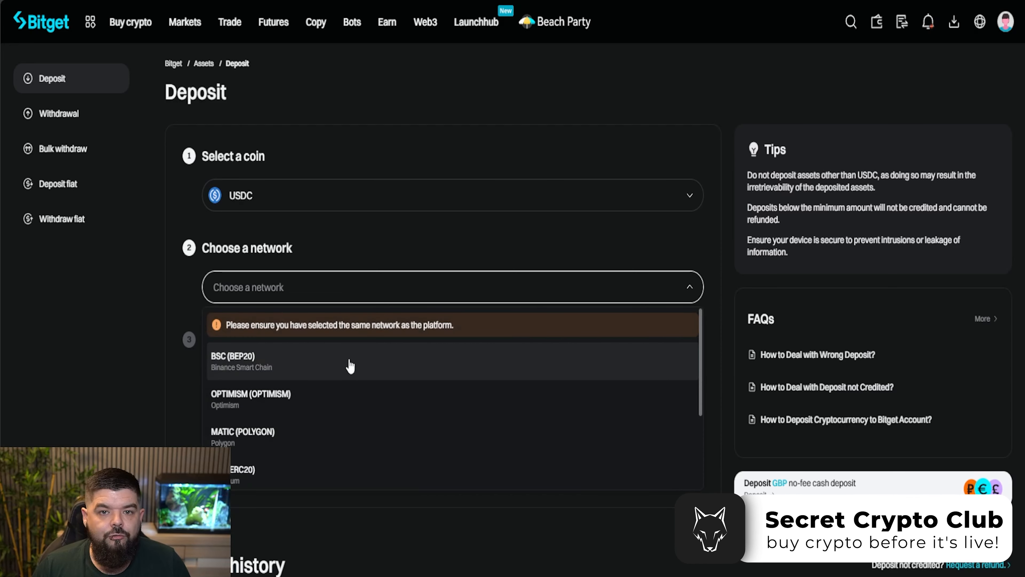
pyautogui.moveTo(347, 381)
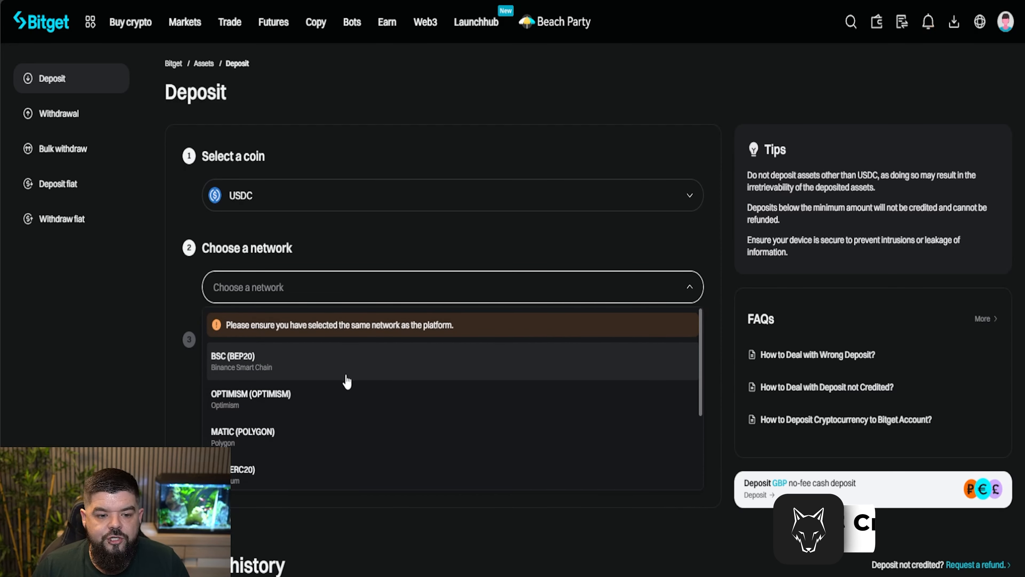
# Step: Choose BSC (BEP20) as the USDC deposit network to reveal the address and QR code
pyautogui.scroll(-3)
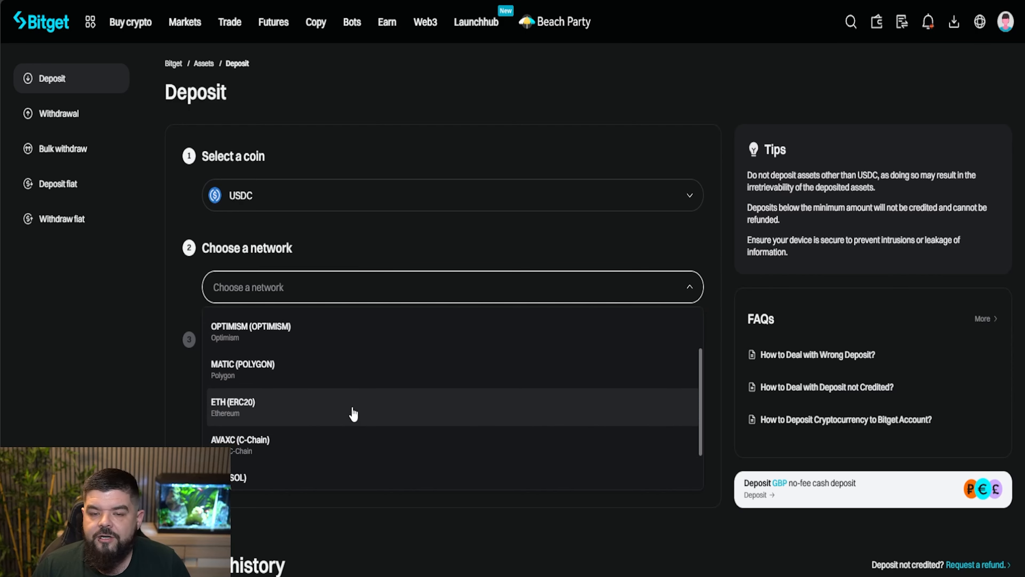
pyautogui.scroll(-3)
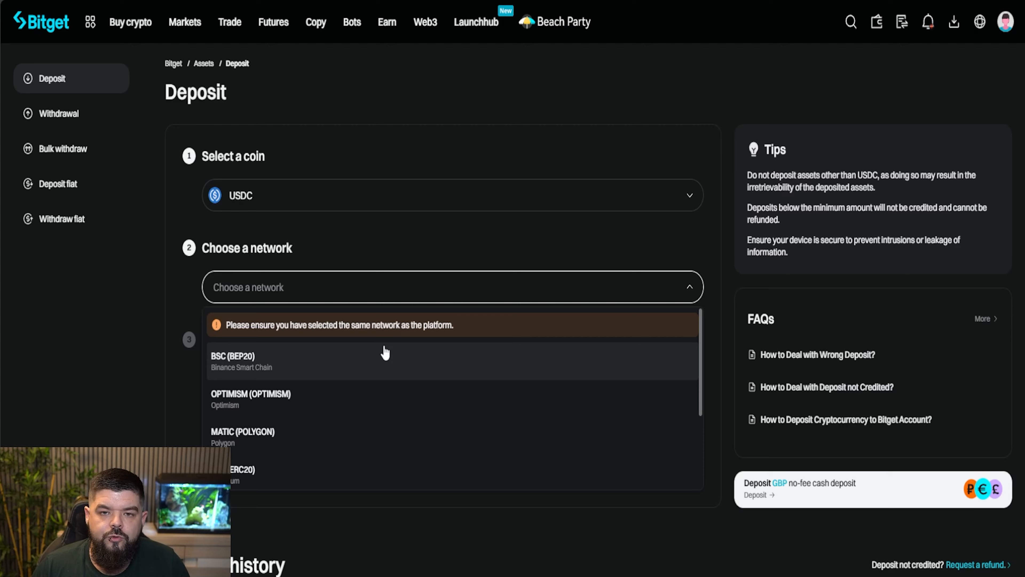
pyautogui.click(241, 361)
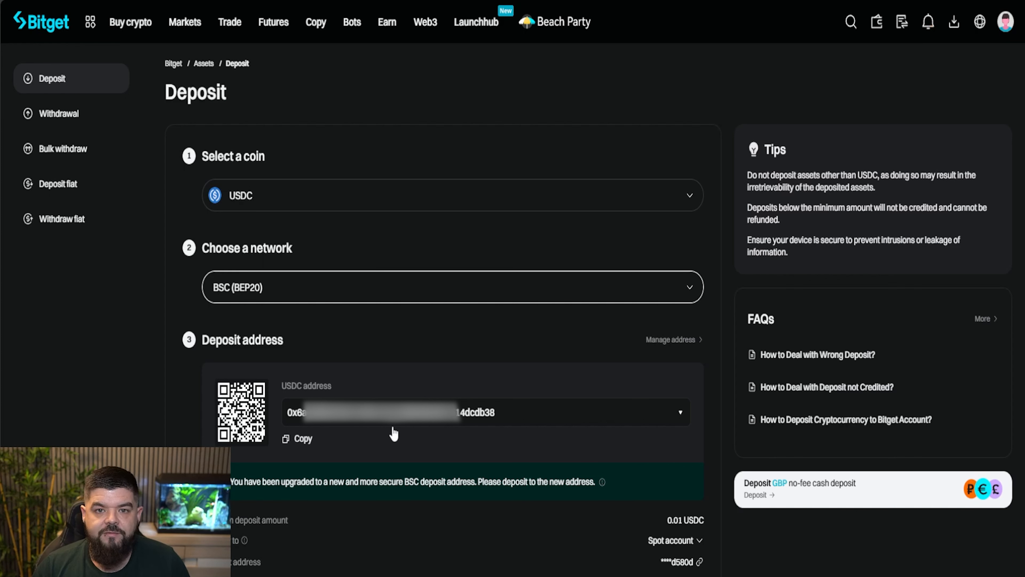
pyautogui.moveTo(429, 442)
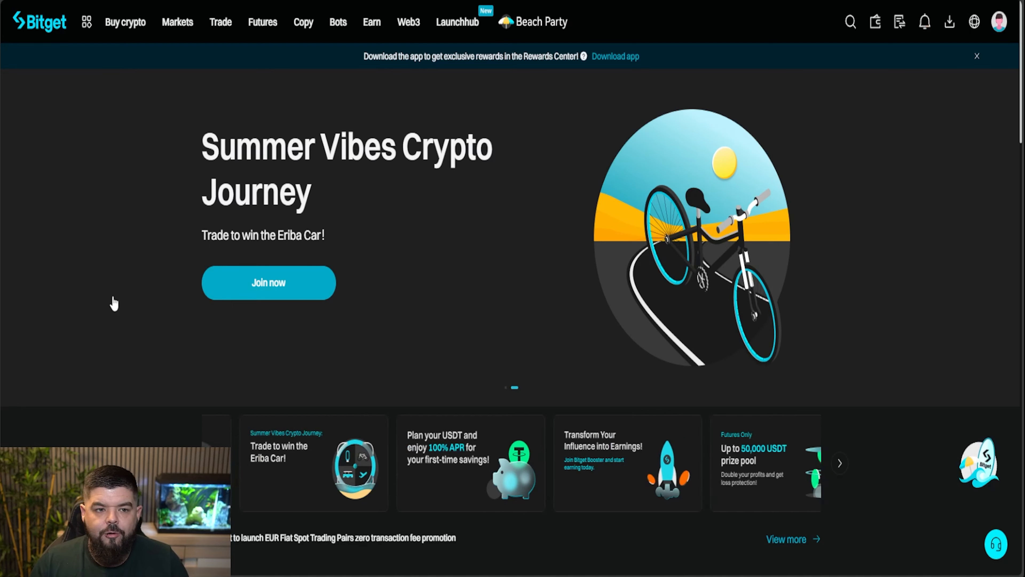
# Step: Go to Buy crypto with a Credit/Debit card, paying AUD for USDT
pyautogui.click(125, 21)
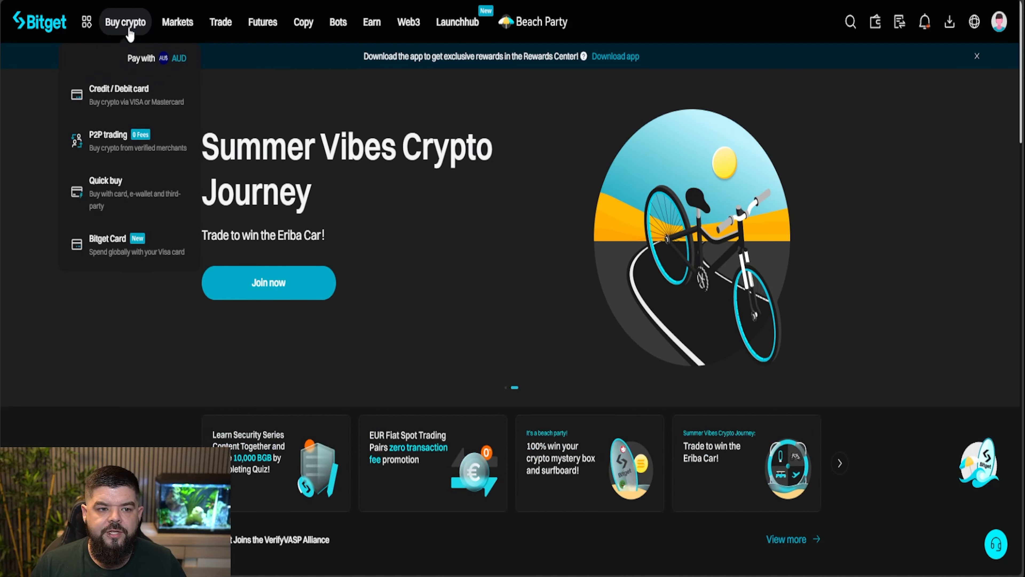
pyautogui.moveTo(128, 95)
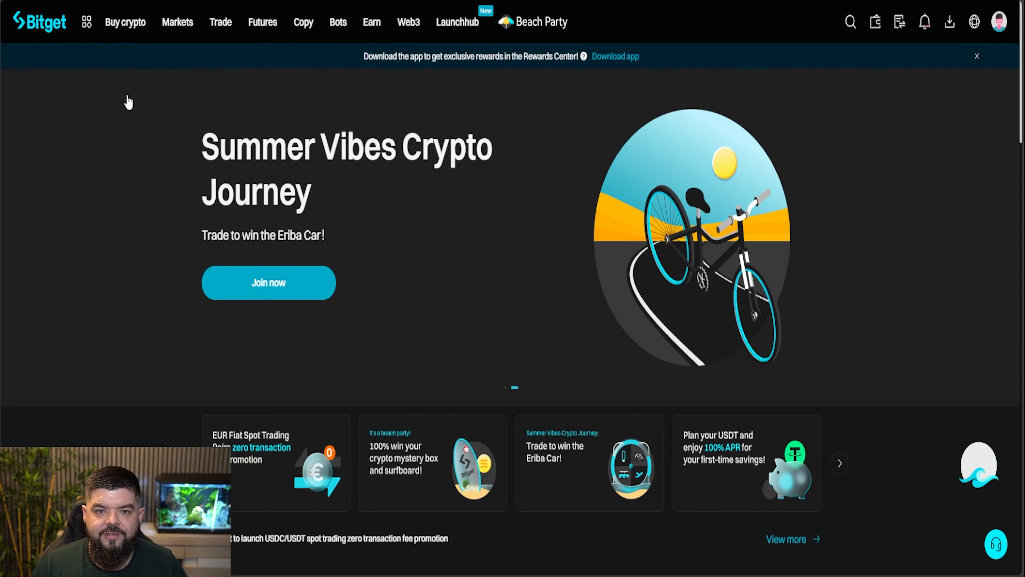
pyautogui.click(125, 22)
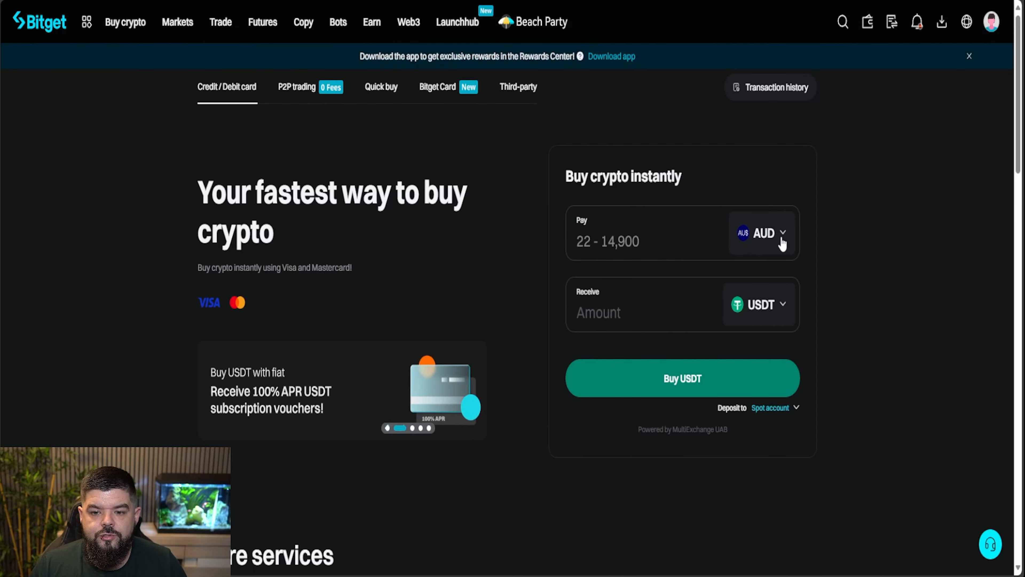
# Step: Pay 1000 GBP for about 1194.89 USDT and proceed to the Pay with payment options
pyautogui.click(763, 233)
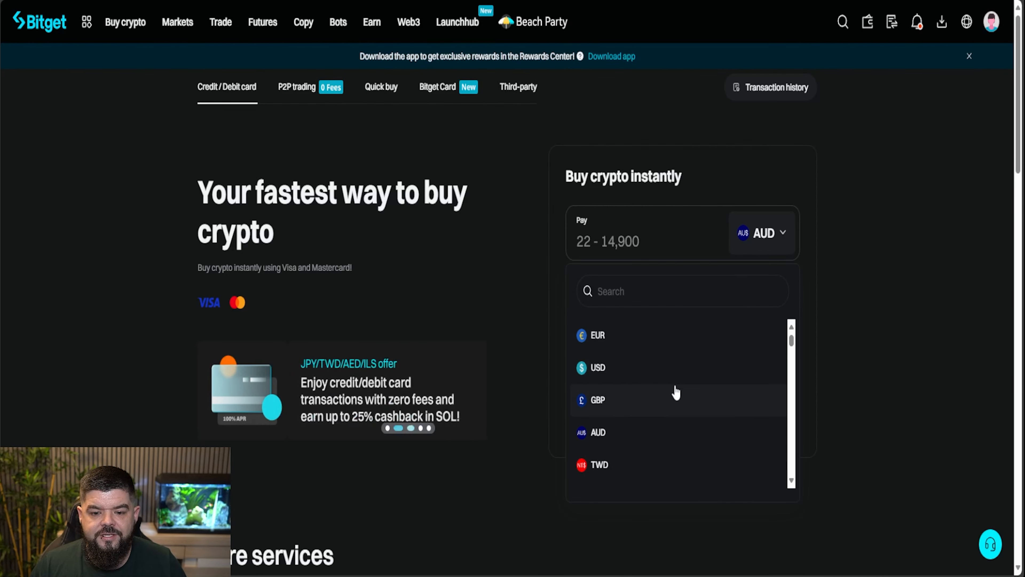
pyautogui.click(595, 399)
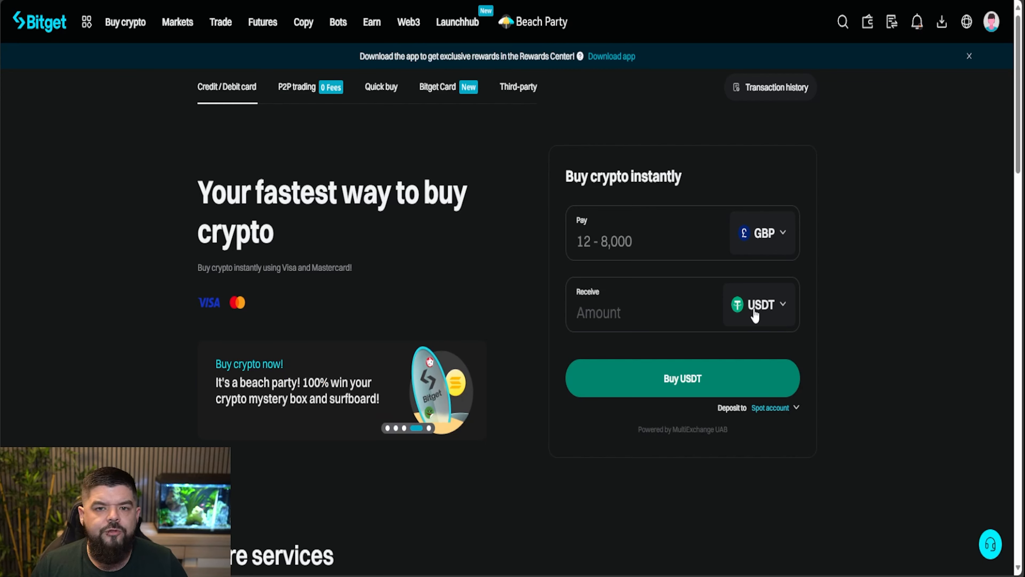
pyautogui.click(647, 241)
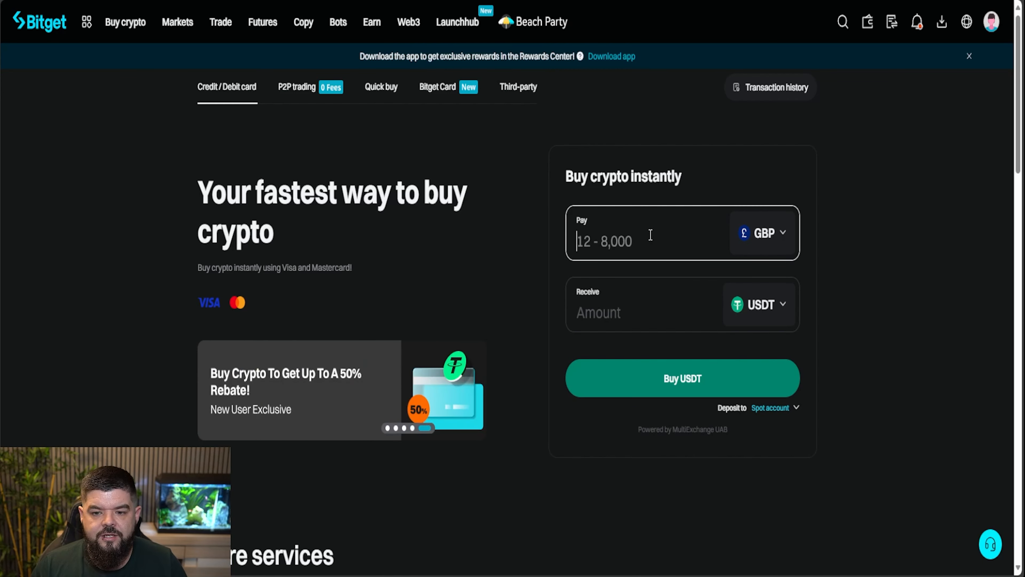
pyautogui.write('1000')
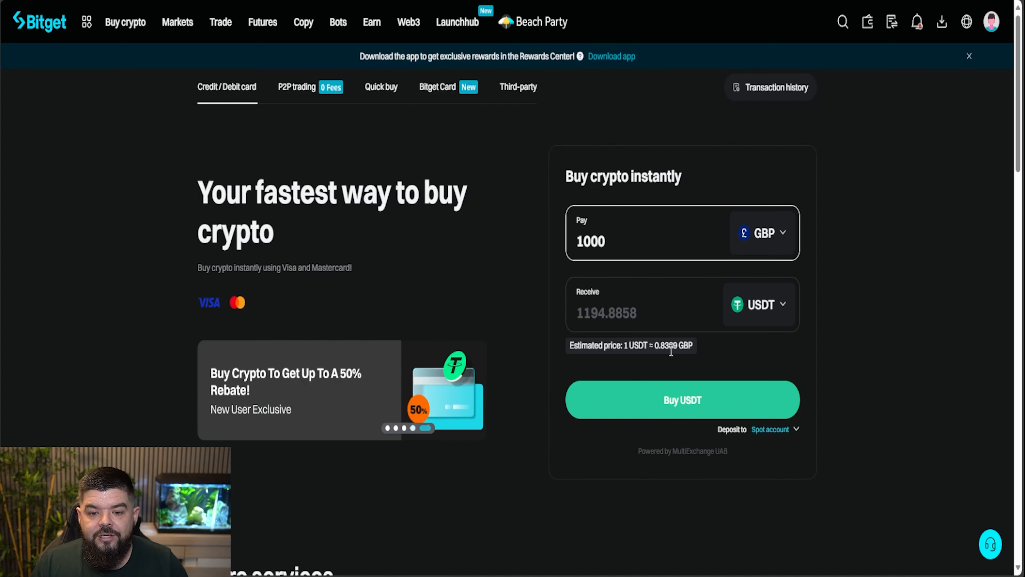
pyautogui.moveTo(670, 400)
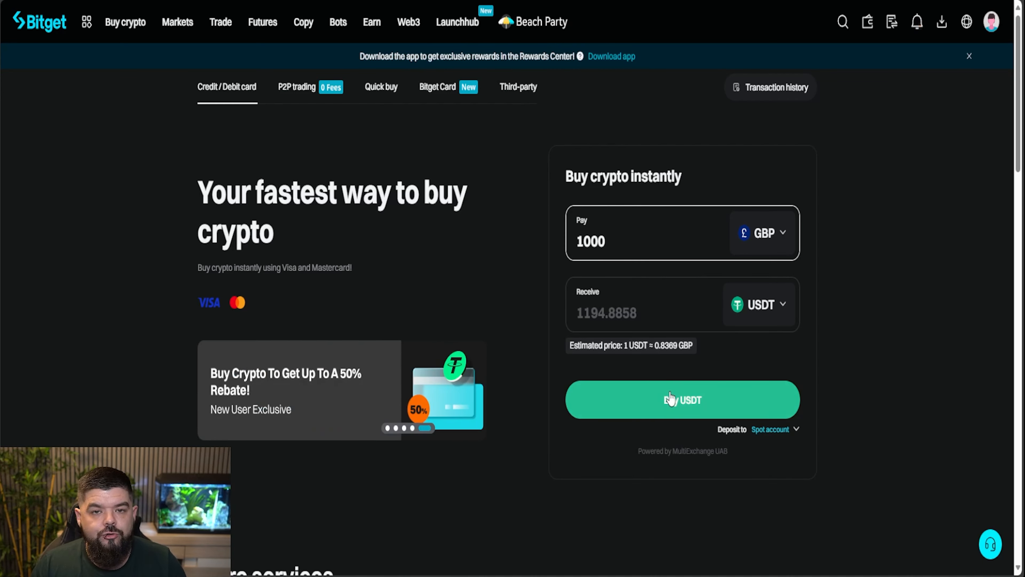
pyautogui.click(682, 400)
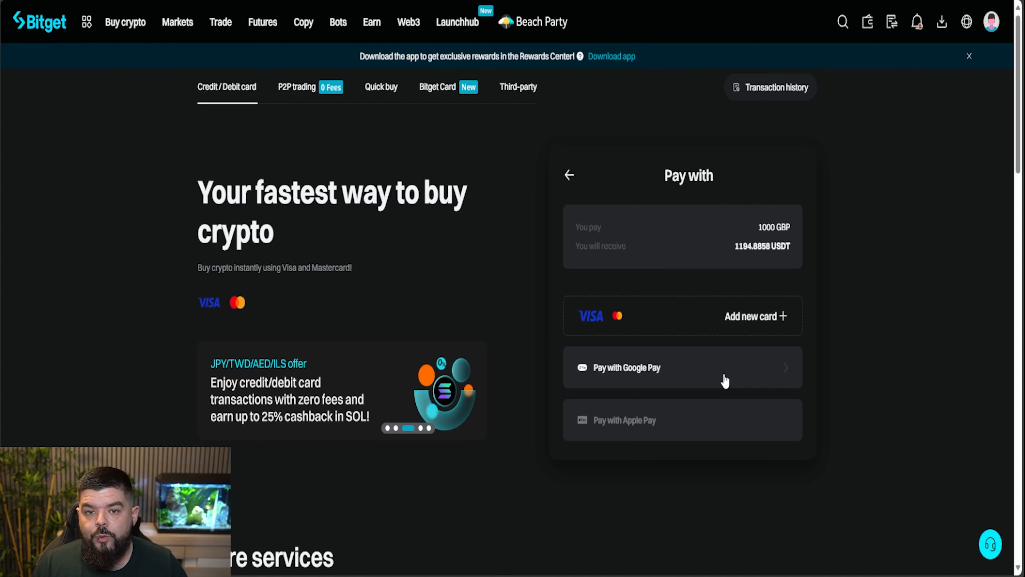
pyautogui.moveTo(722, 382)
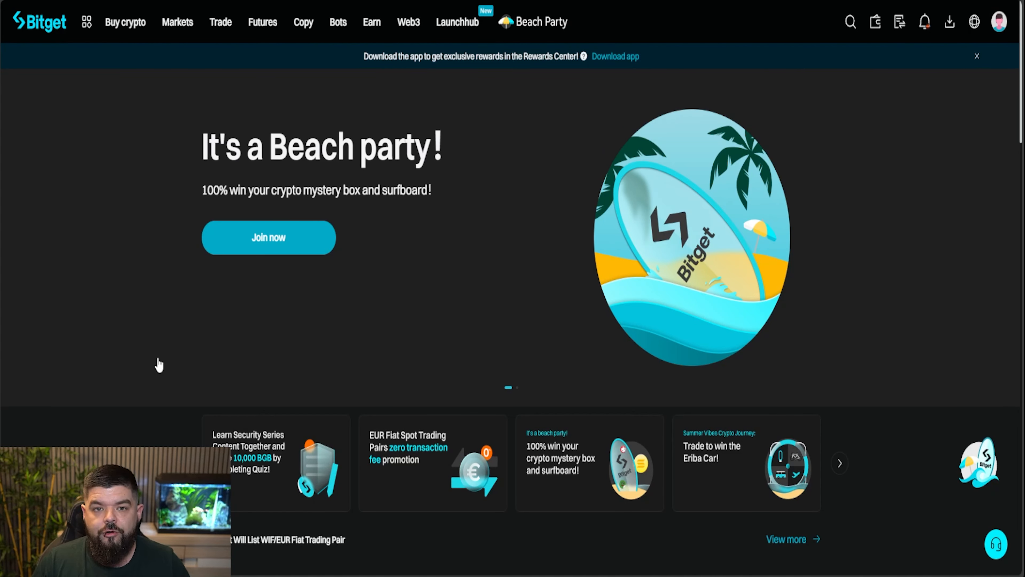
# Step: Return to the card purchase page and scroll to More services (Sell crypto, Deposit/withdraw fiat, Convert)
pyautogui.click(839, 463)
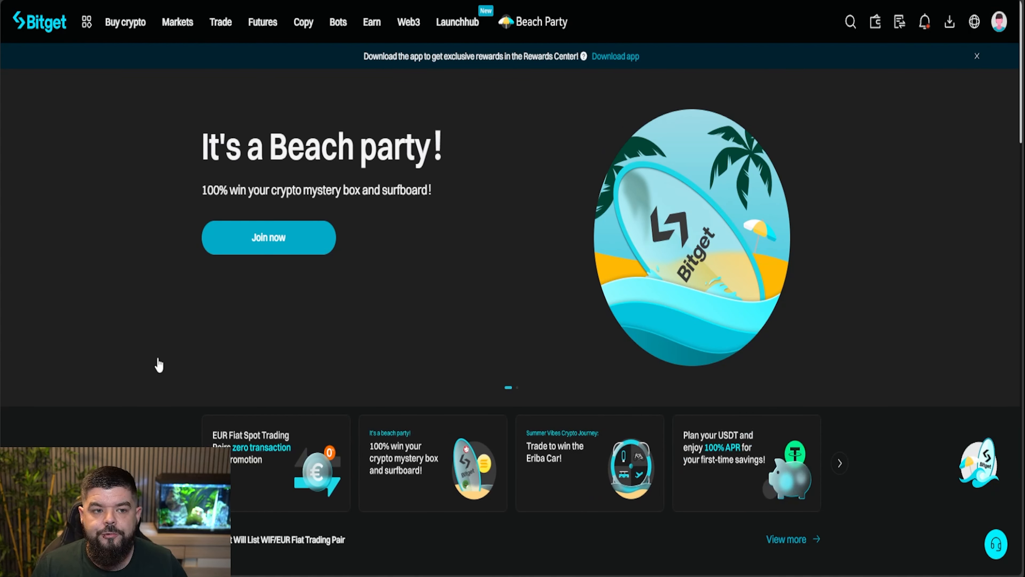
pyautogui.click(125, 22)
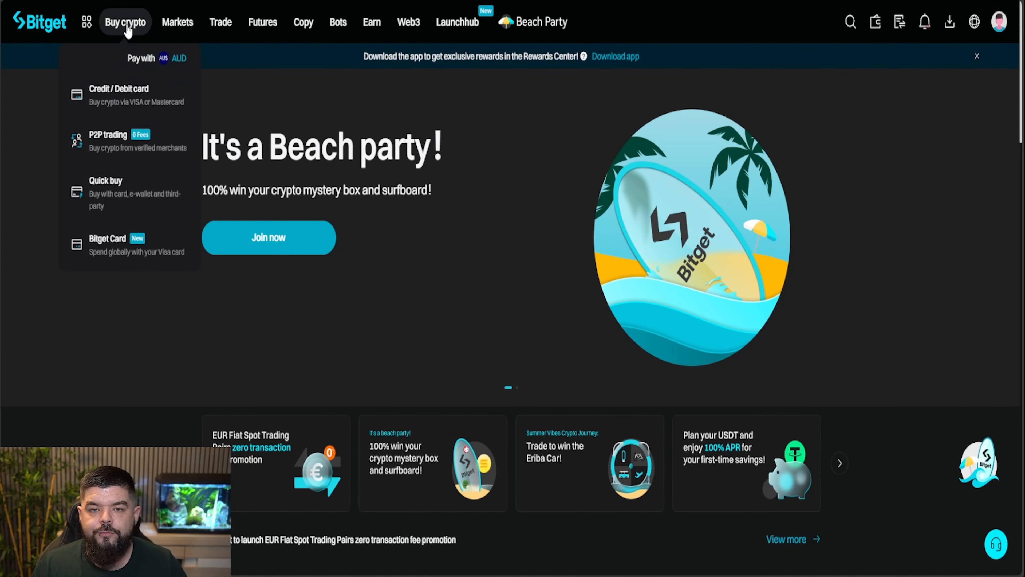
pyautogui.click(171, 59)
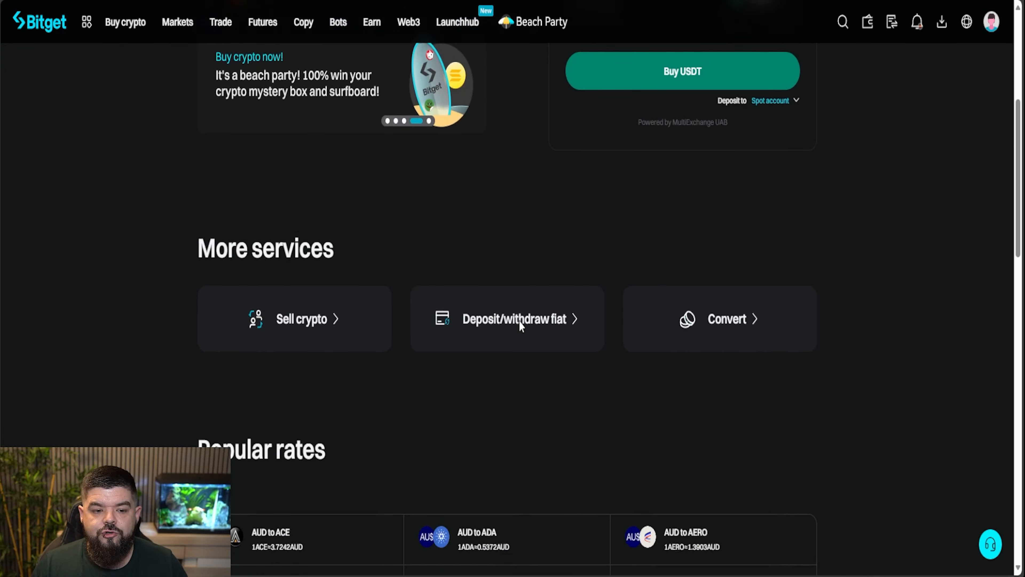
pyautogui.scroll(-3)
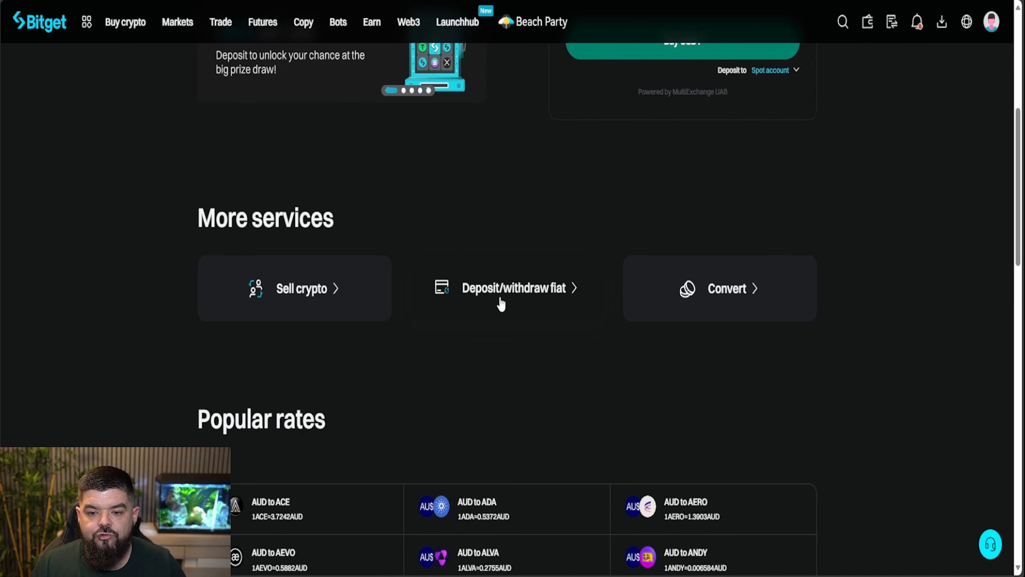
# Step: Start a EUR SEPA fiat withdrawal and accept the Fiat Business Authorization Agreement
pyautogui.click(514, 288)
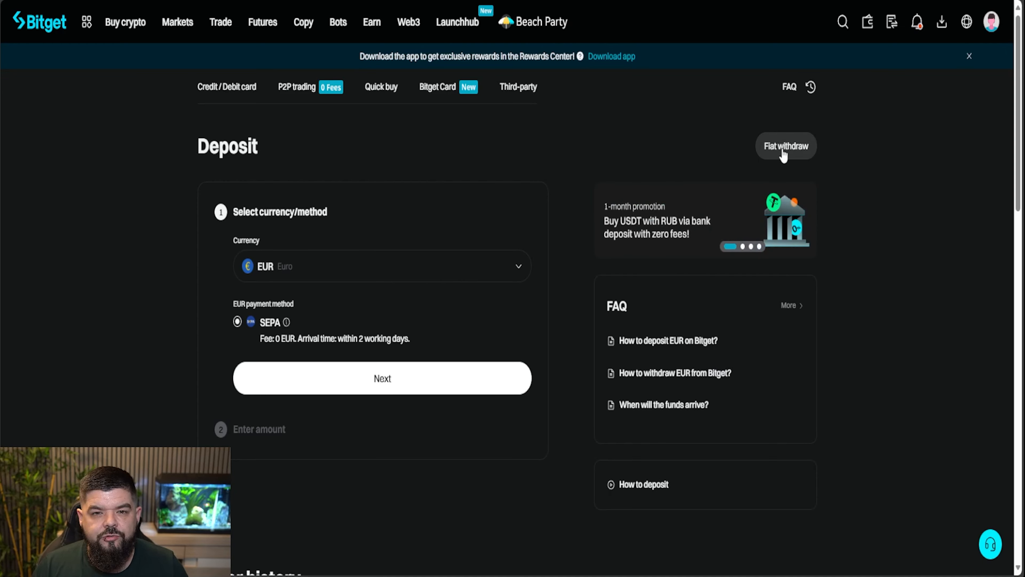
pyautogui.click(786, 146)
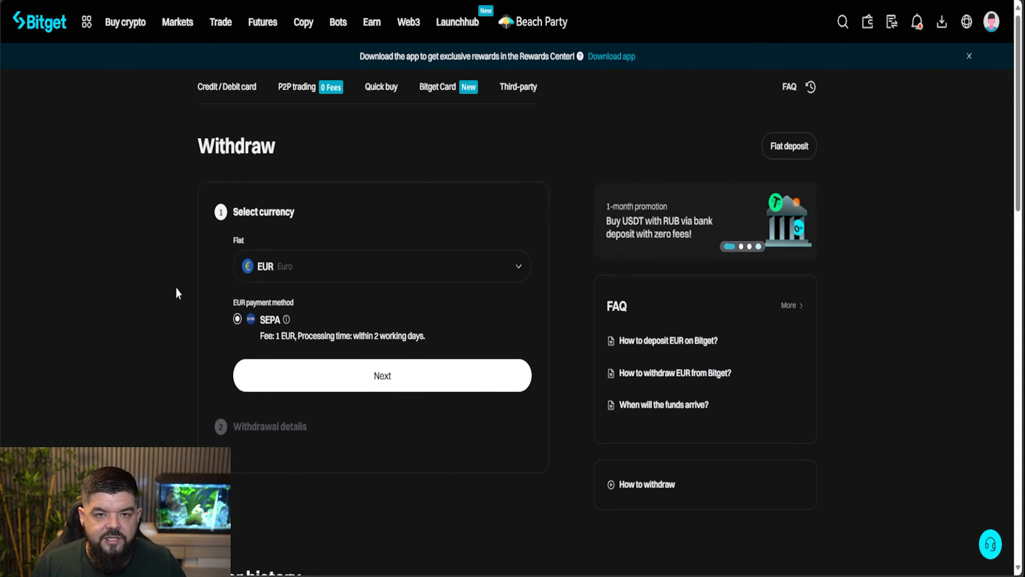
pyautogui.moveTo(275, 349)
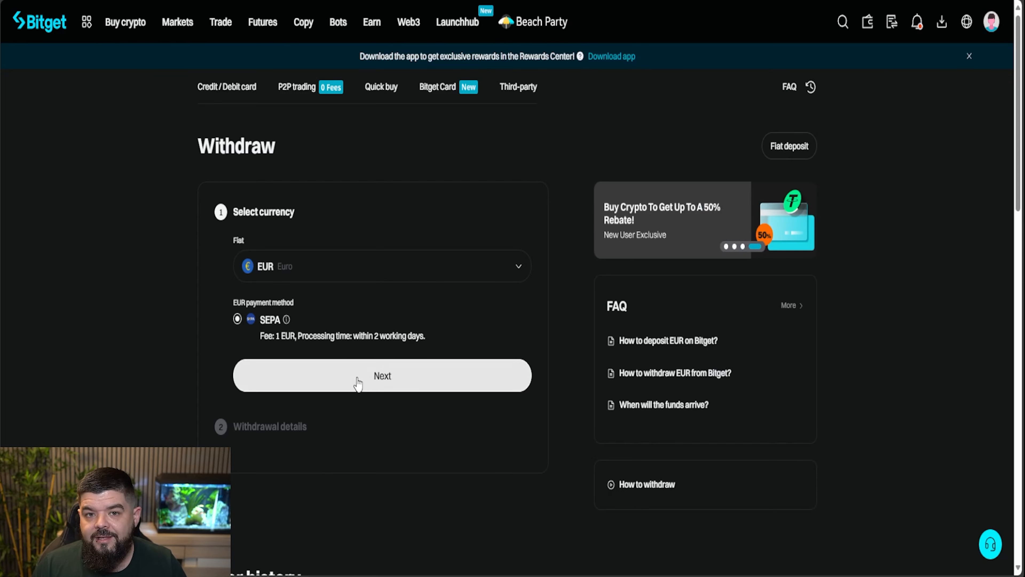
pyautogui.click(382, 375)
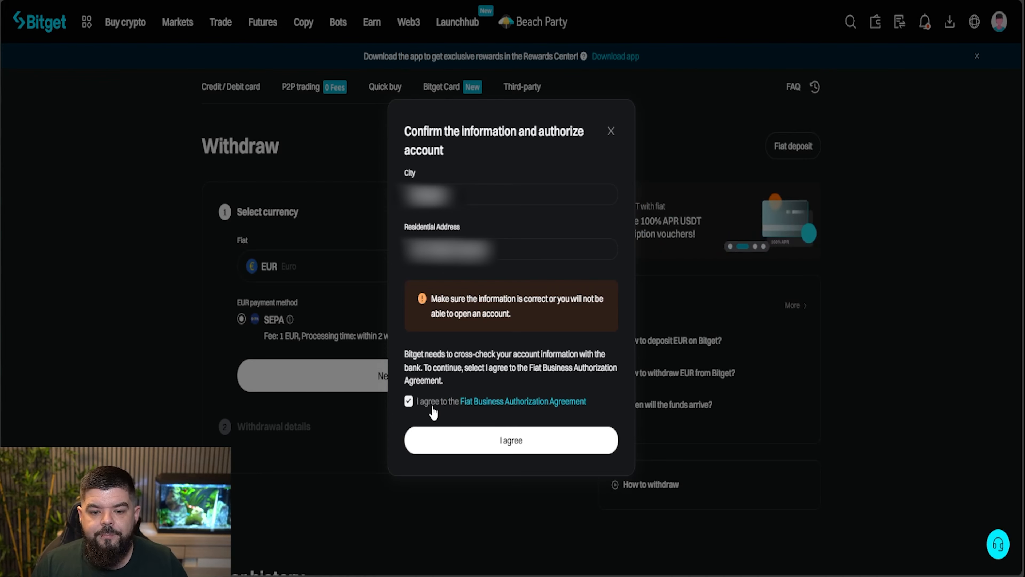
pyautogui.click(511, 440)
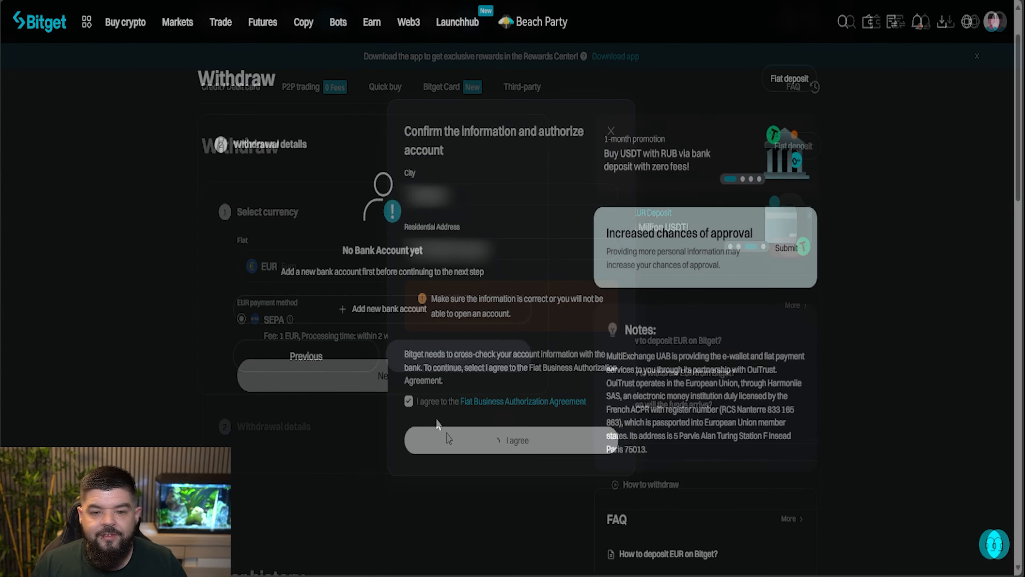
pyautogui.click(516, 440)
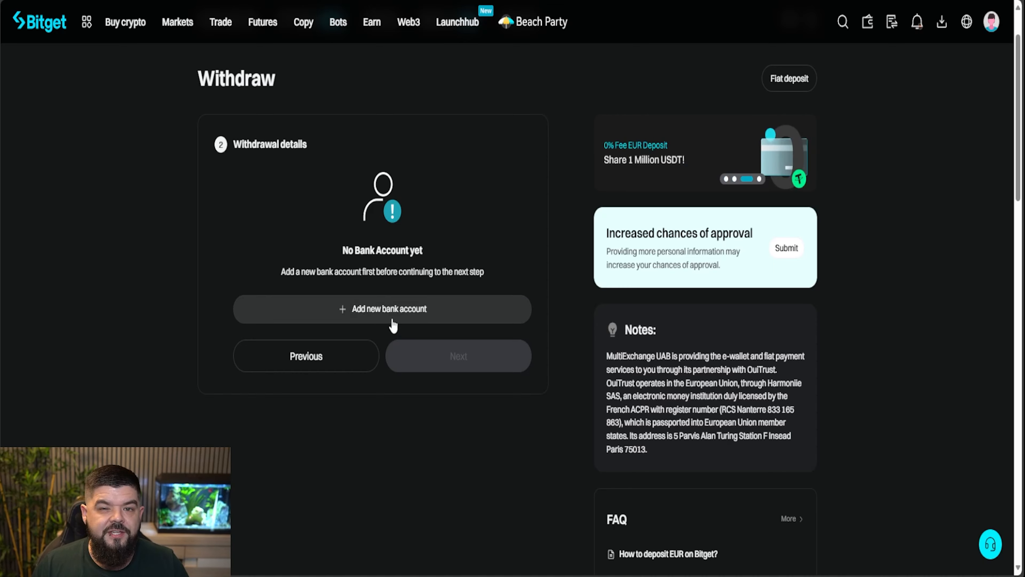
# Step: Attempt to add a new bank account, then leave via Go to Deposits back toward home
pyautogui.click(382, 308)
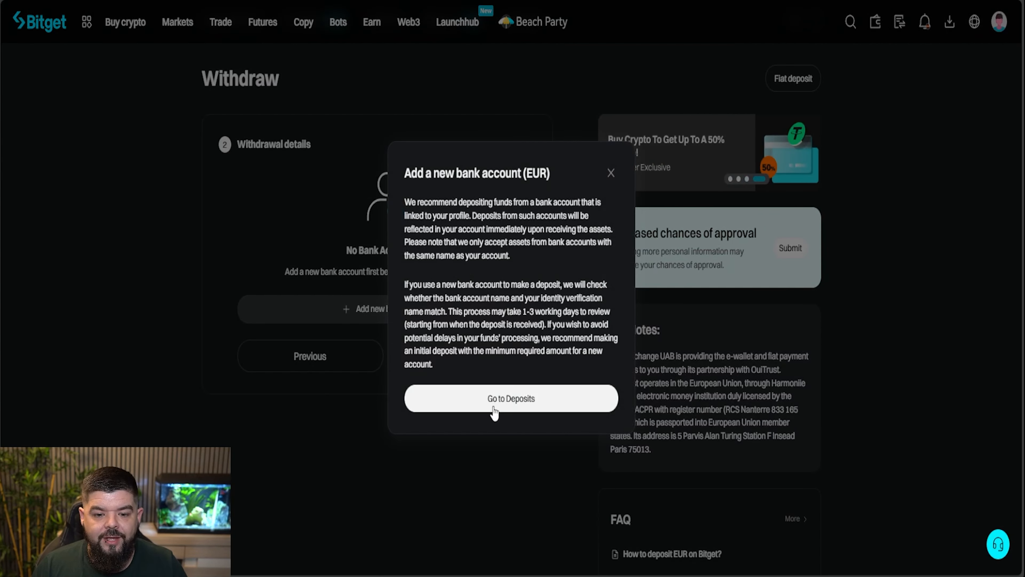
pyautogui.click(510, 399)
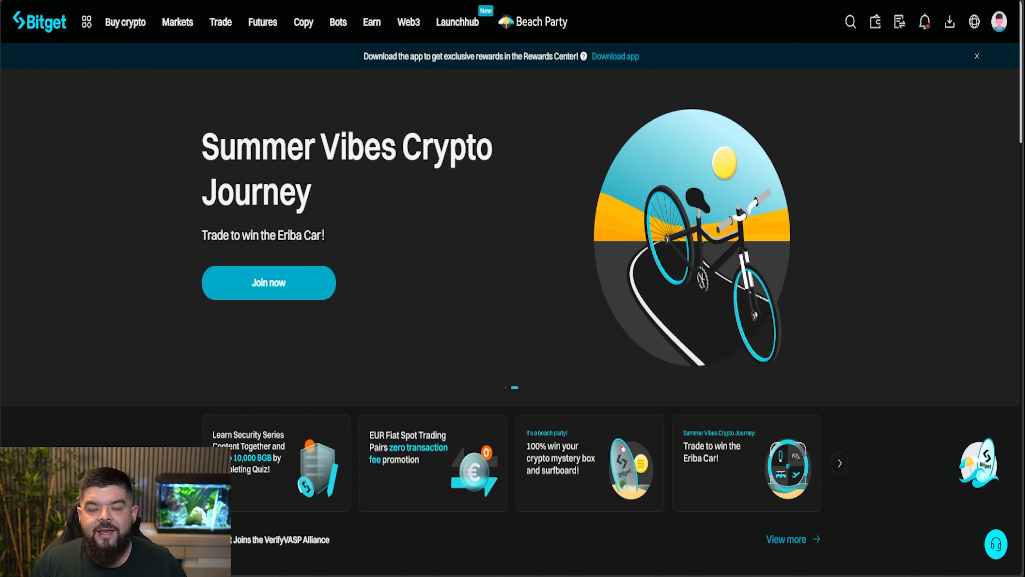
# Step: From the homepage, go to BTC/USDT spot trading with chart, order book and buy panel
pyautogui.click(839, 463)
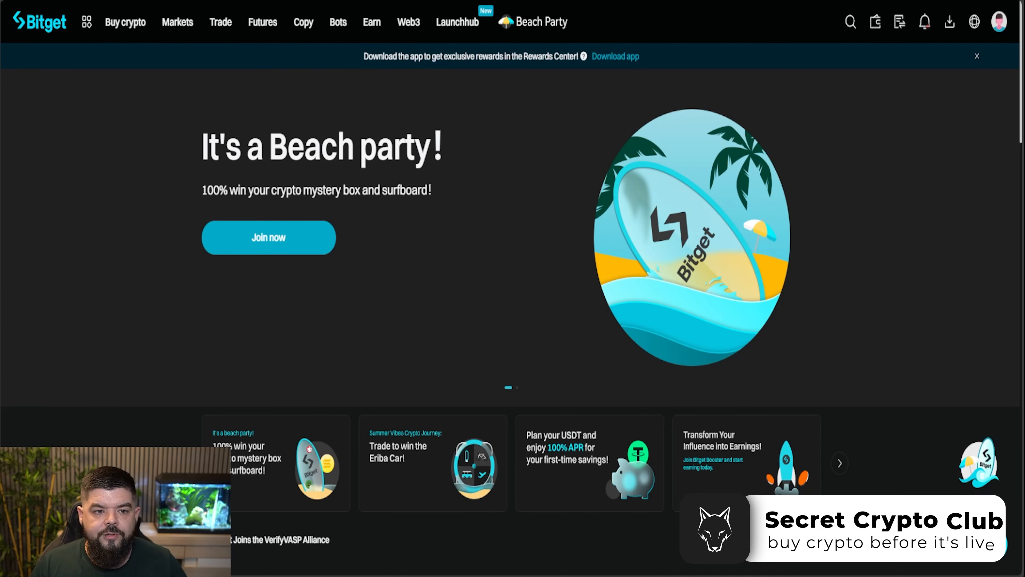
pyautogui.click(221, 21)
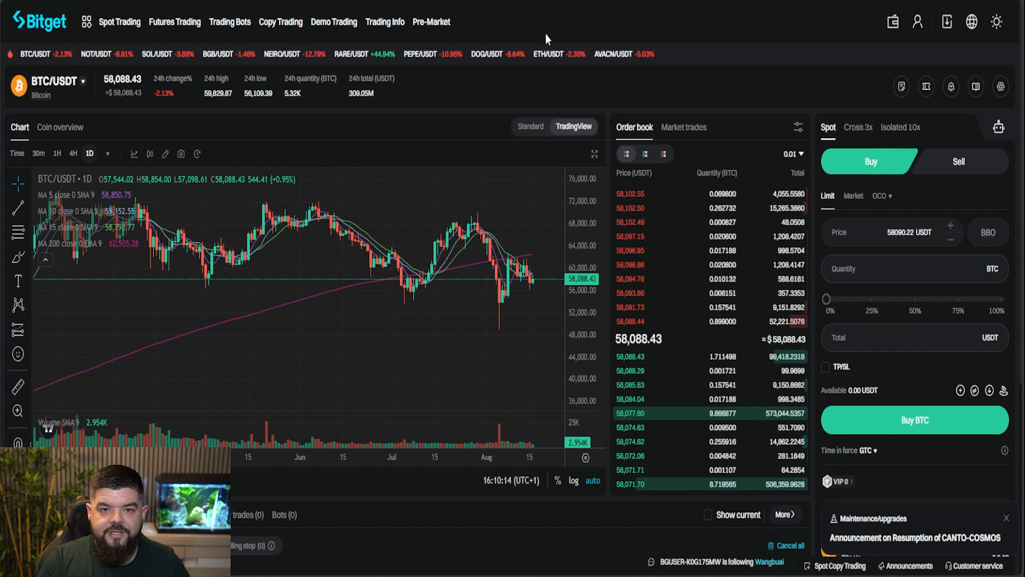
pyautogui.click(55, 85)
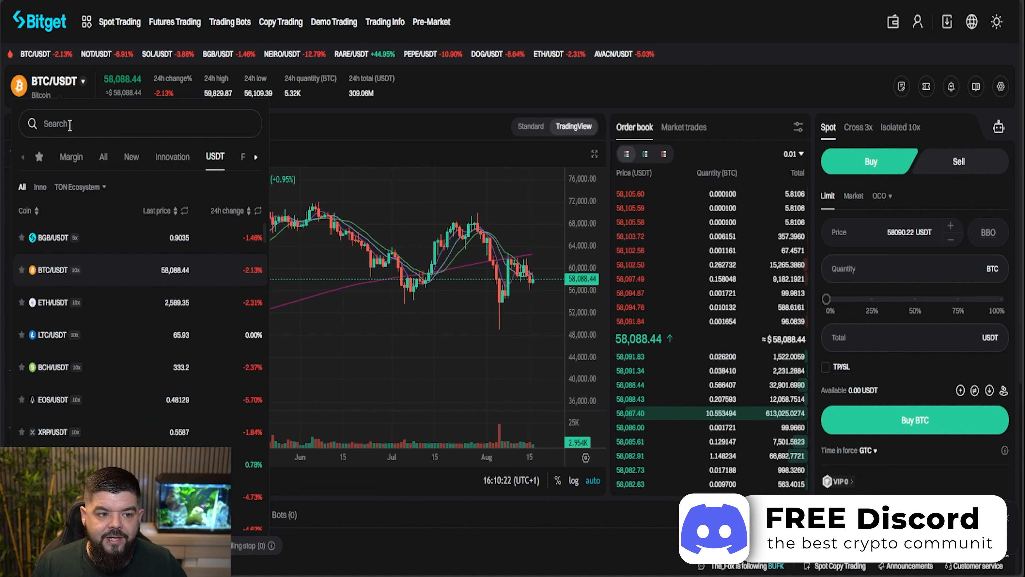
pyautogui.click(352, 140)
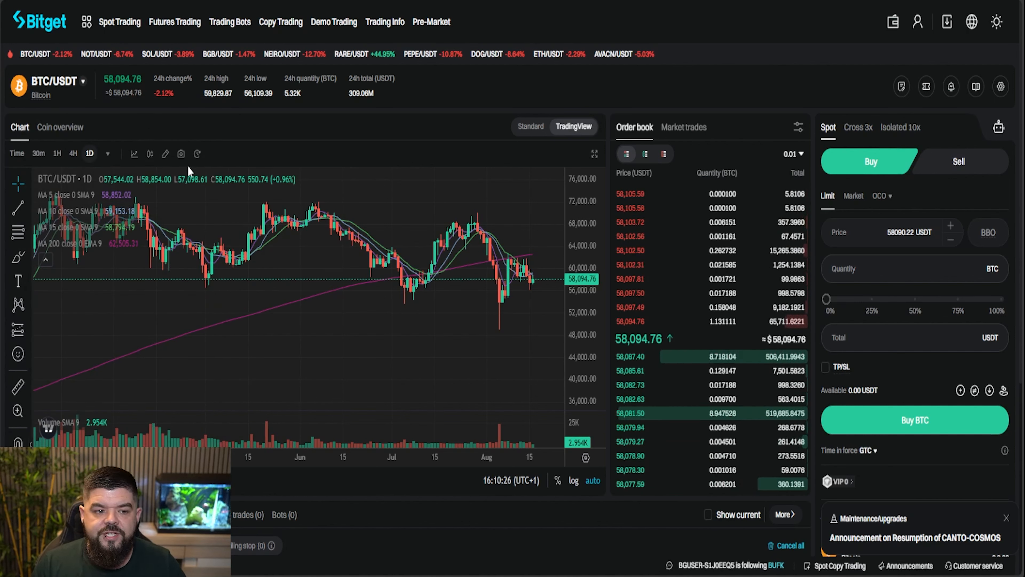
pyautogui.moveTo(376, 362)
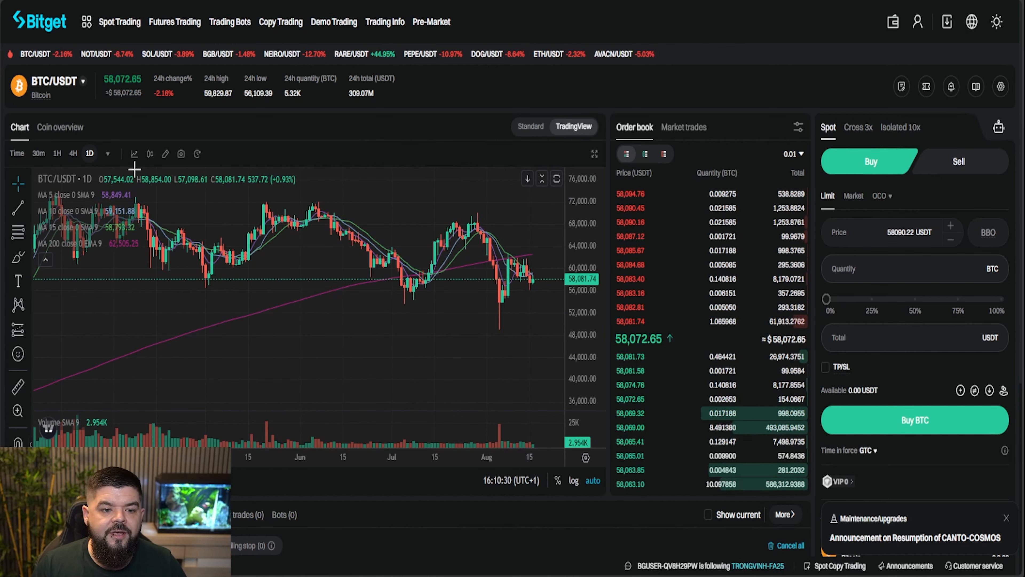
pyautogui.moveTo(431, 412)
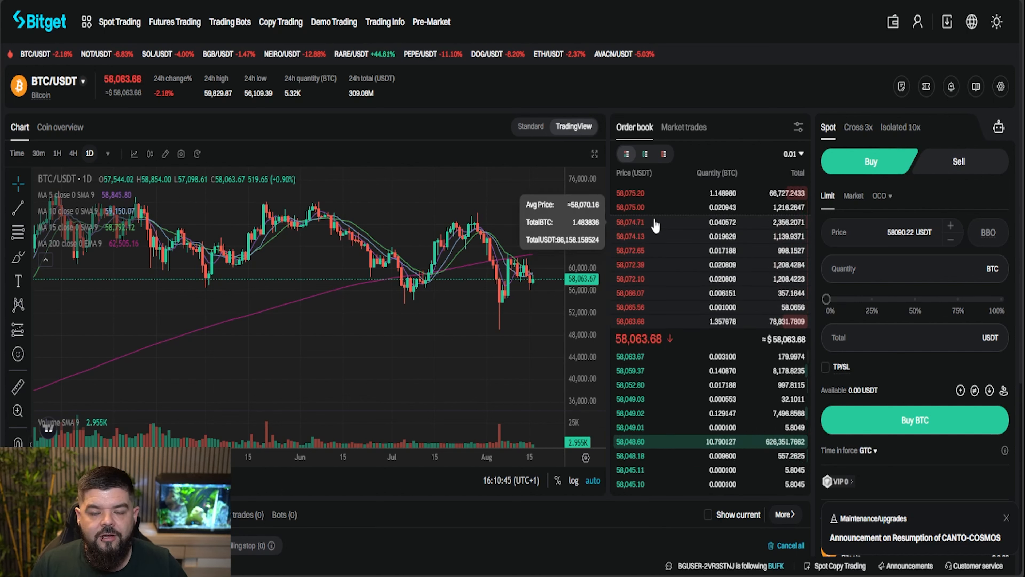
pyautogui.moveTo(662, 418)
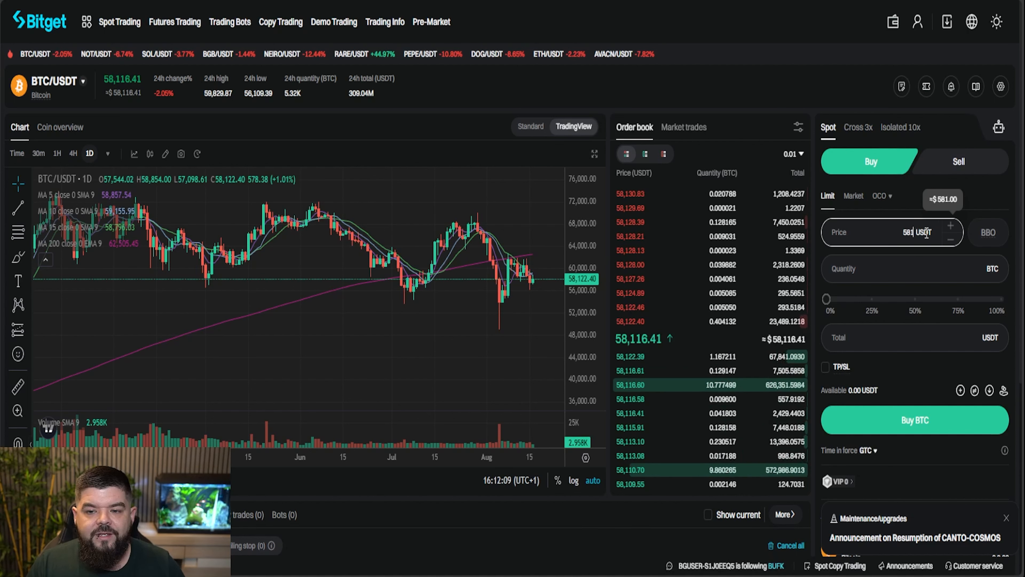
# Step: Enter a limit price of 58100 USDT for the BTC/USDT spot buy
pyautogui.write('58100')
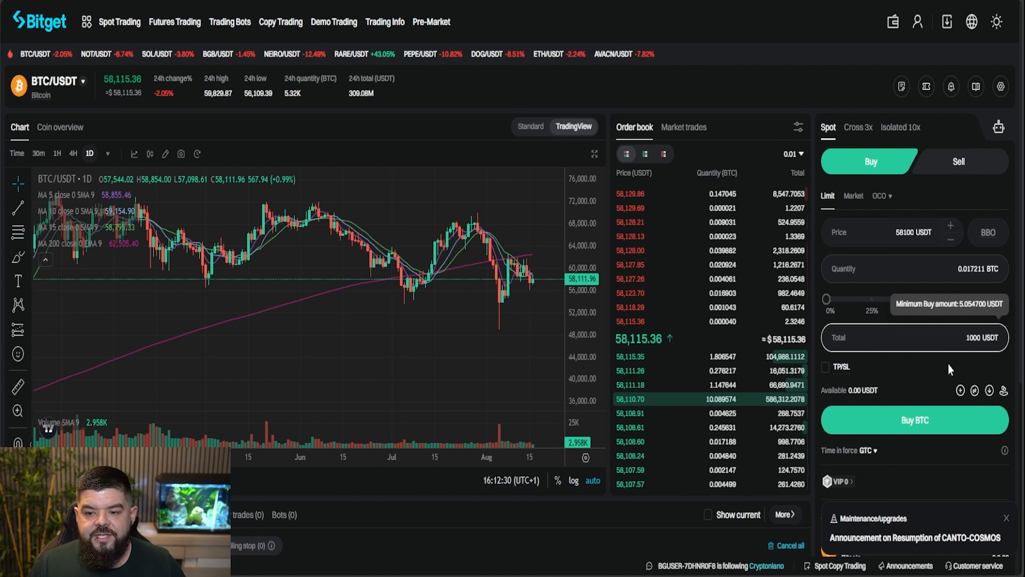
pyautogui.moveTo(970, 281)
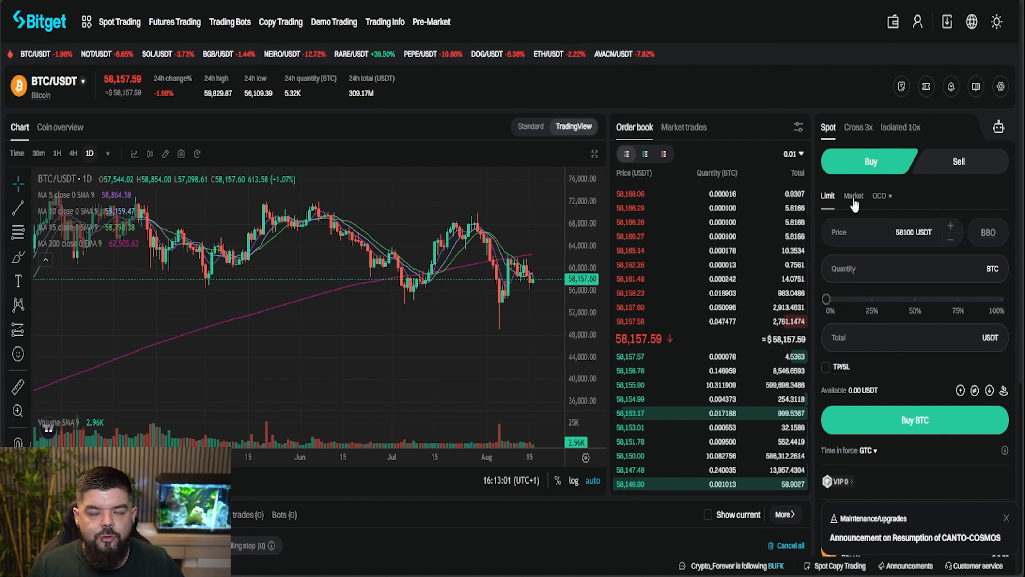
# Step: Fill a BTC market buy with a 1000 USDT total, then return to the Bitget homepage
pyautogui.click(854, 195)
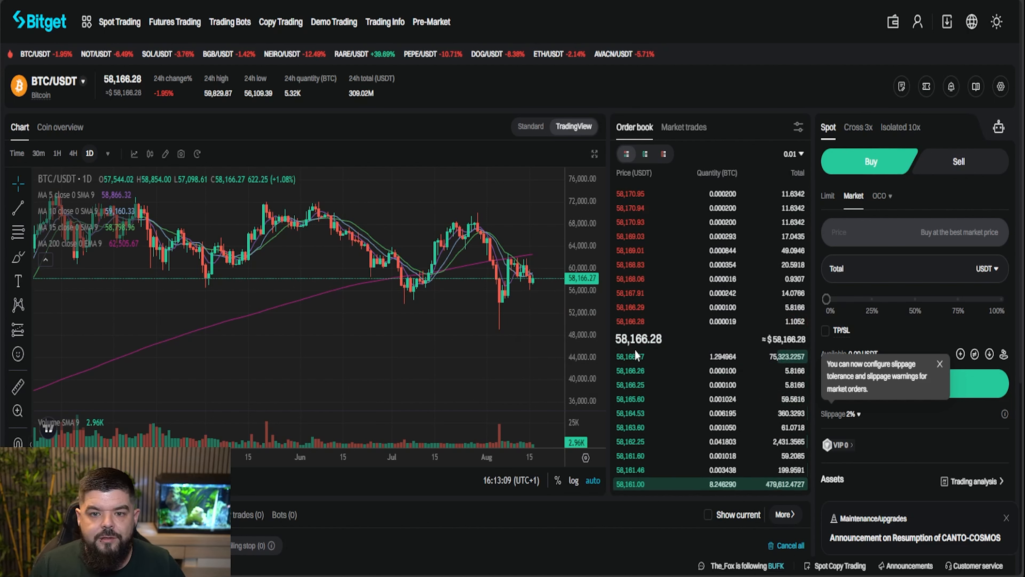
pyautogui.click(911, 269)
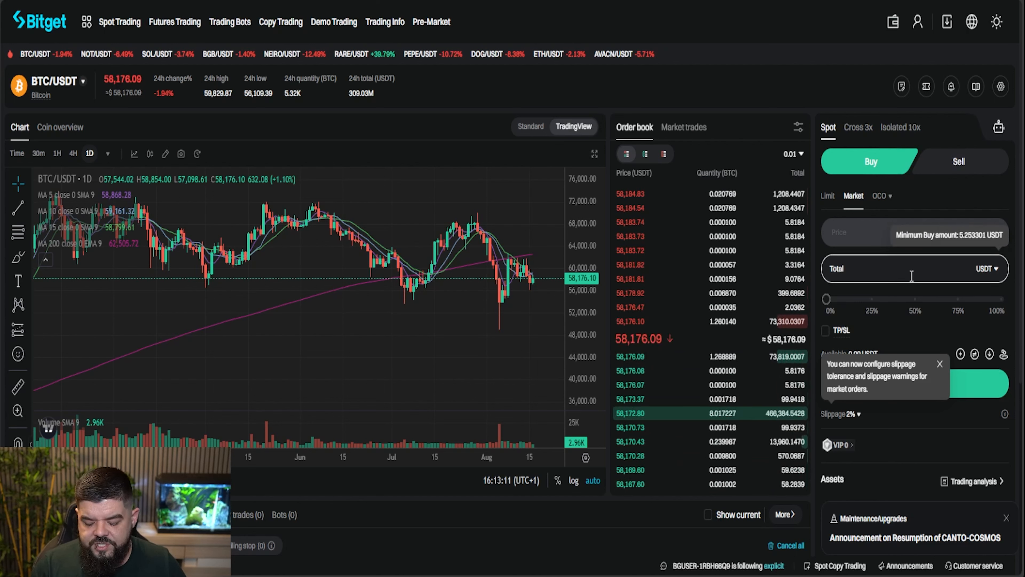
pyautogui.write('1000')
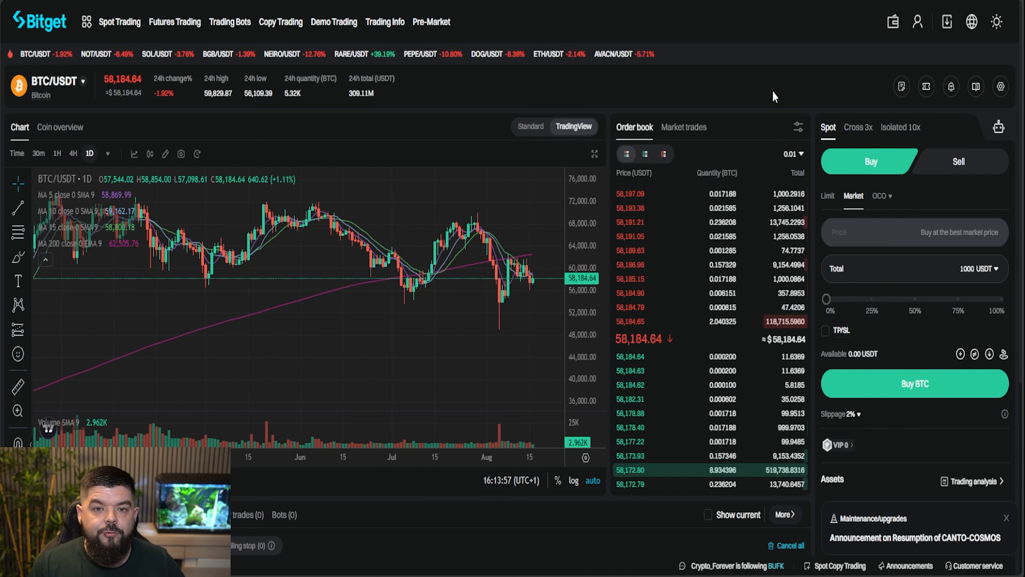
pyautogui.click(39, 21)
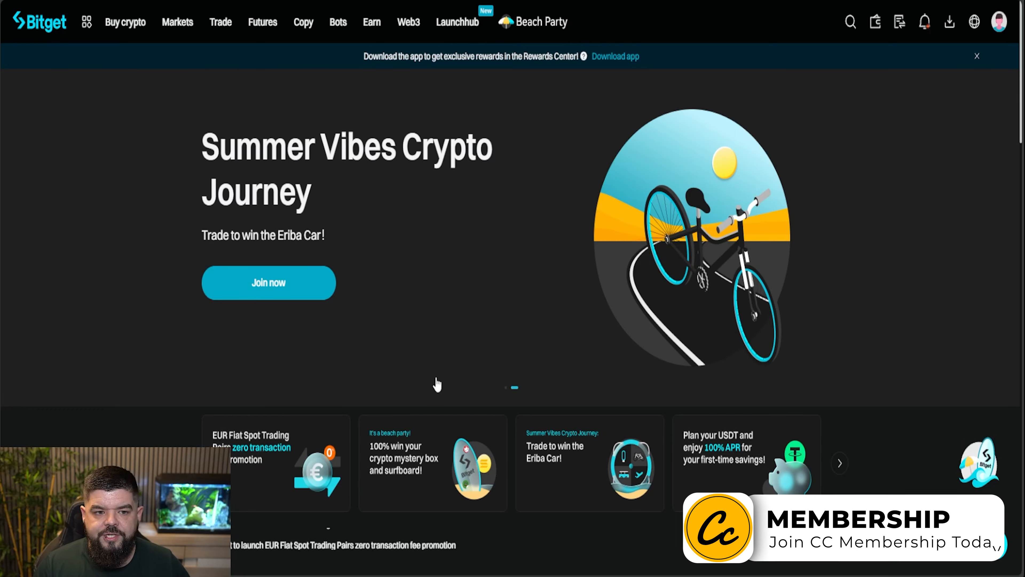
# Step: Go to USDT-M BTCUSDT perpetual futures and bring up the margin mode selector
pyautogui.click(262, 22)
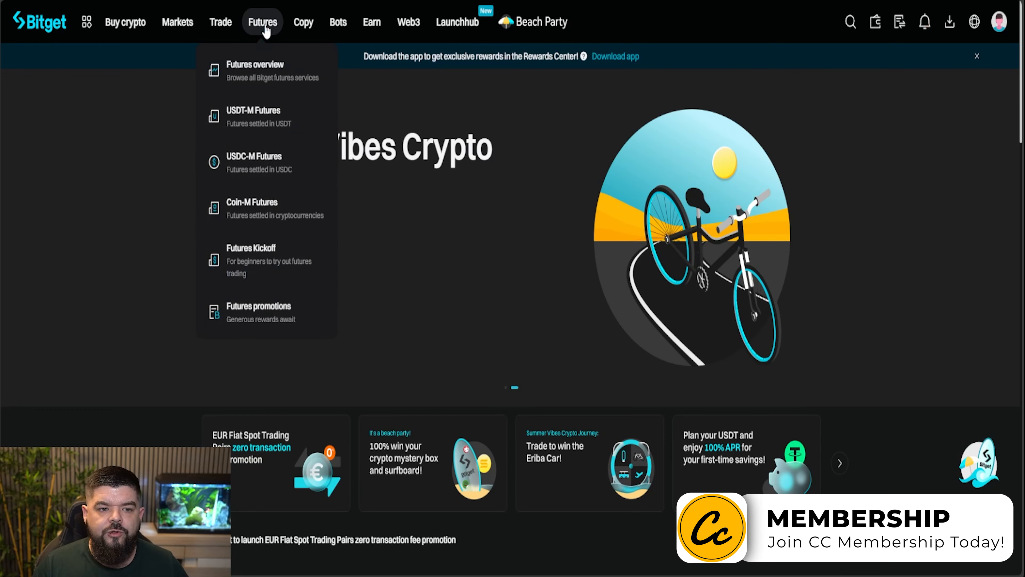
pyautogui.moveTo(262, 116)
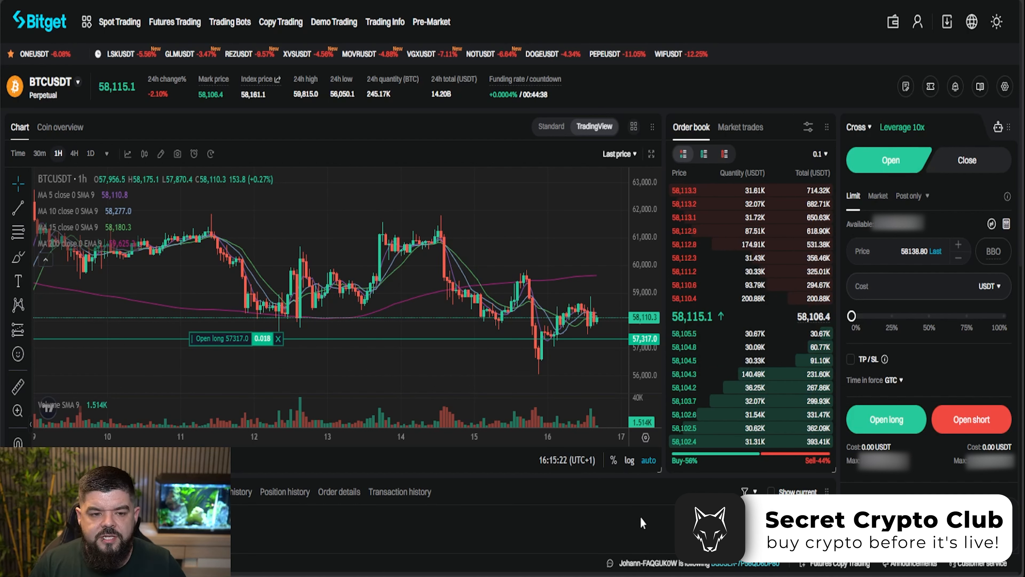
pyautogui.moveTo(451, 267)
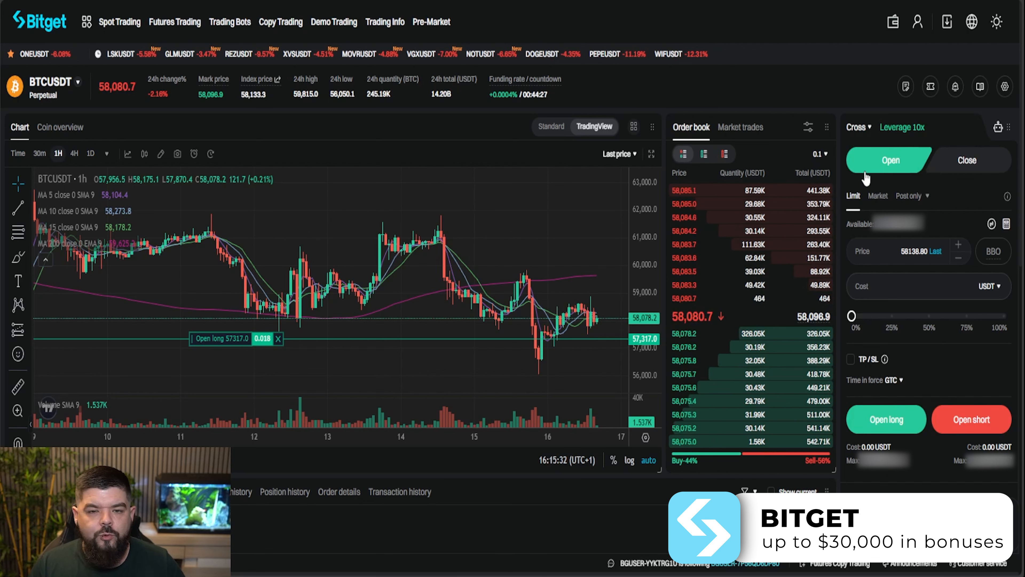
pyautogui.click(857, 127)
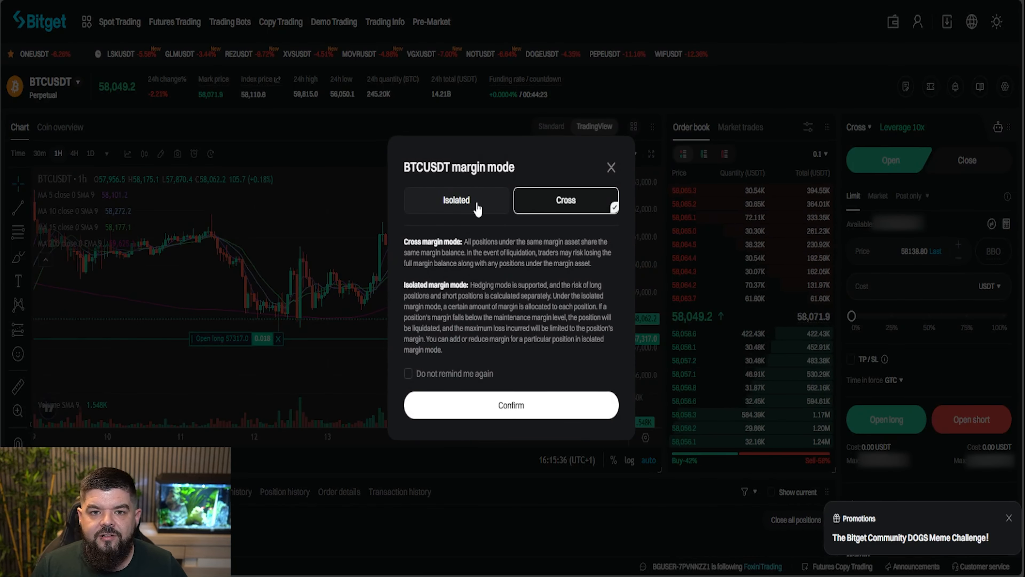
# Step: Choose Isolated margin for BTCUSDT futures and confirm it
pyautogui.click(455, 201)
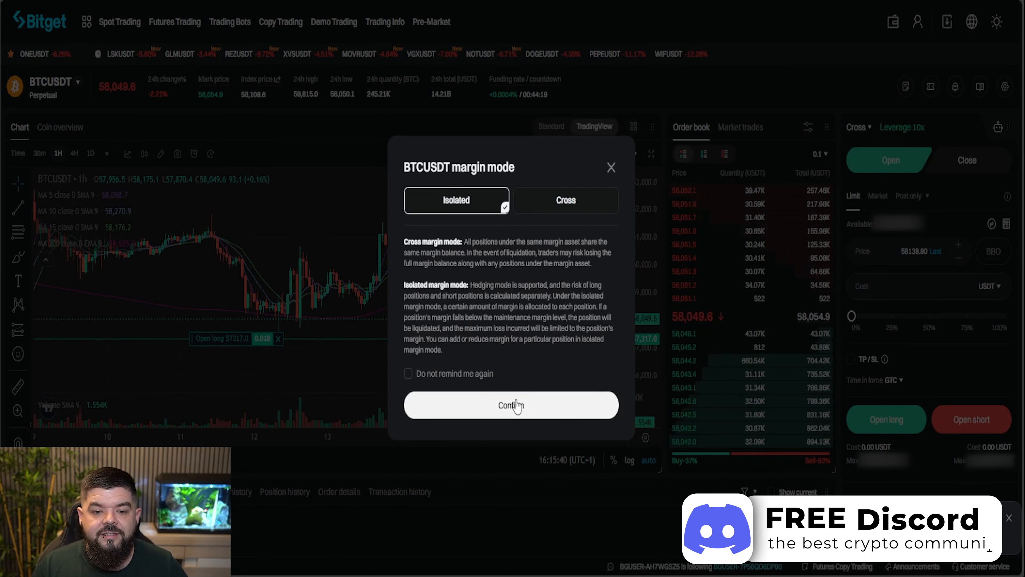
pyautogui.click(510, 405)
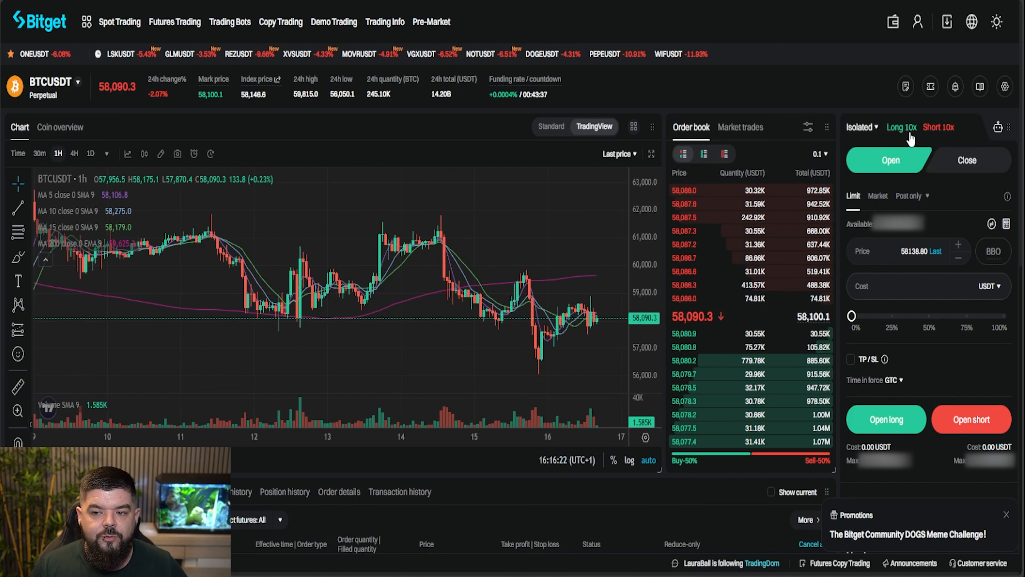
# Step: Check the 10x long leverage, enable TP/SL and start entering the 60000 take-profit price
pyautogui.click(900, 127)
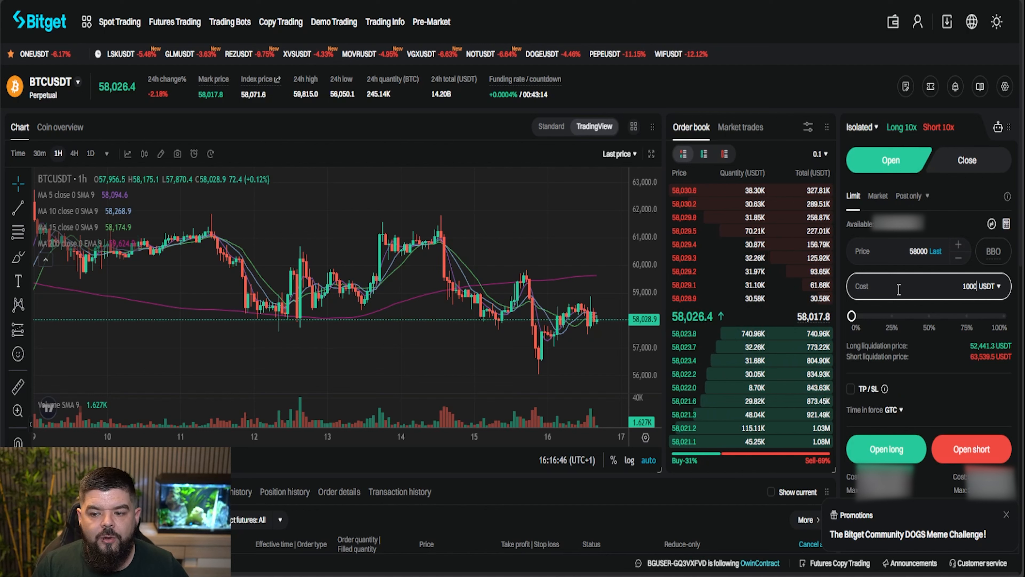
pyautogui.moveTo(938, 366)
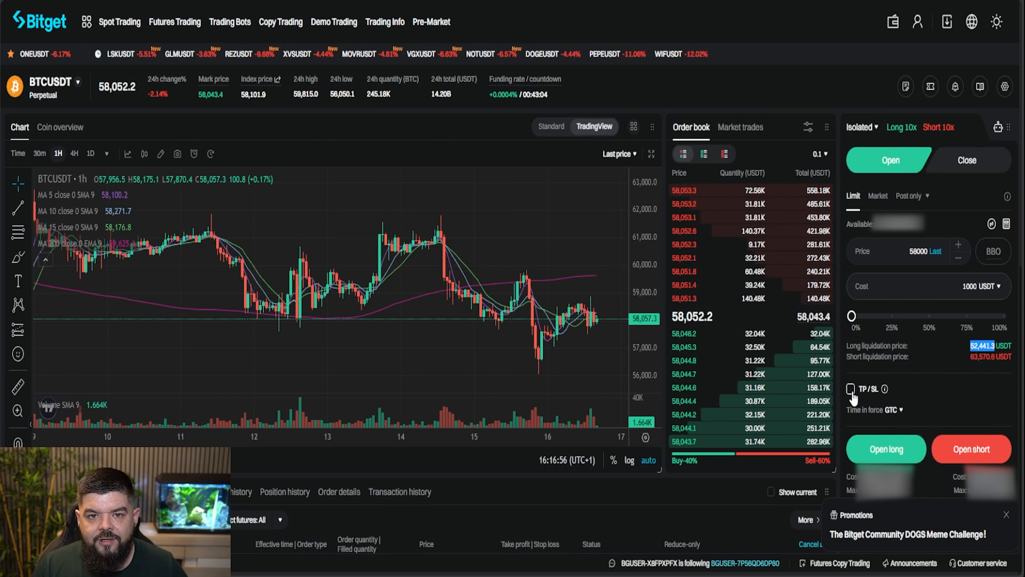
pyautogui.click(851, 388)
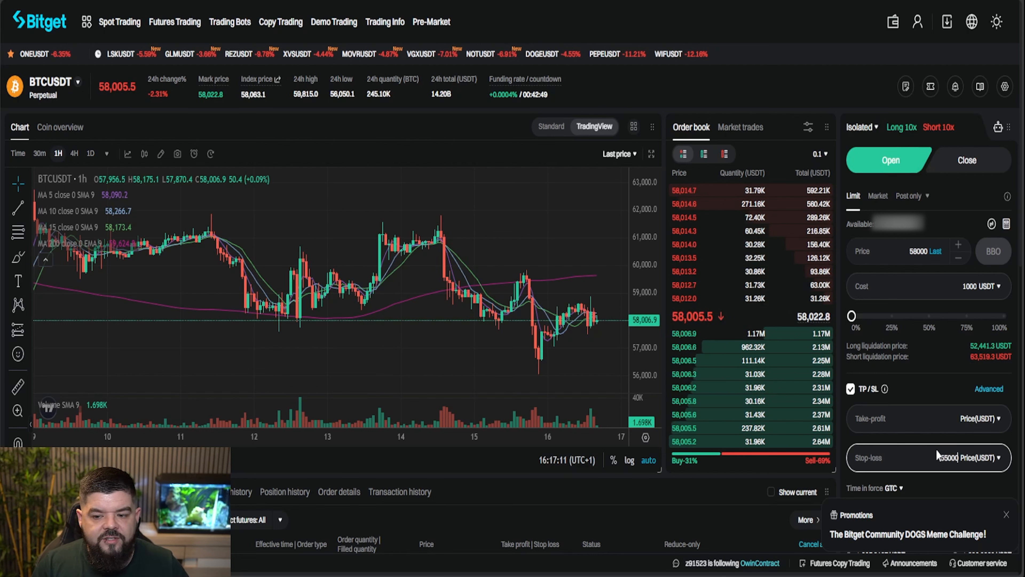
pyautogui.click(915, 418)
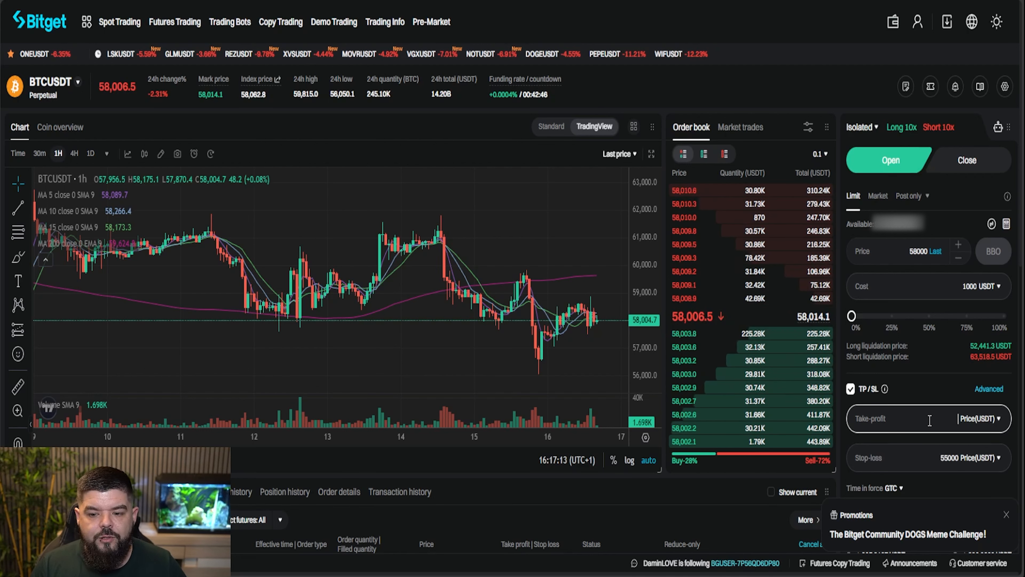
pyautogui.write('60000')
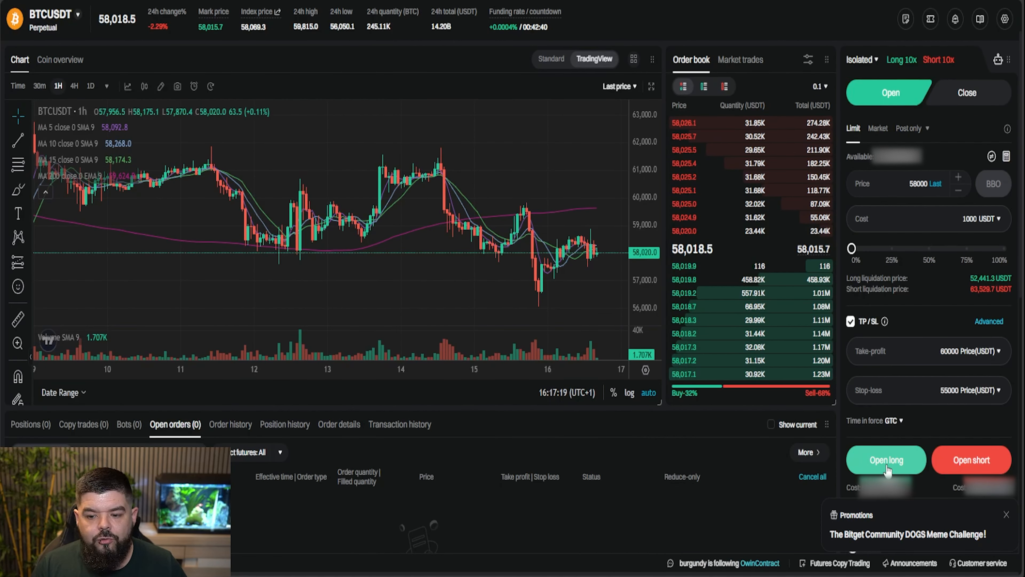
# Step: Submit Open long and review the confirmation: 0.169 BTC, 980.2 USDT margin, 52,441.3 liquidation
pyautogui.click(886, 459)
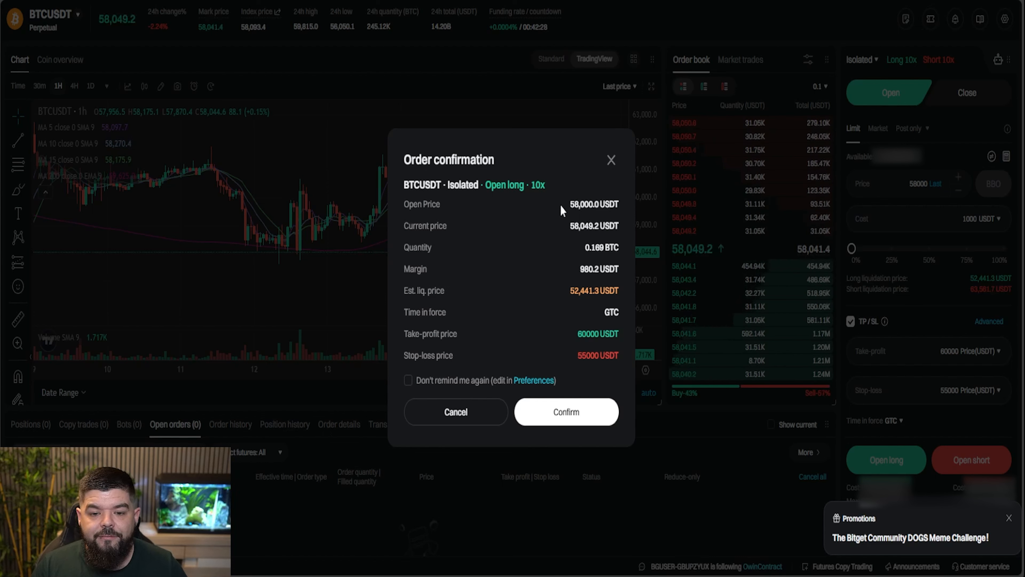
pyautogui.moveTo(573, 250)
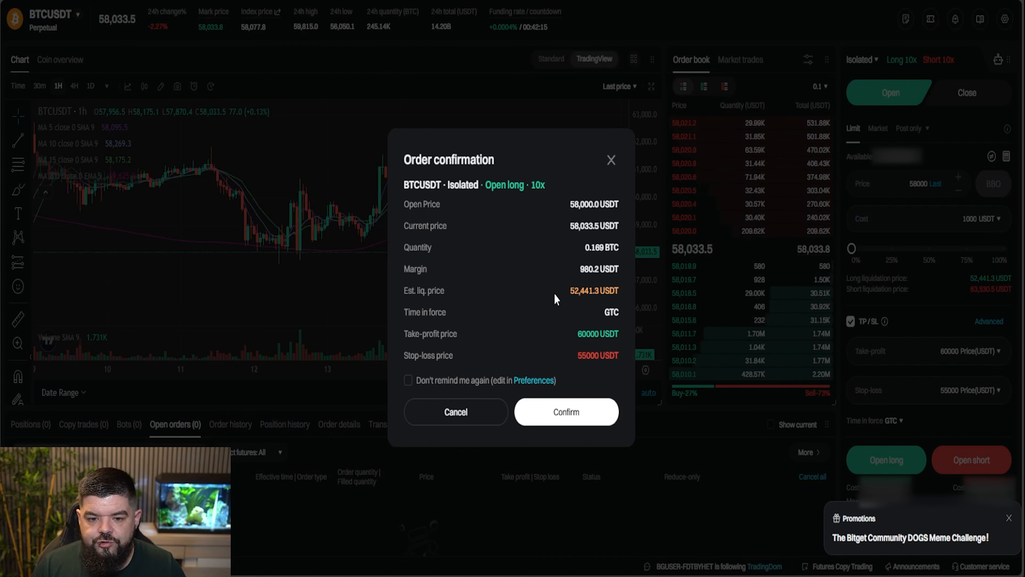
pyautogui.moveTo(570, 339)
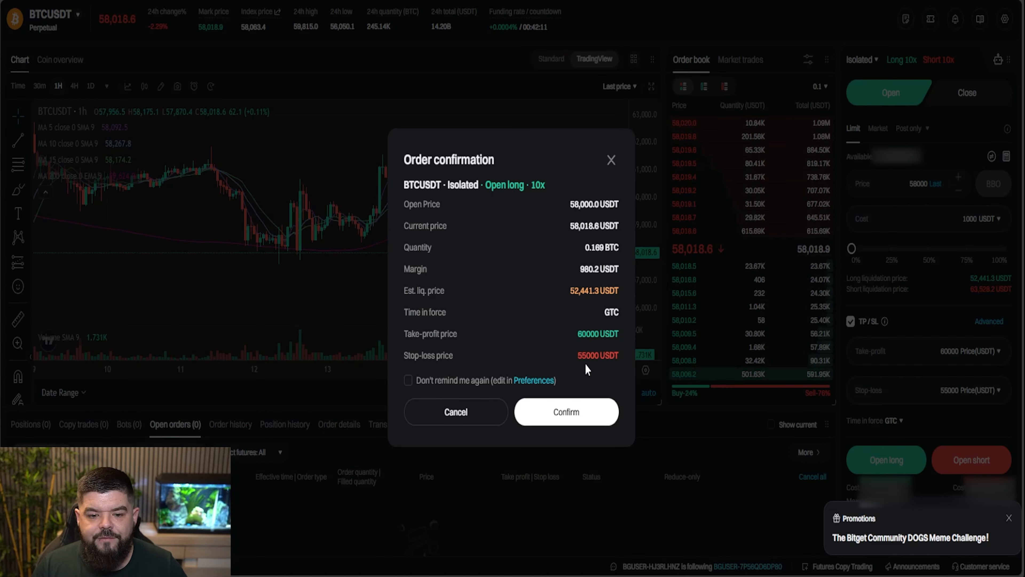
pyautogui.click(566, 411)
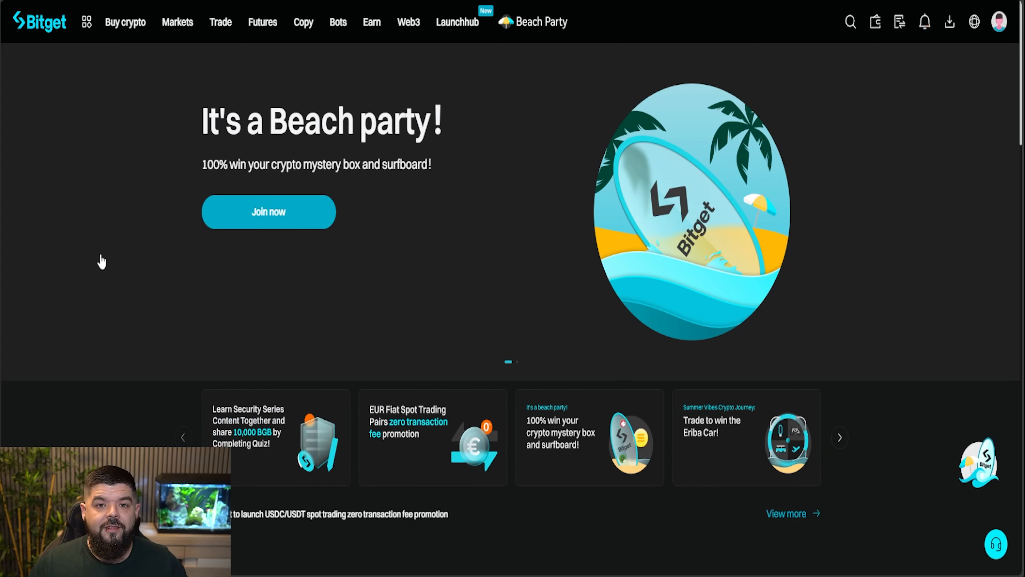
# Step: Leave the order flow so the promotional homepage with its carousel shows again
pyautogui.click(839, 437)
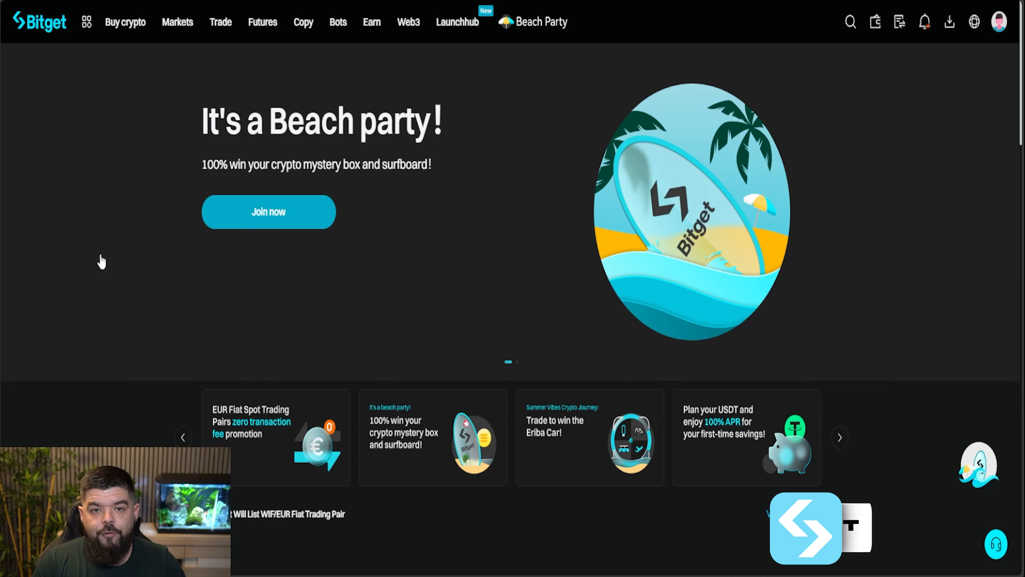